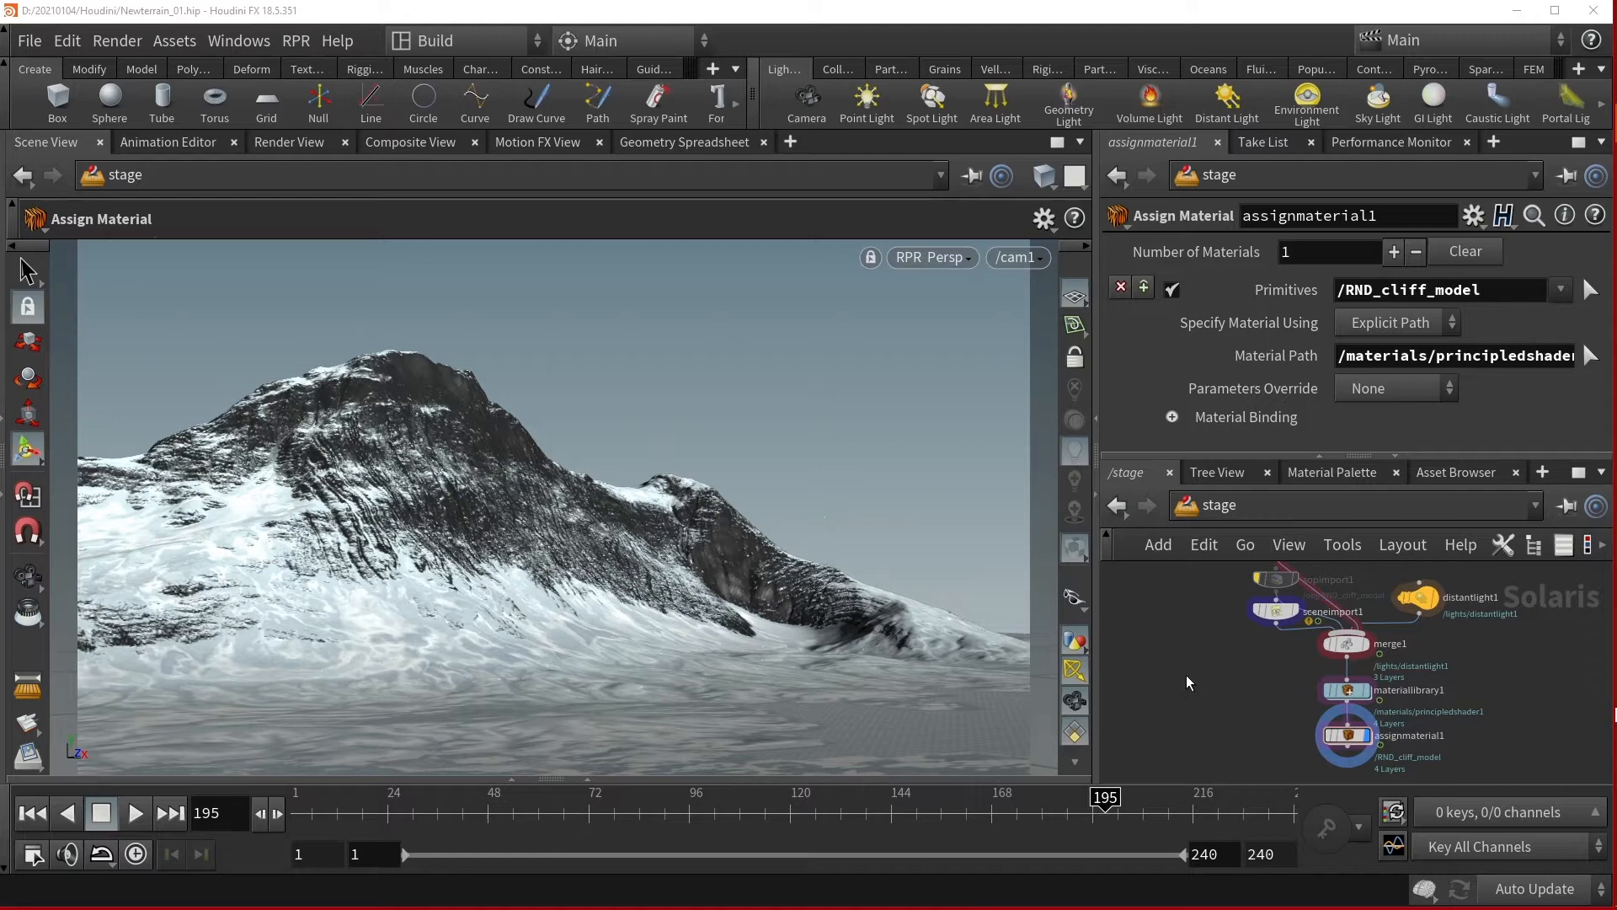
mouse_move(1183, 698)
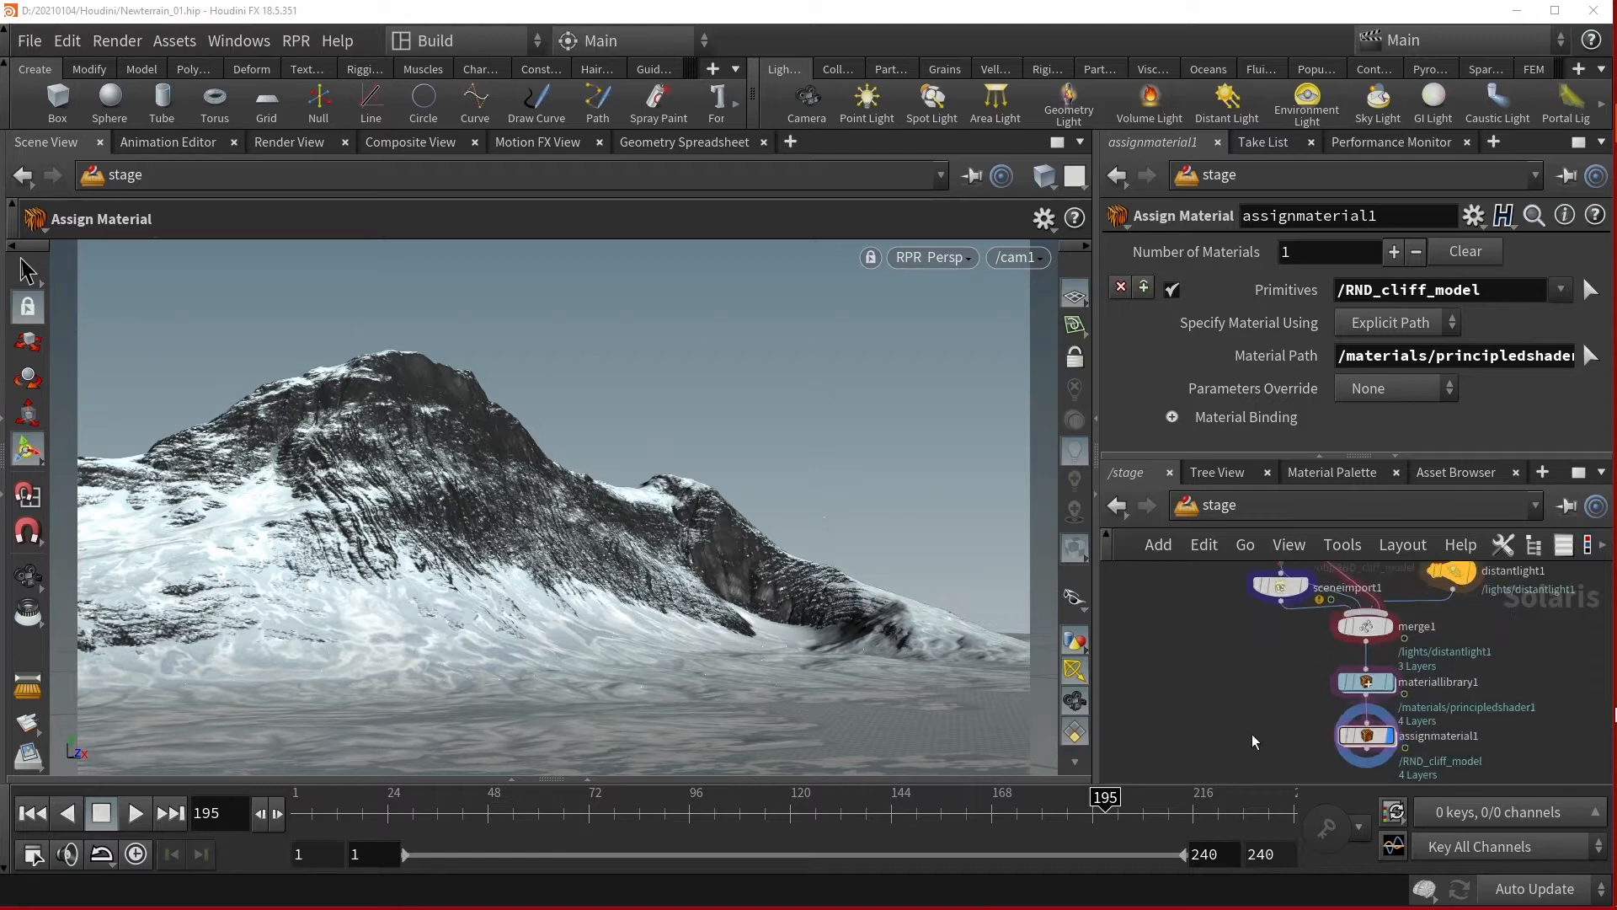
Scroll within the stage network while the TAB menu lists RPR nodes.
scroll("down", 3)
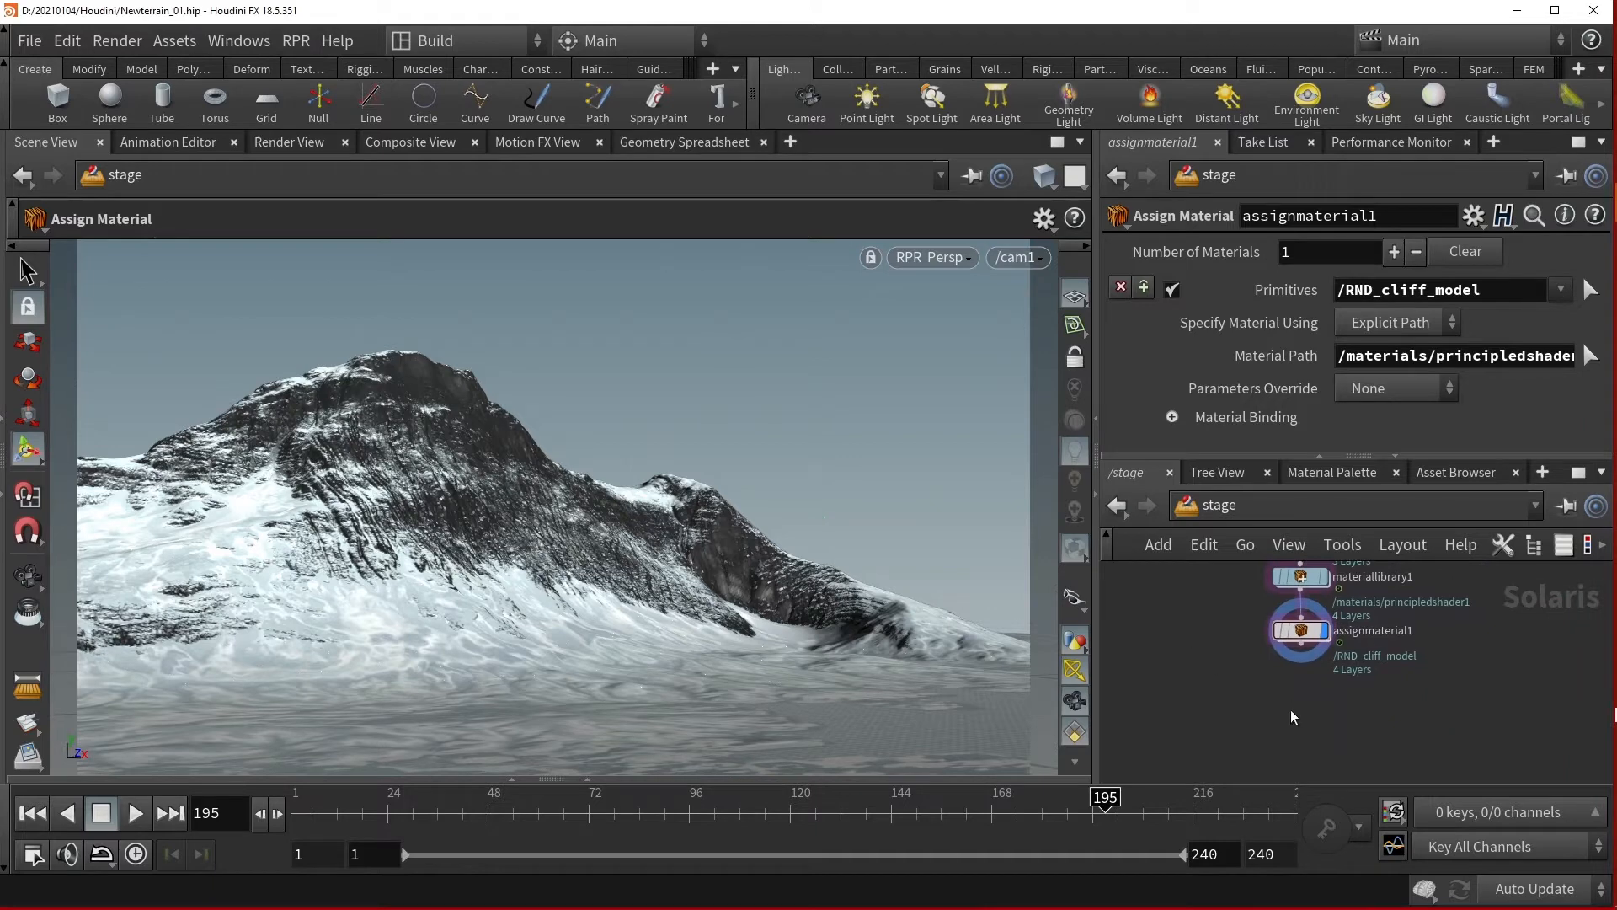
mouse_move(1290, 706)
type("rpr")
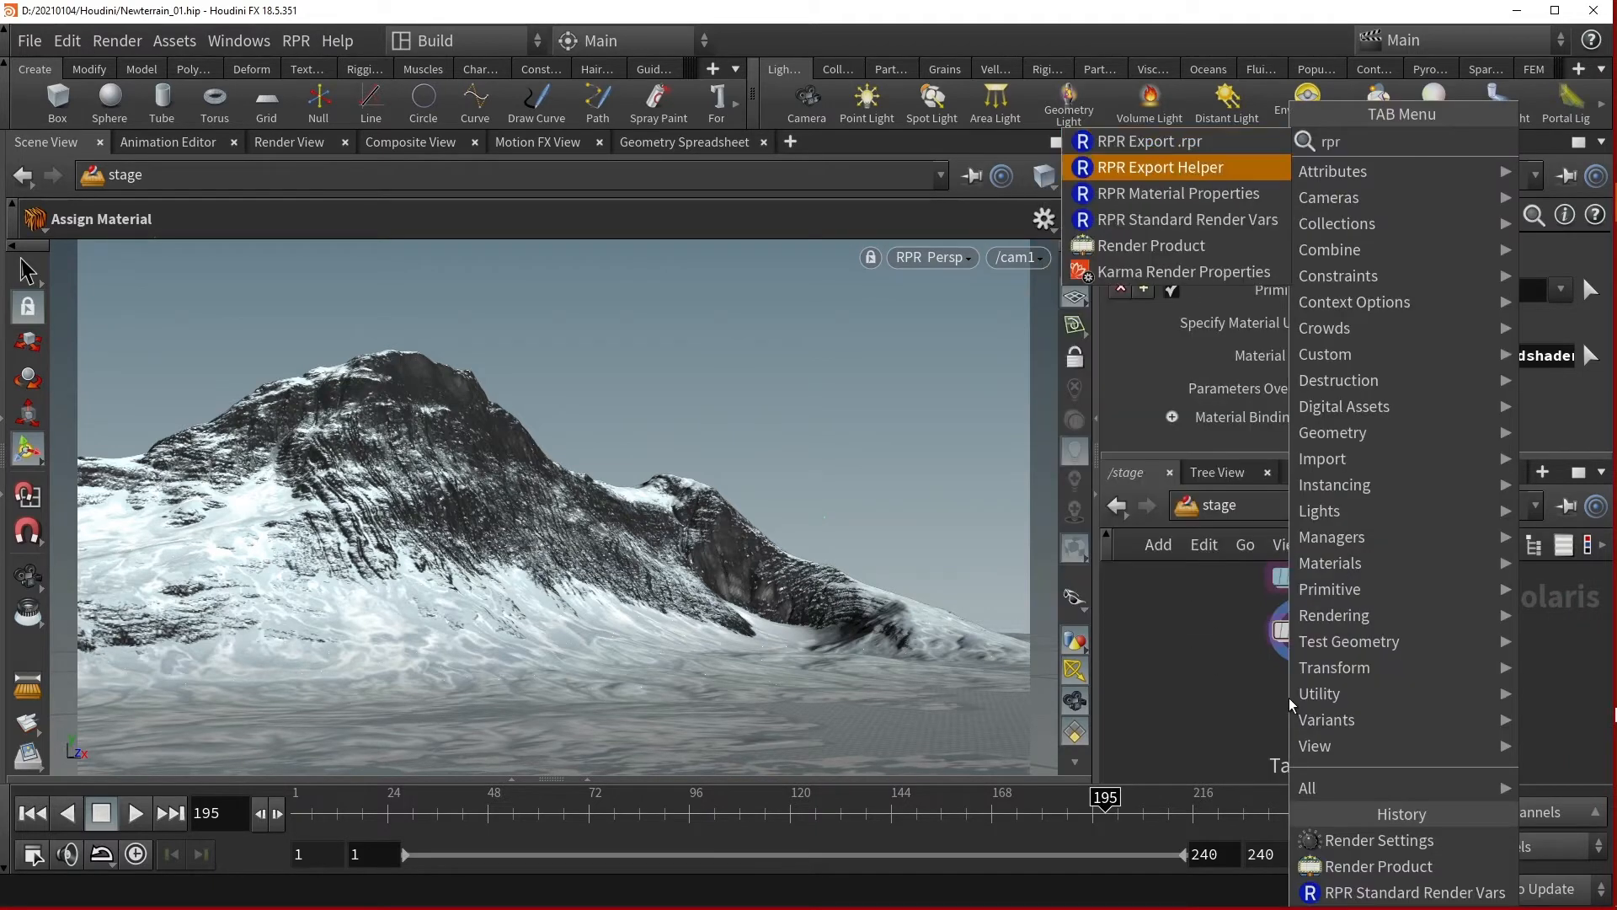
Place an RPR Standard Render Vars node and enable its Primitive ID output alongside Beauty, Shading Normal and Opacity.
left_click(1188, 219)
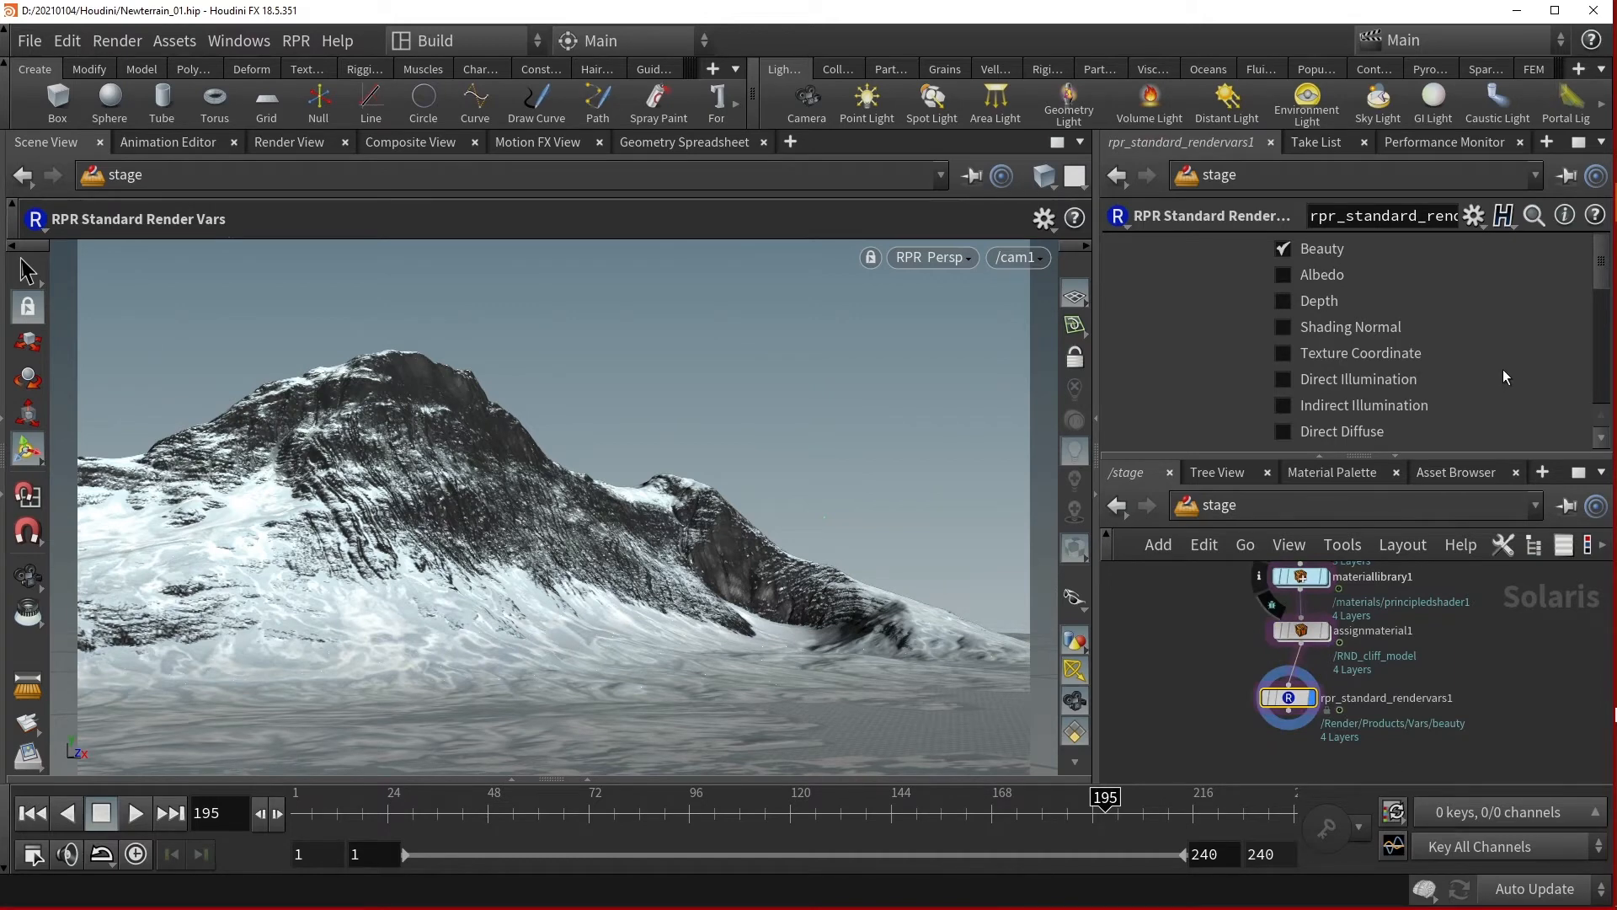
scroll("down", 3)
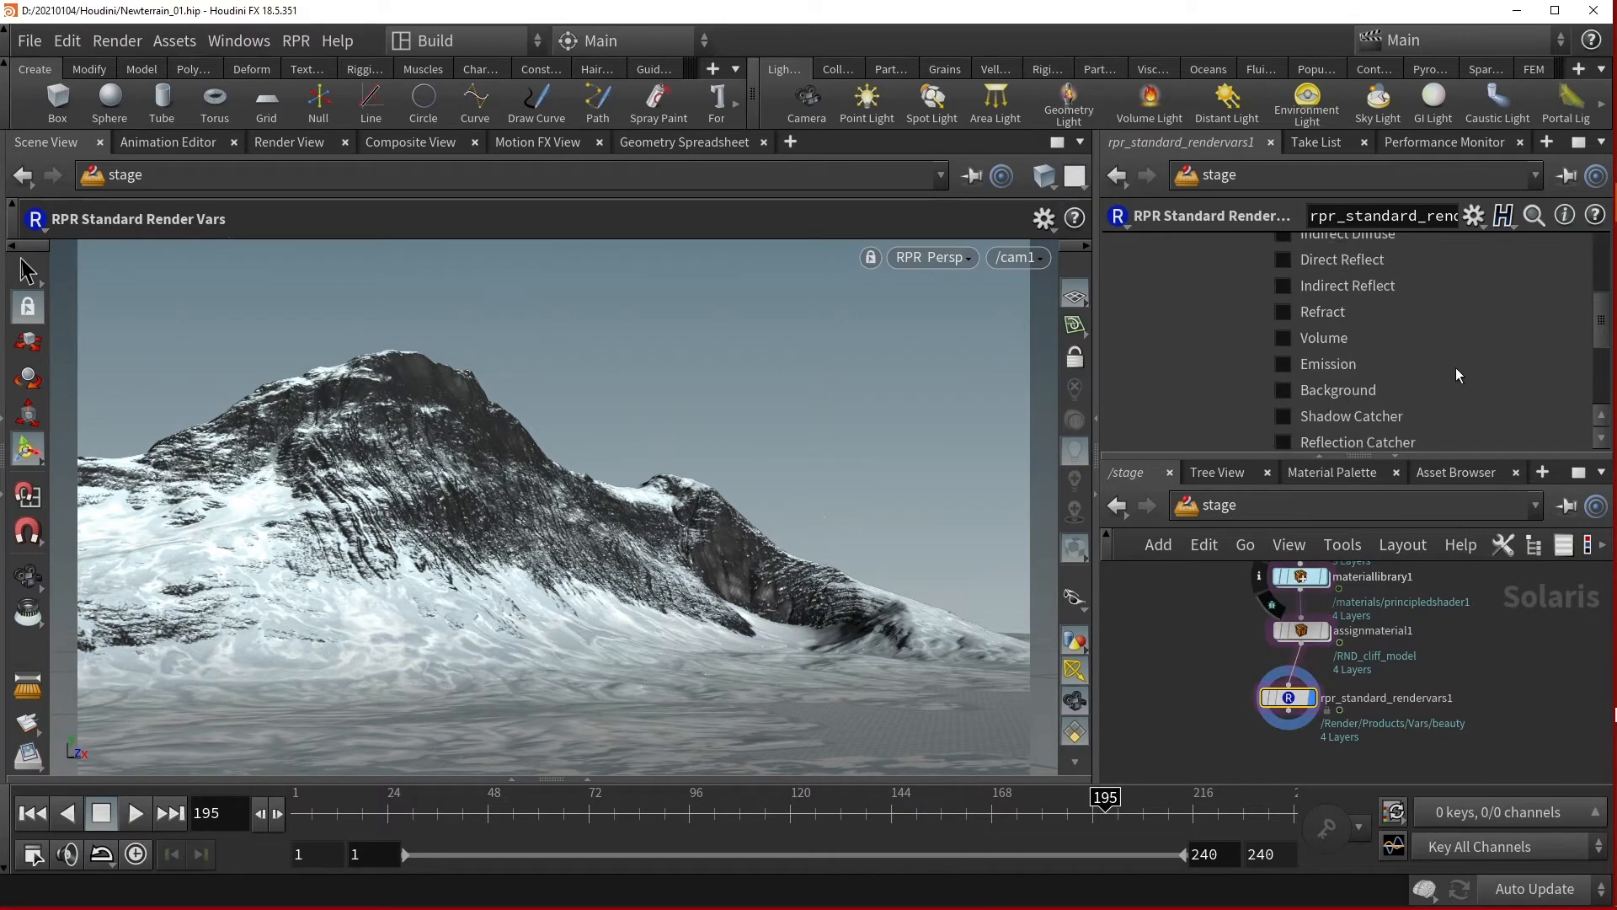
scroll("up", 3)
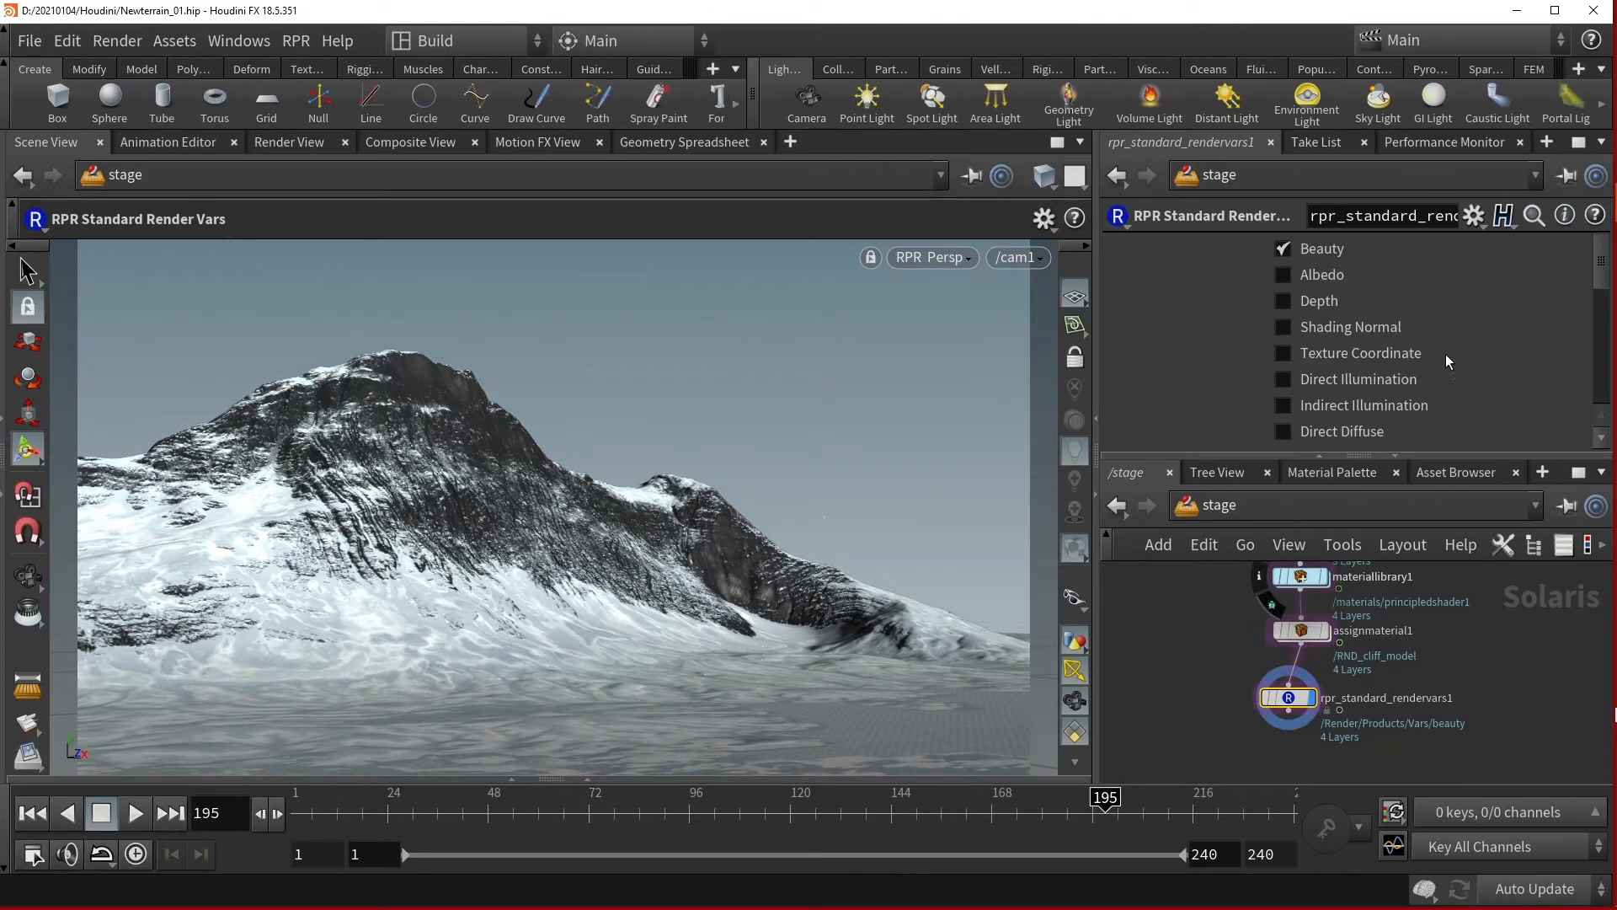
mouse_move(1366, 281)
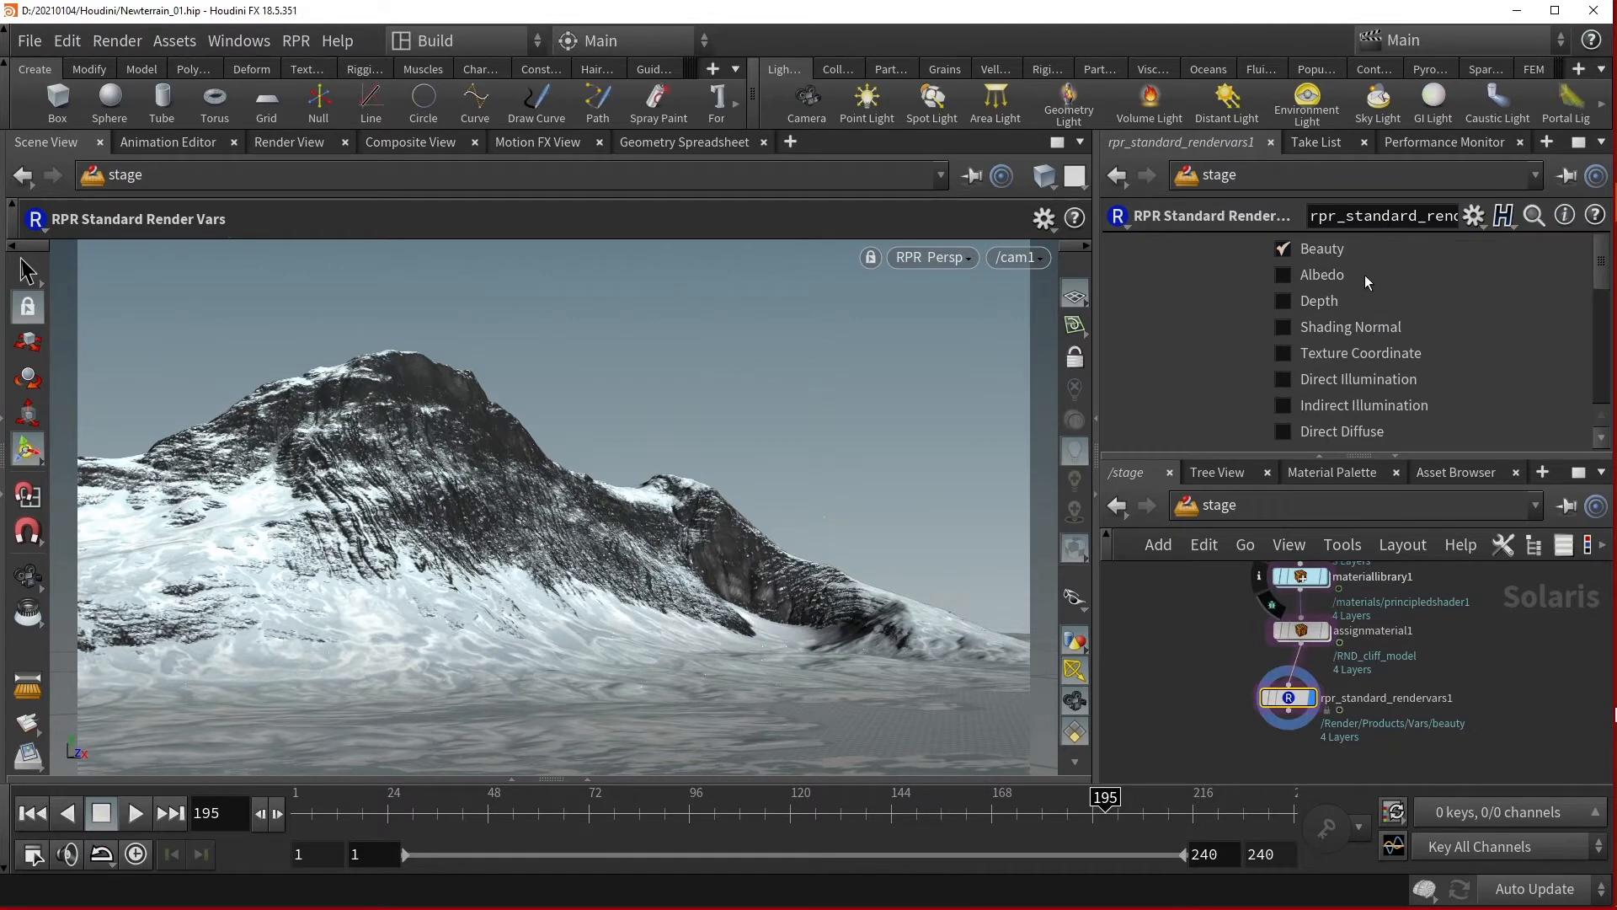
mouse_move(1417, 330)
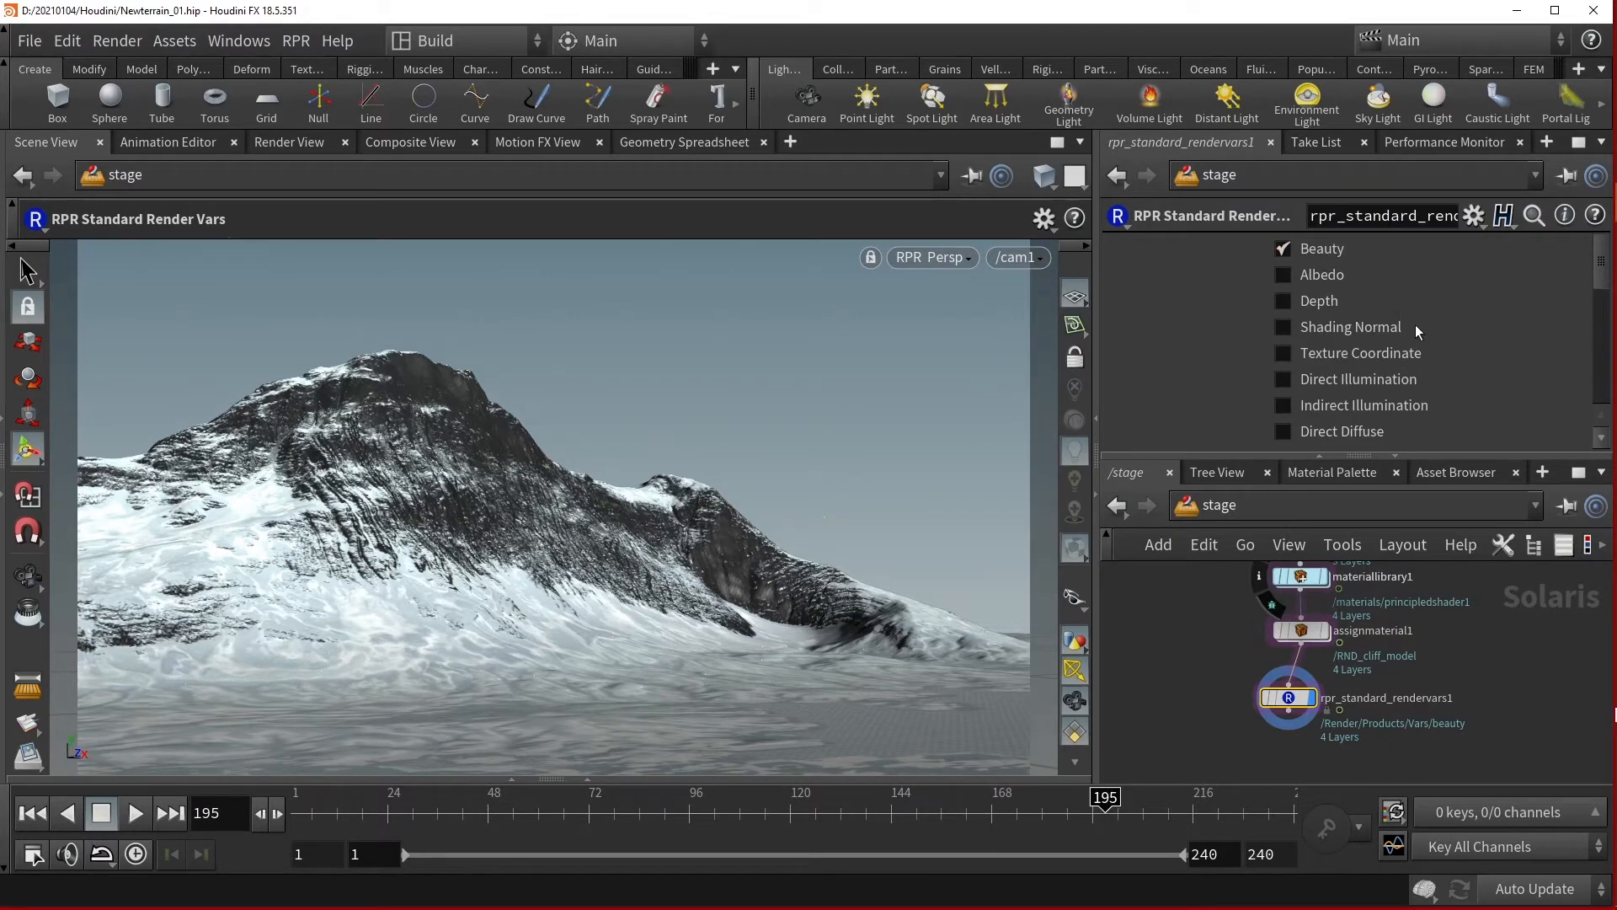
mouse_move(1430, 433)
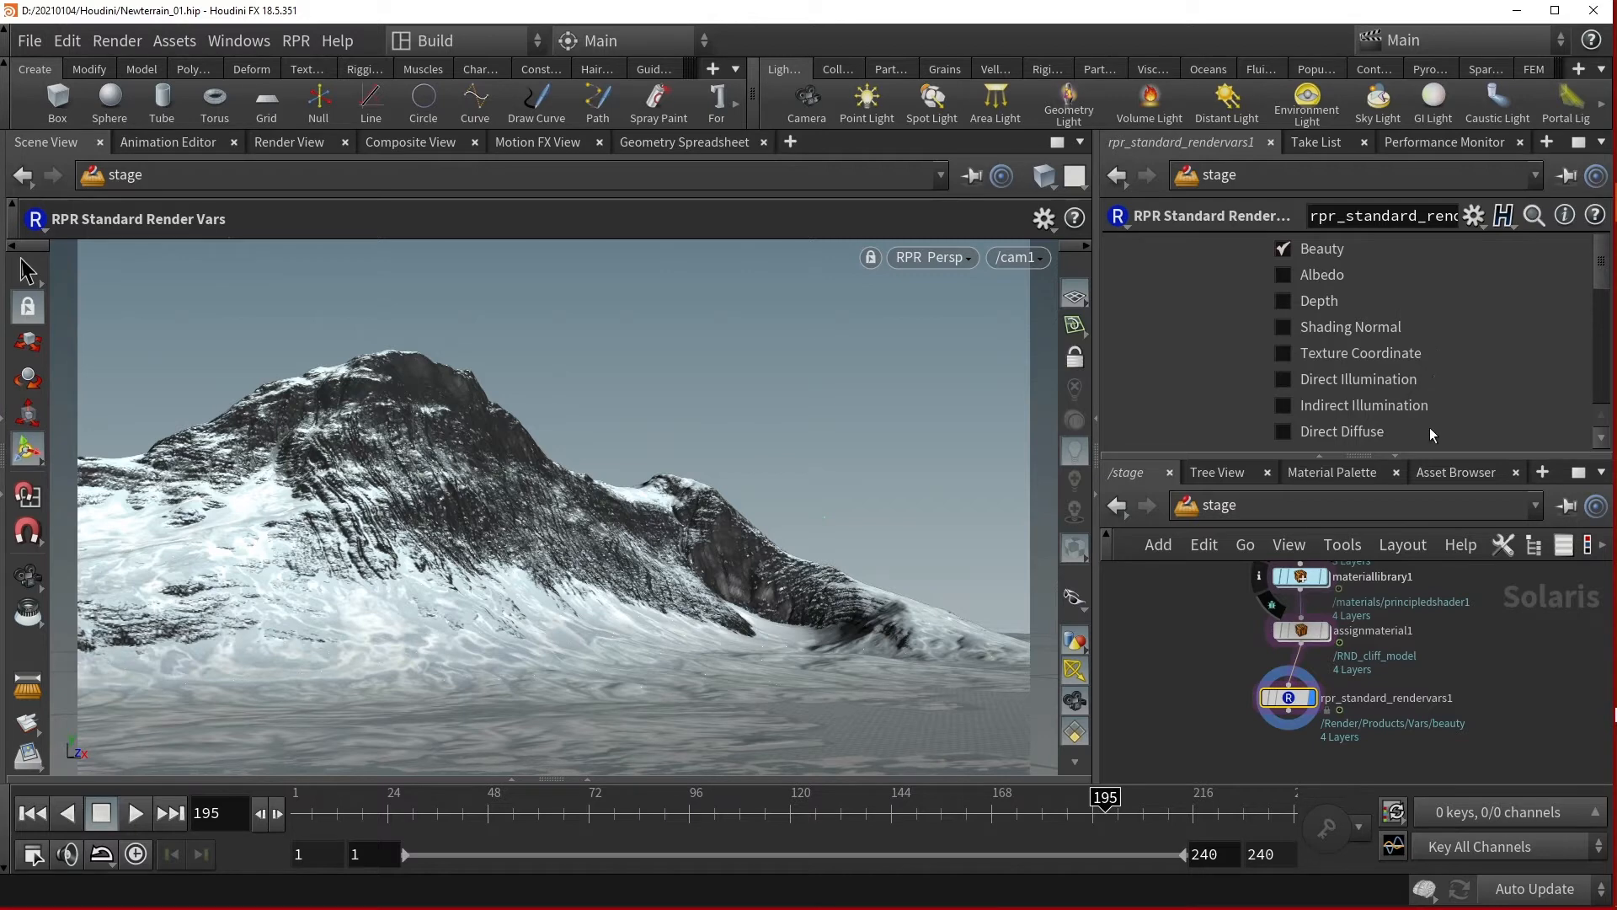
scroll("down", 3)
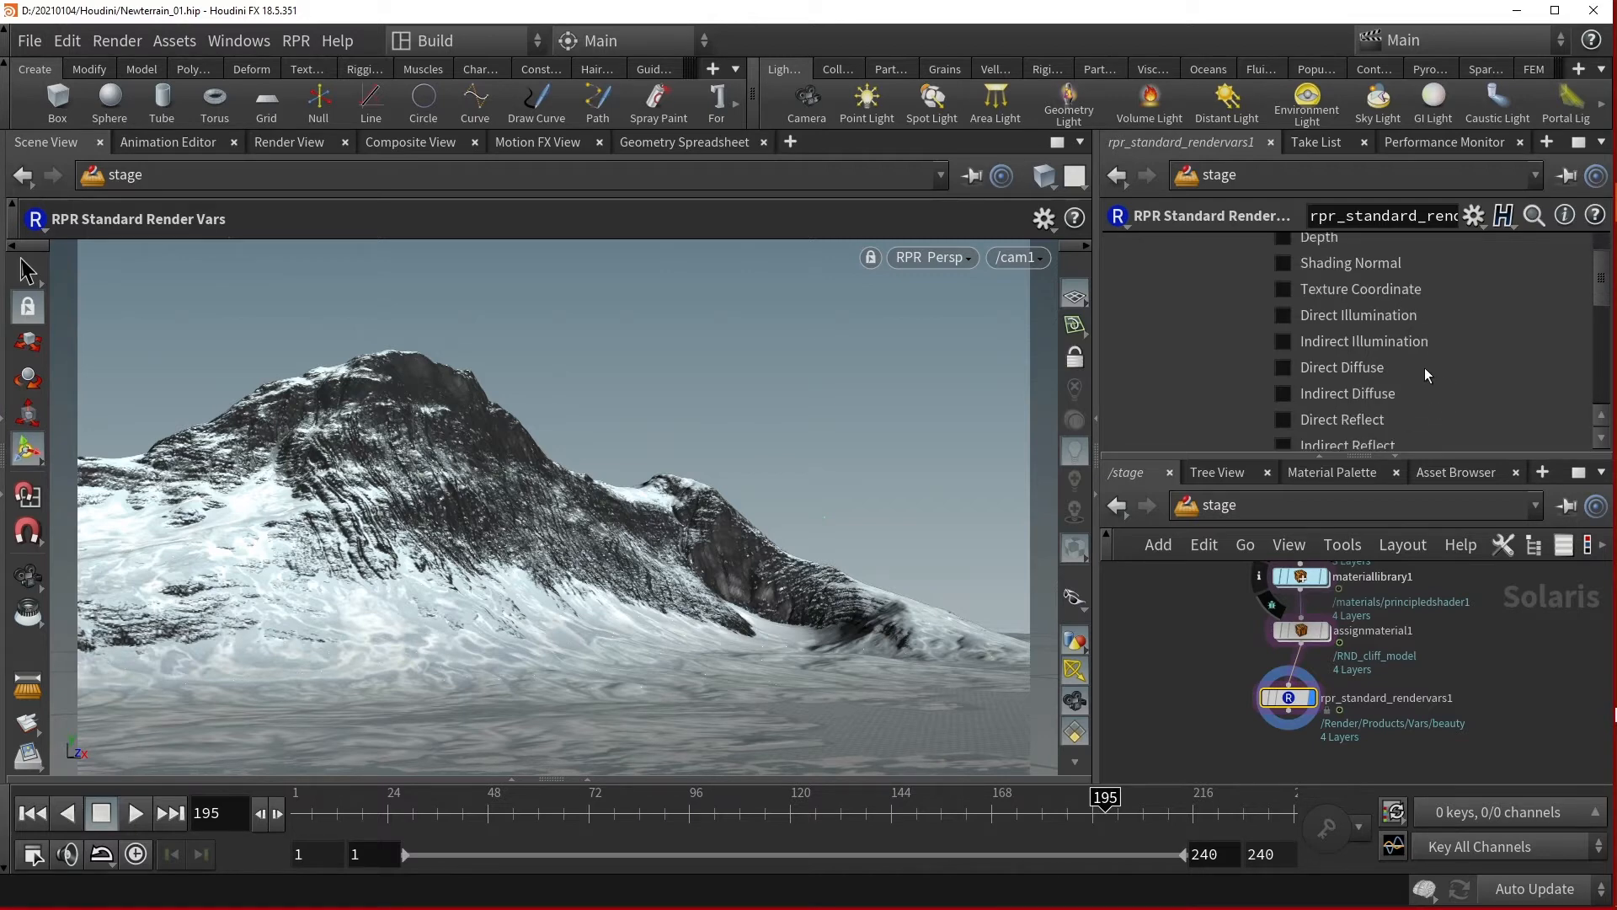
mouse_move(1449, 400)
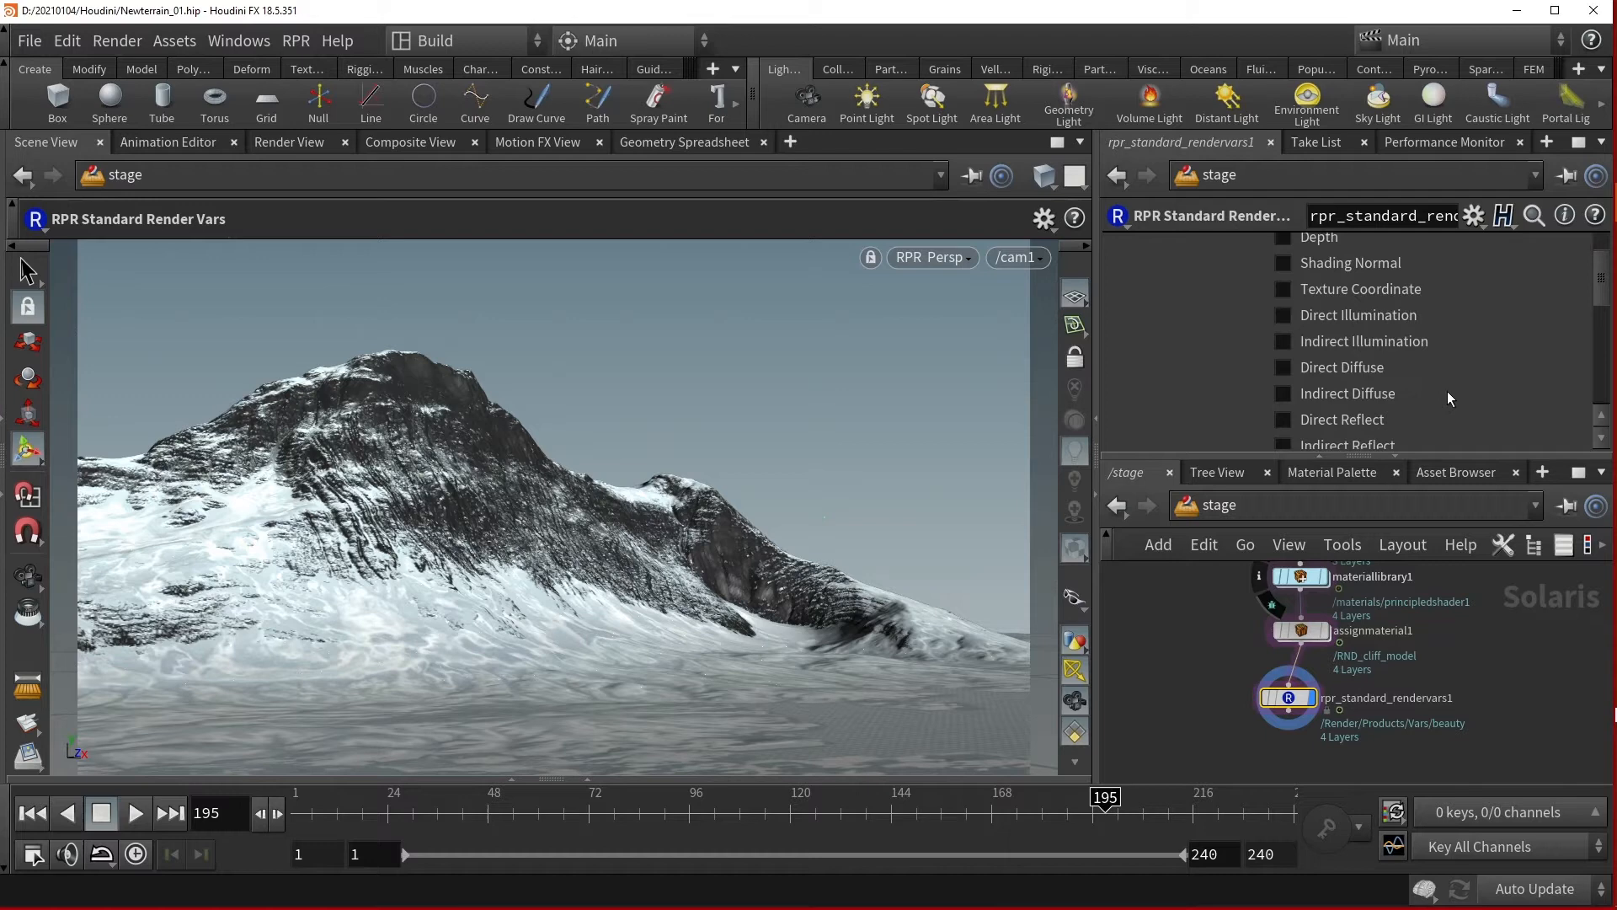
scroll("up", 3)
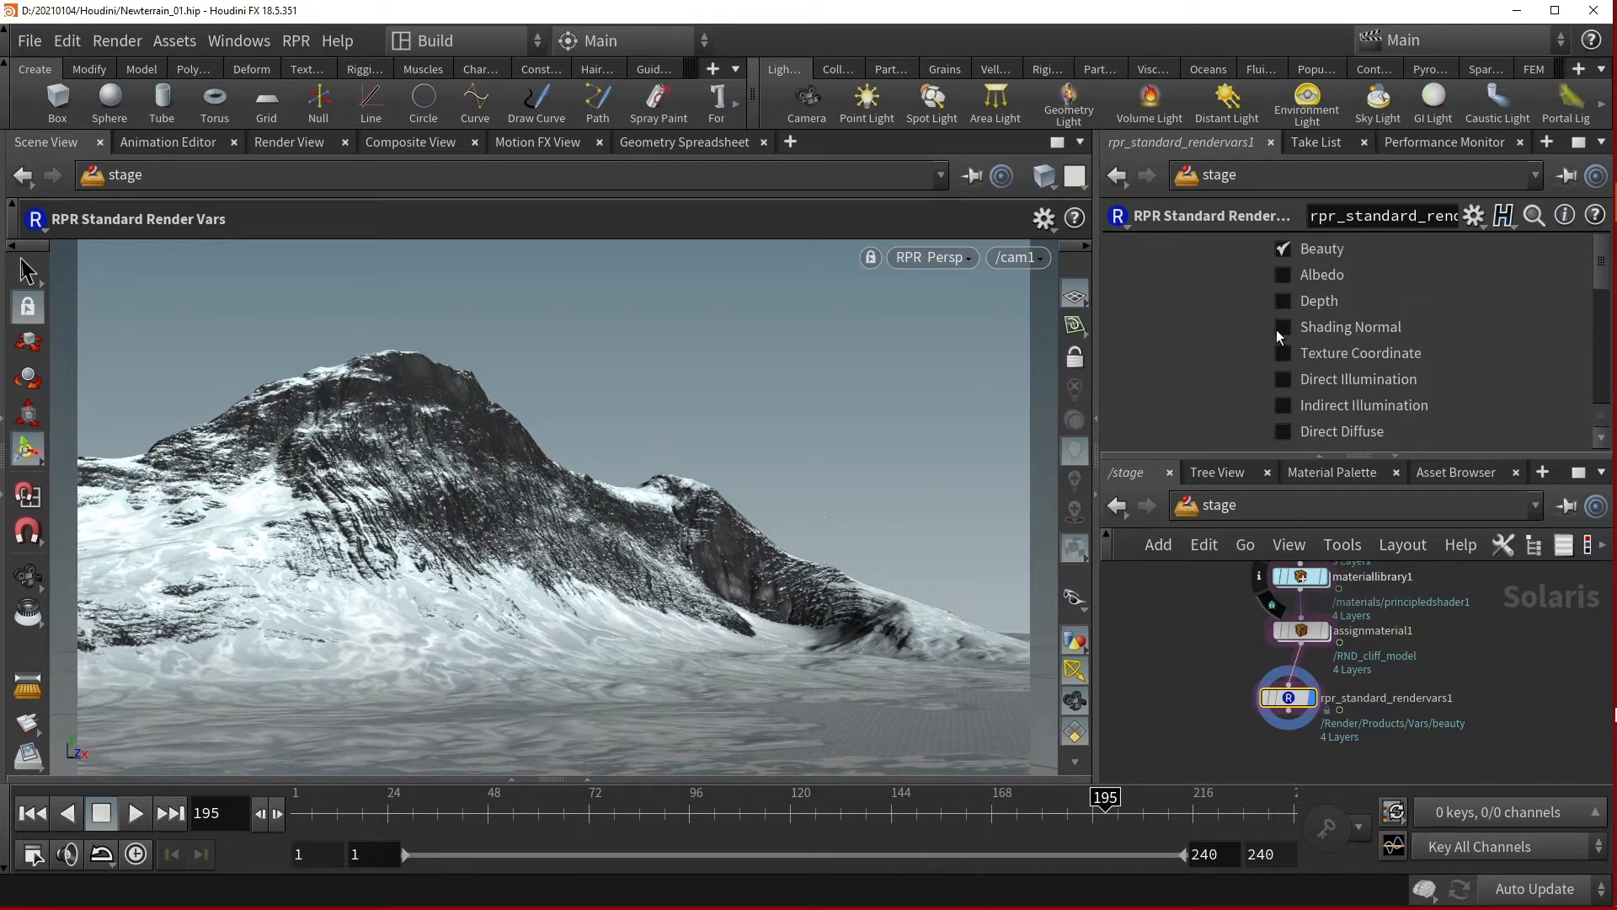
scroll("down", 3)
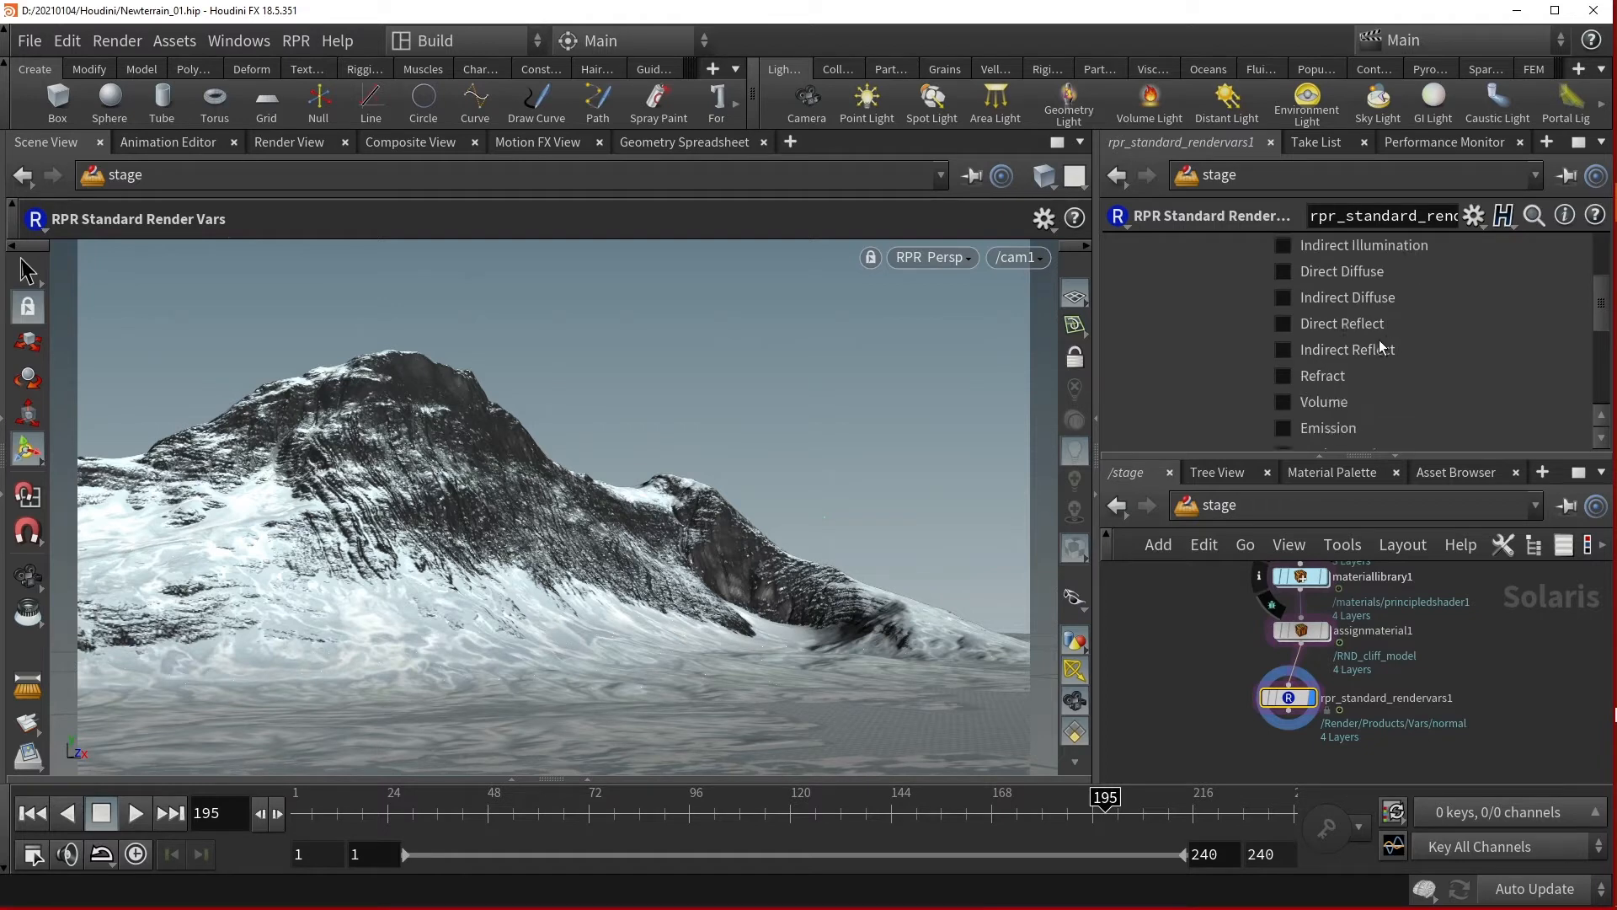
scroll("down", 3)
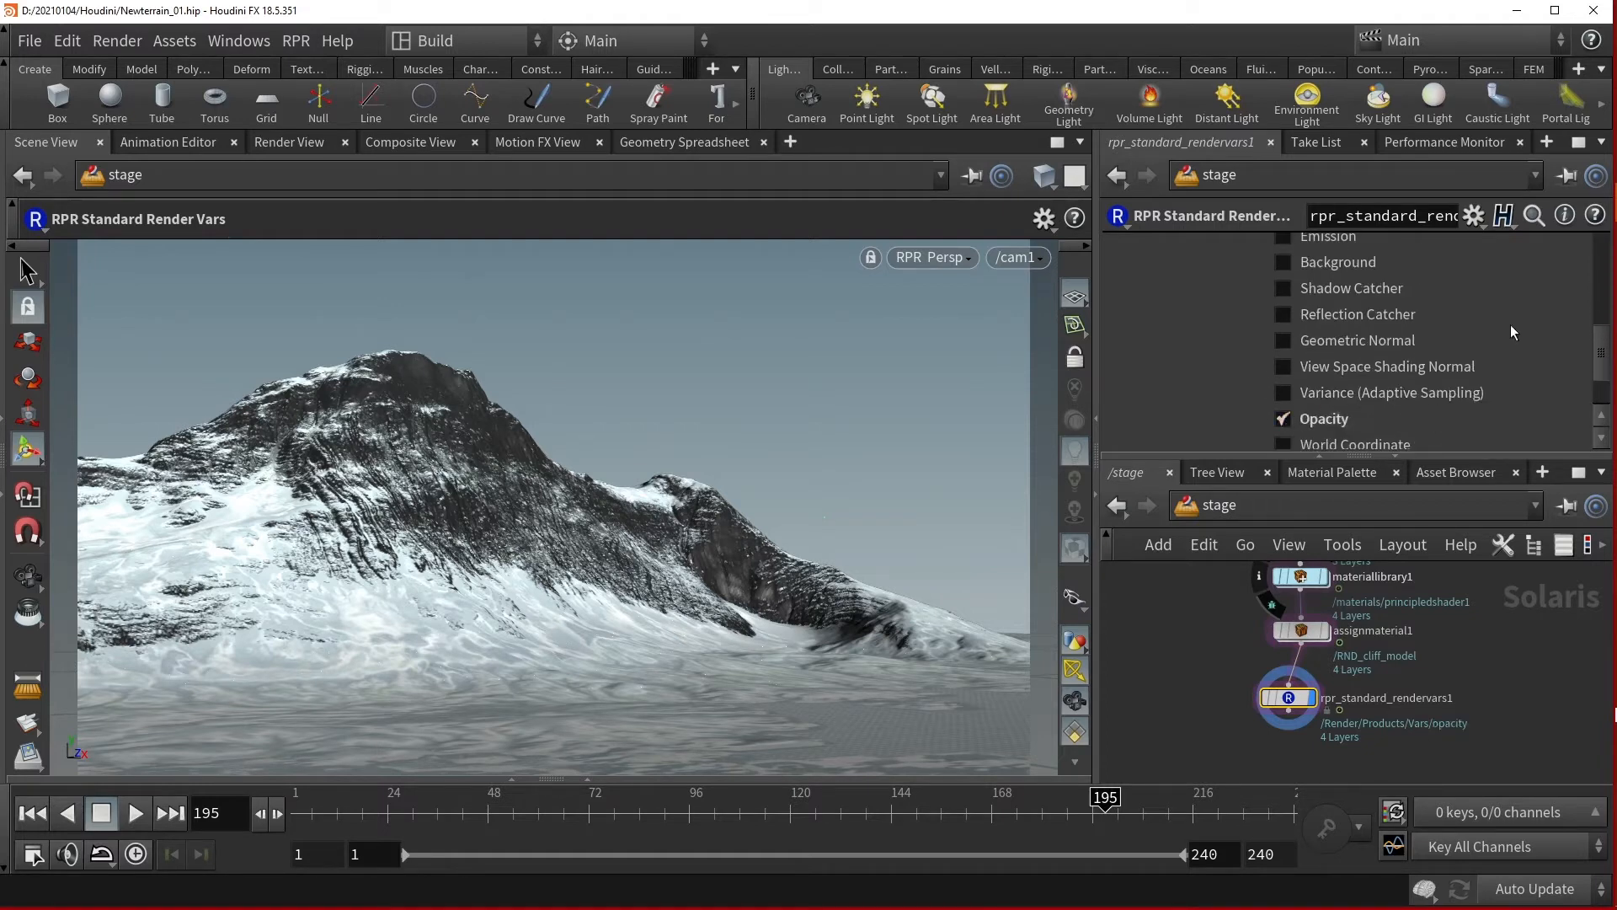
scroll("down", 3)
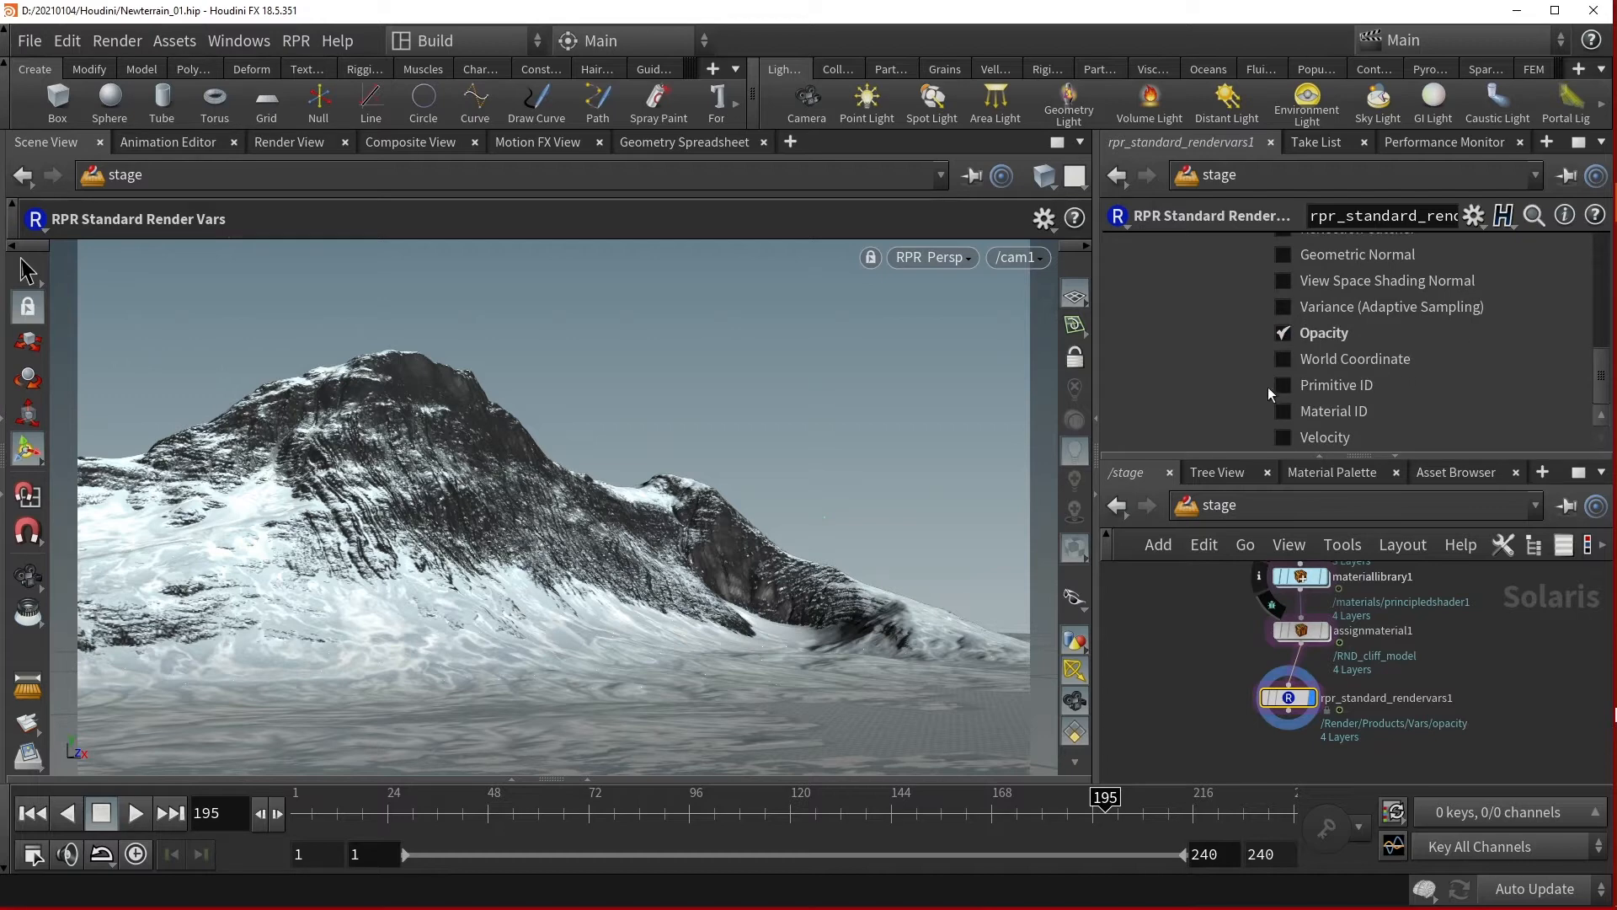
left_click(1282, 384)
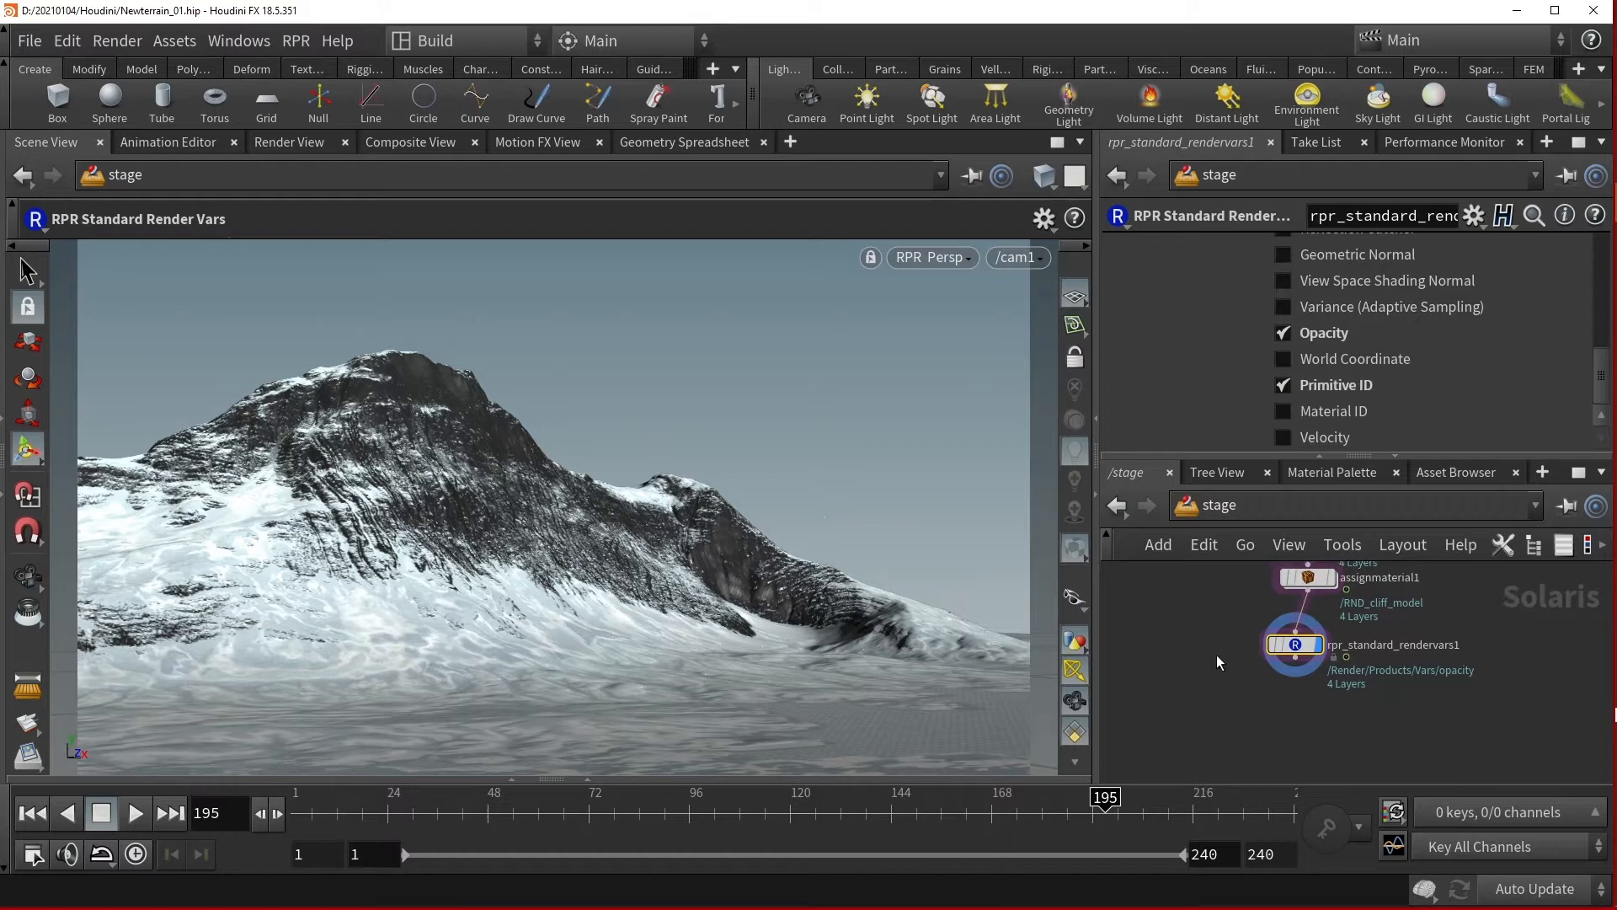
mouse_move(1272, 694)
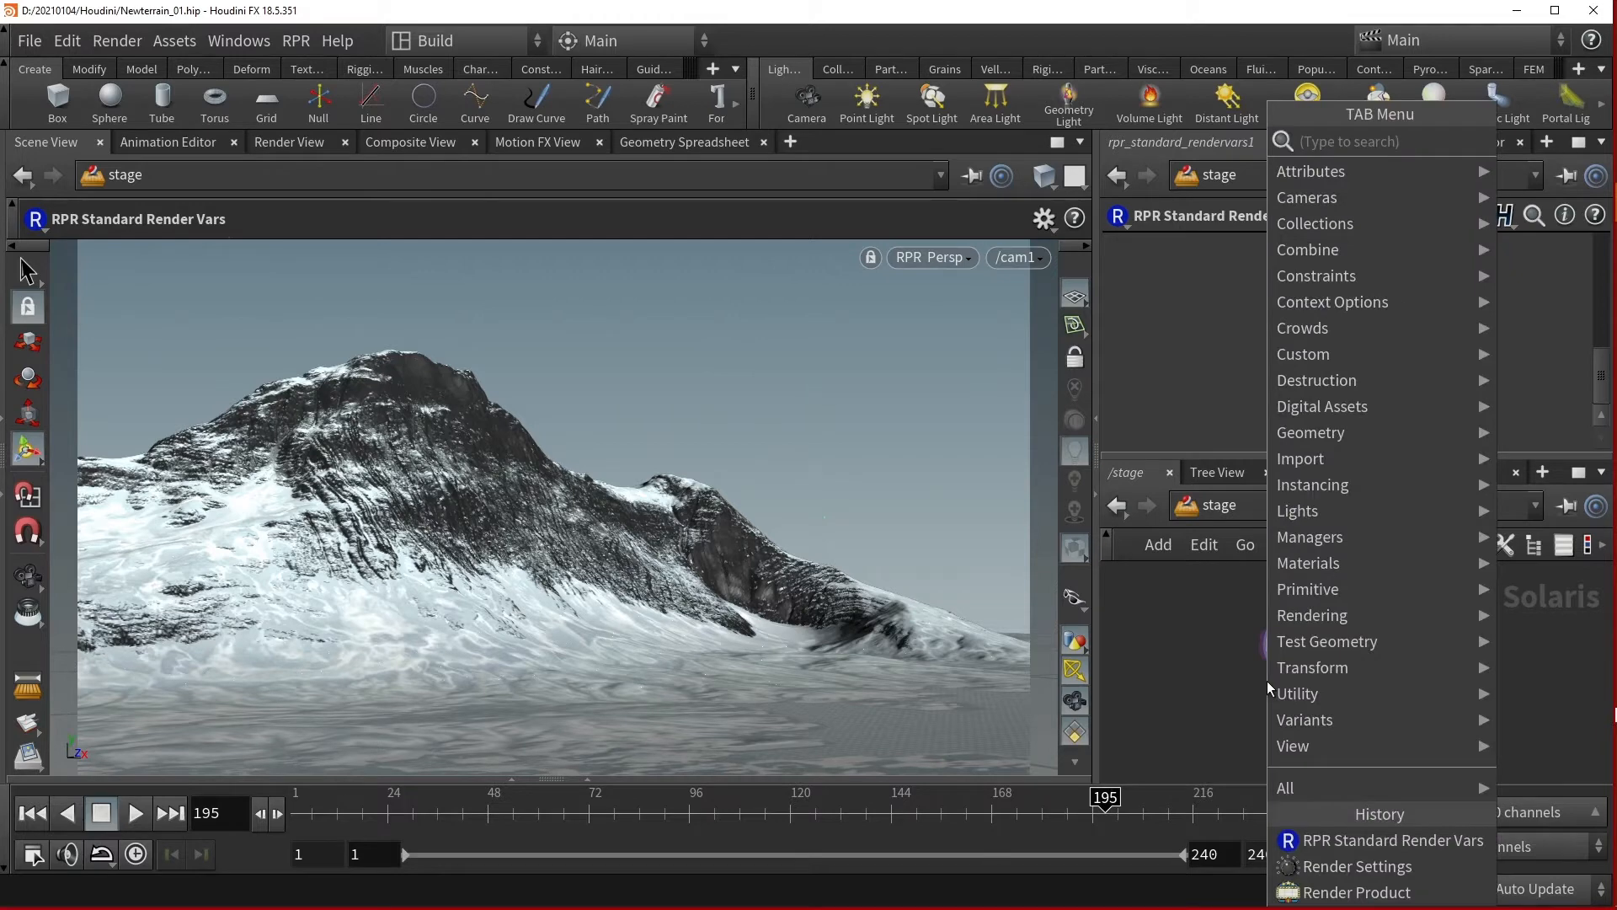
Append a Render Product node (renderproduct1) from the TAB menu's History section.
left_click(1360, 893)
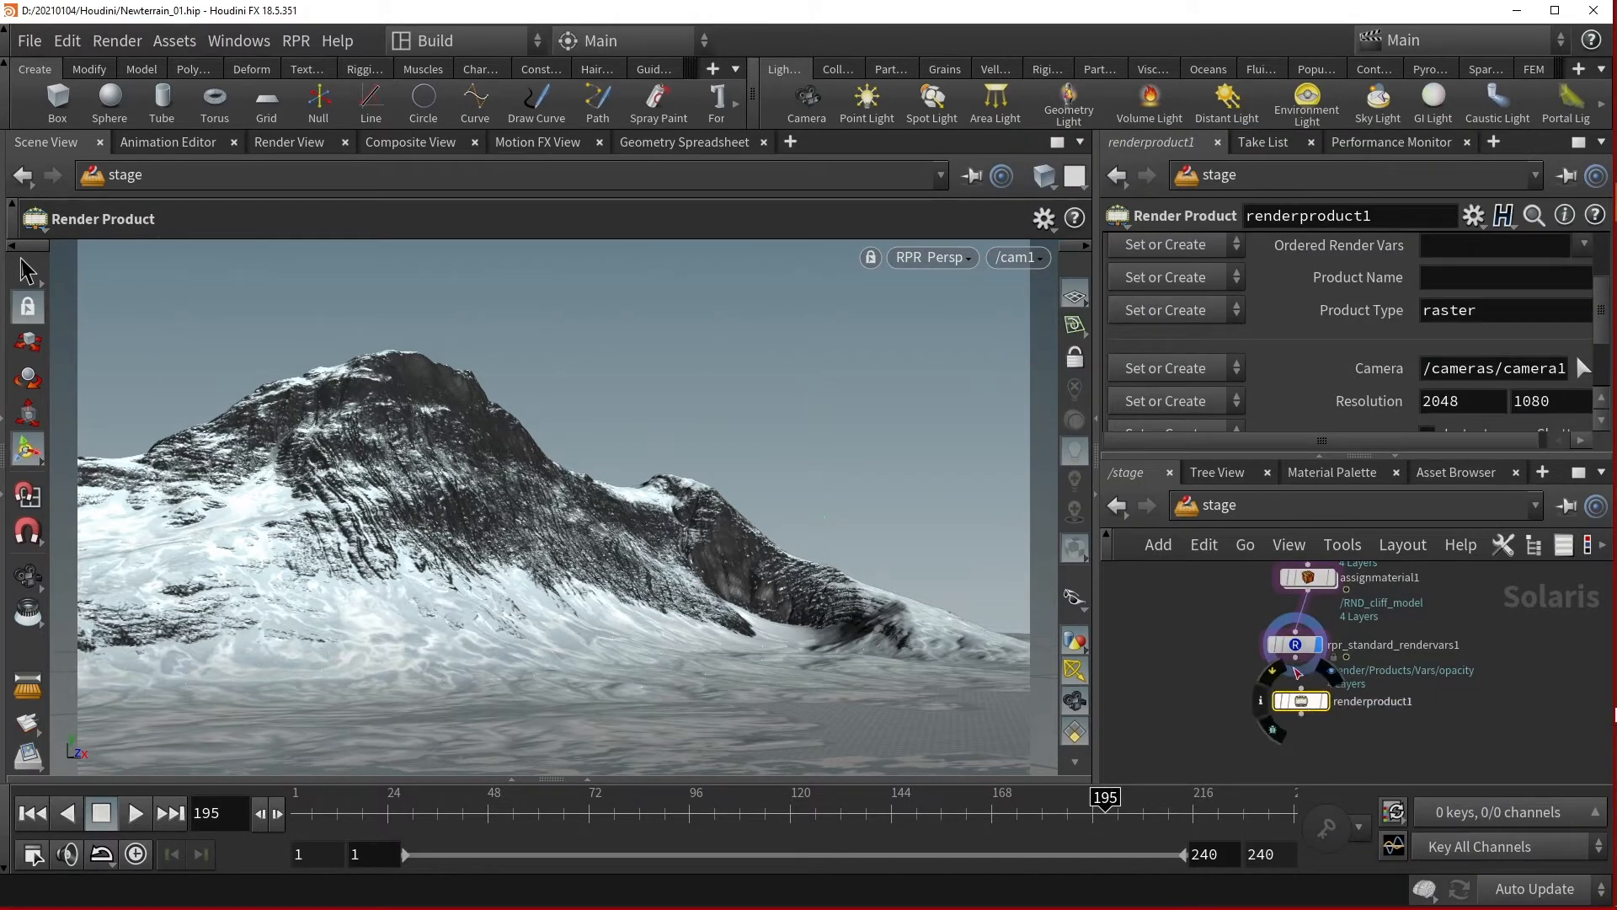
mouse_move(1302, 701)
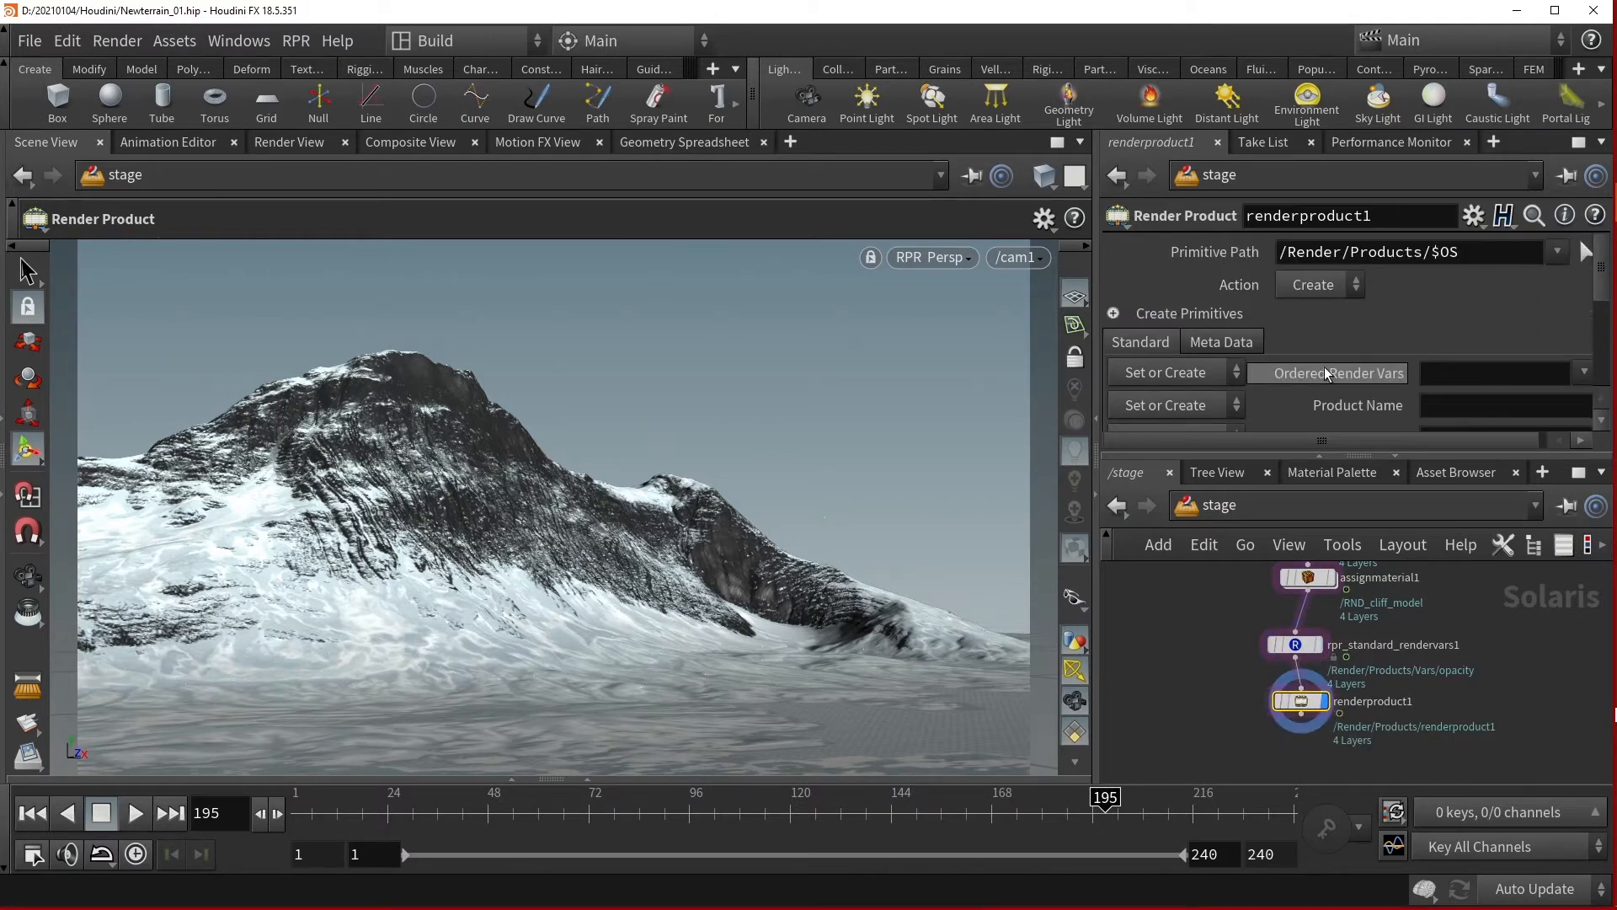
mouse_move(1437, 348)
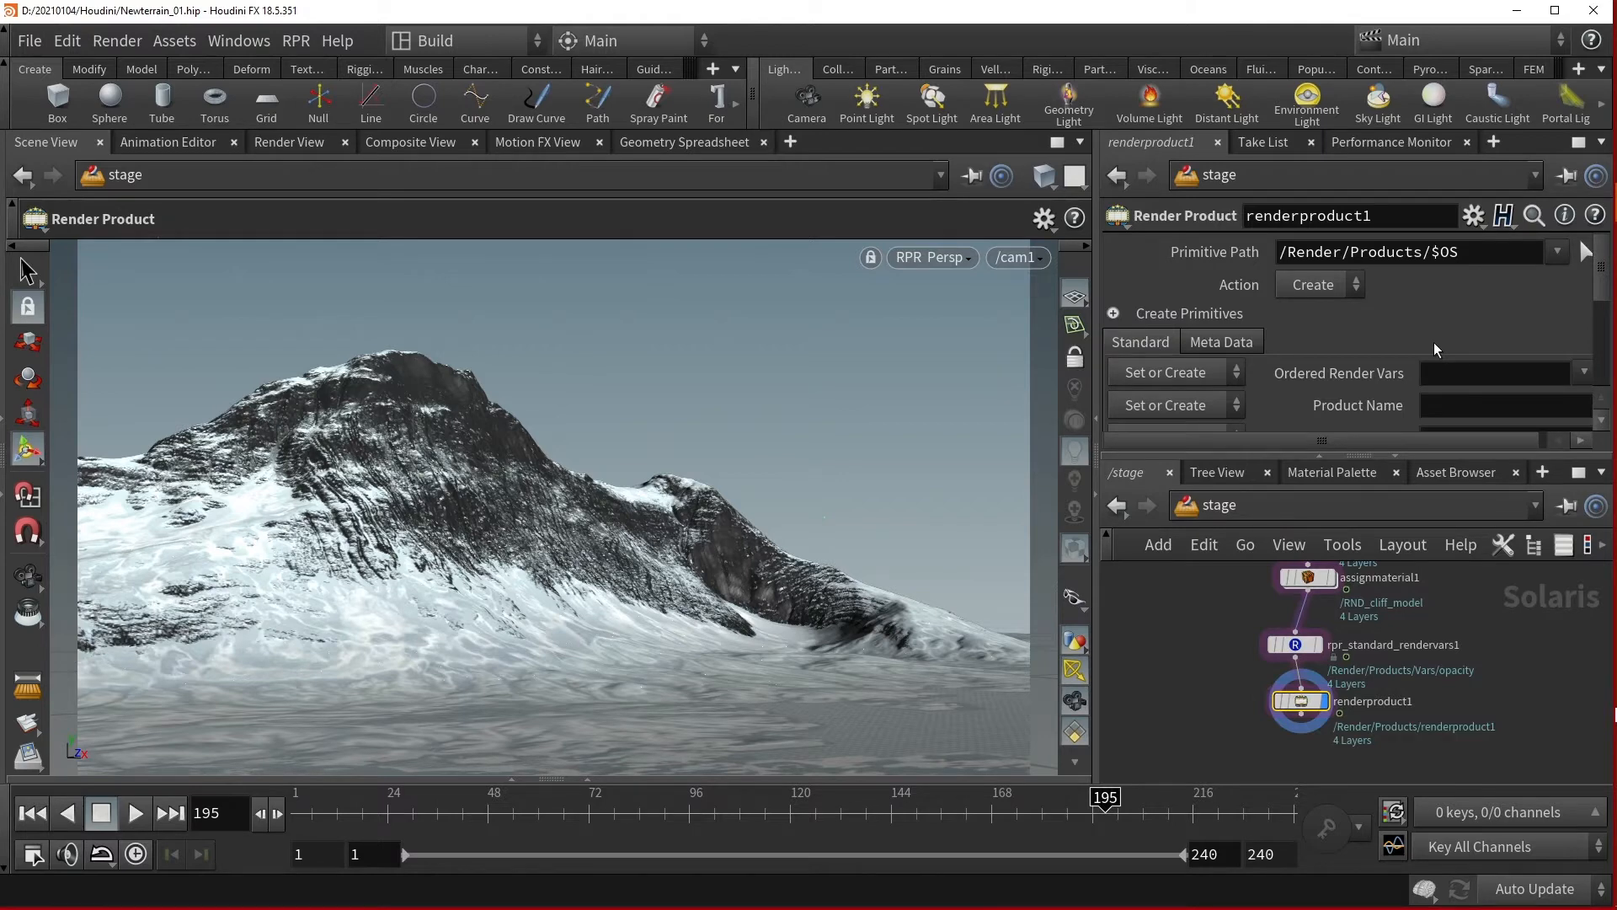
mouse_move(1360, 380)
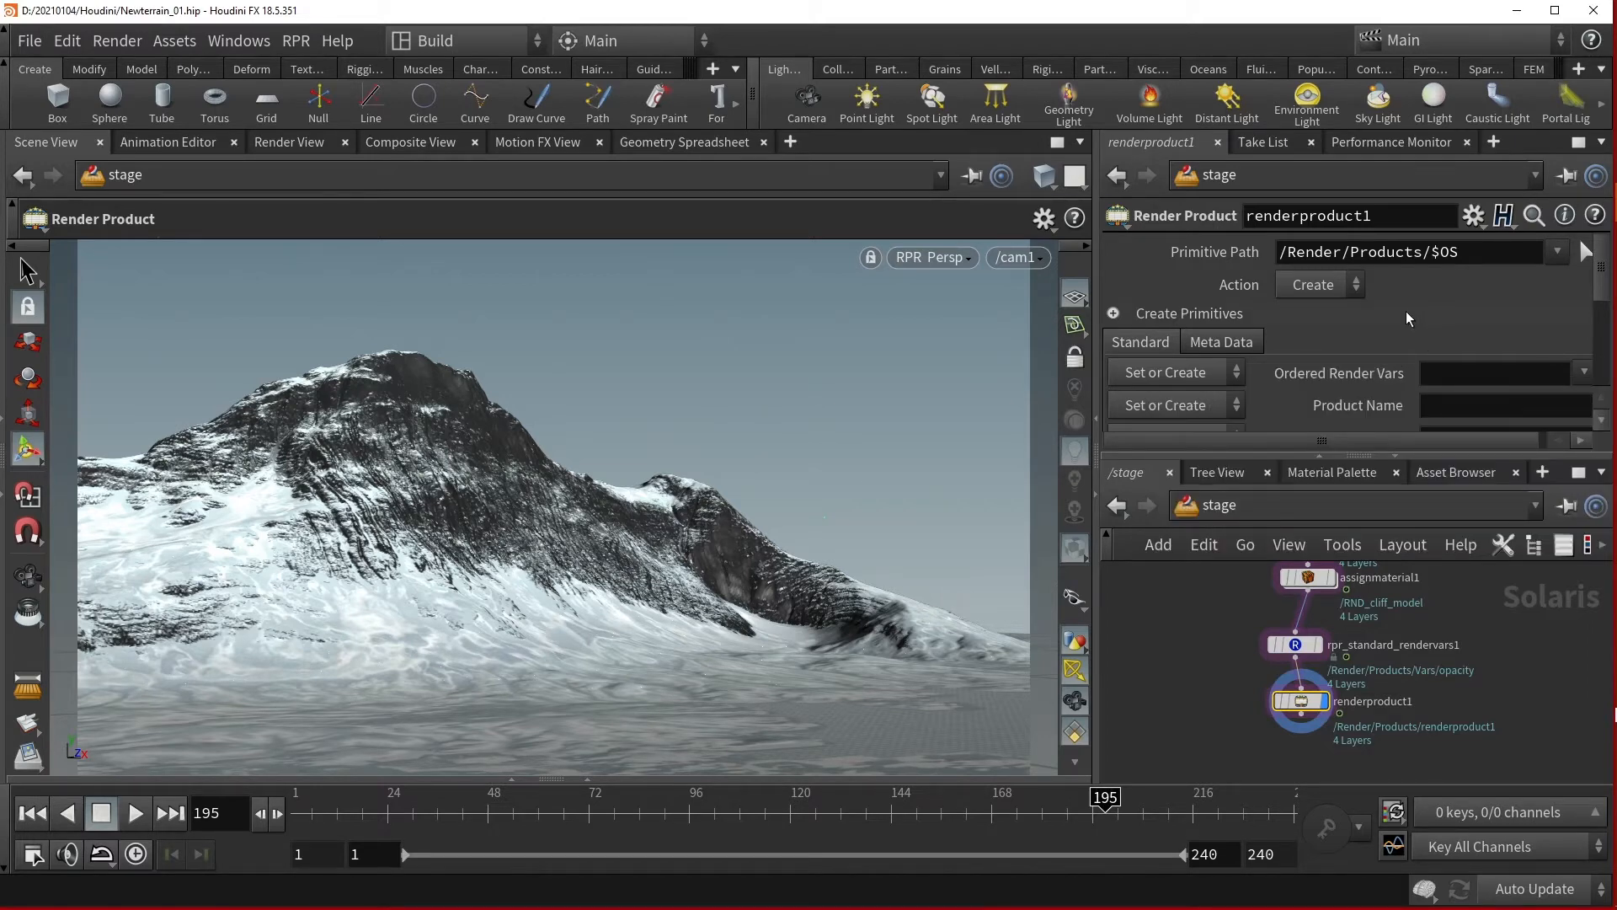
mouse_move(1354, 662)
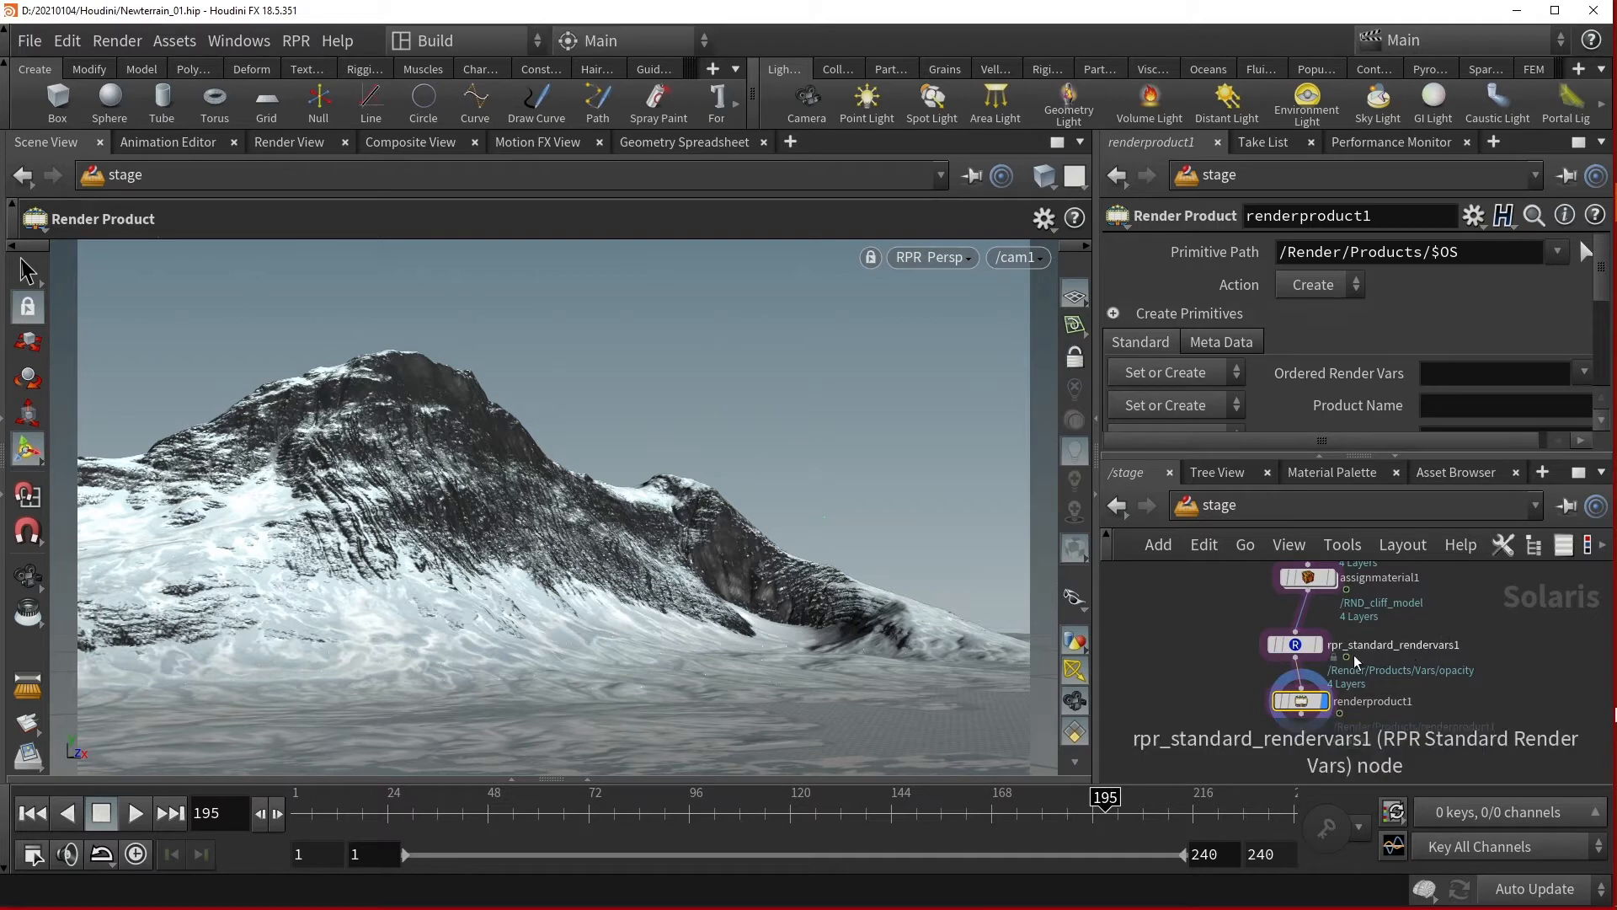
Select renderproduct1 and set its Ordered Render Vars to the beauty render var under /Render/Products.
left_click(1299, 701)
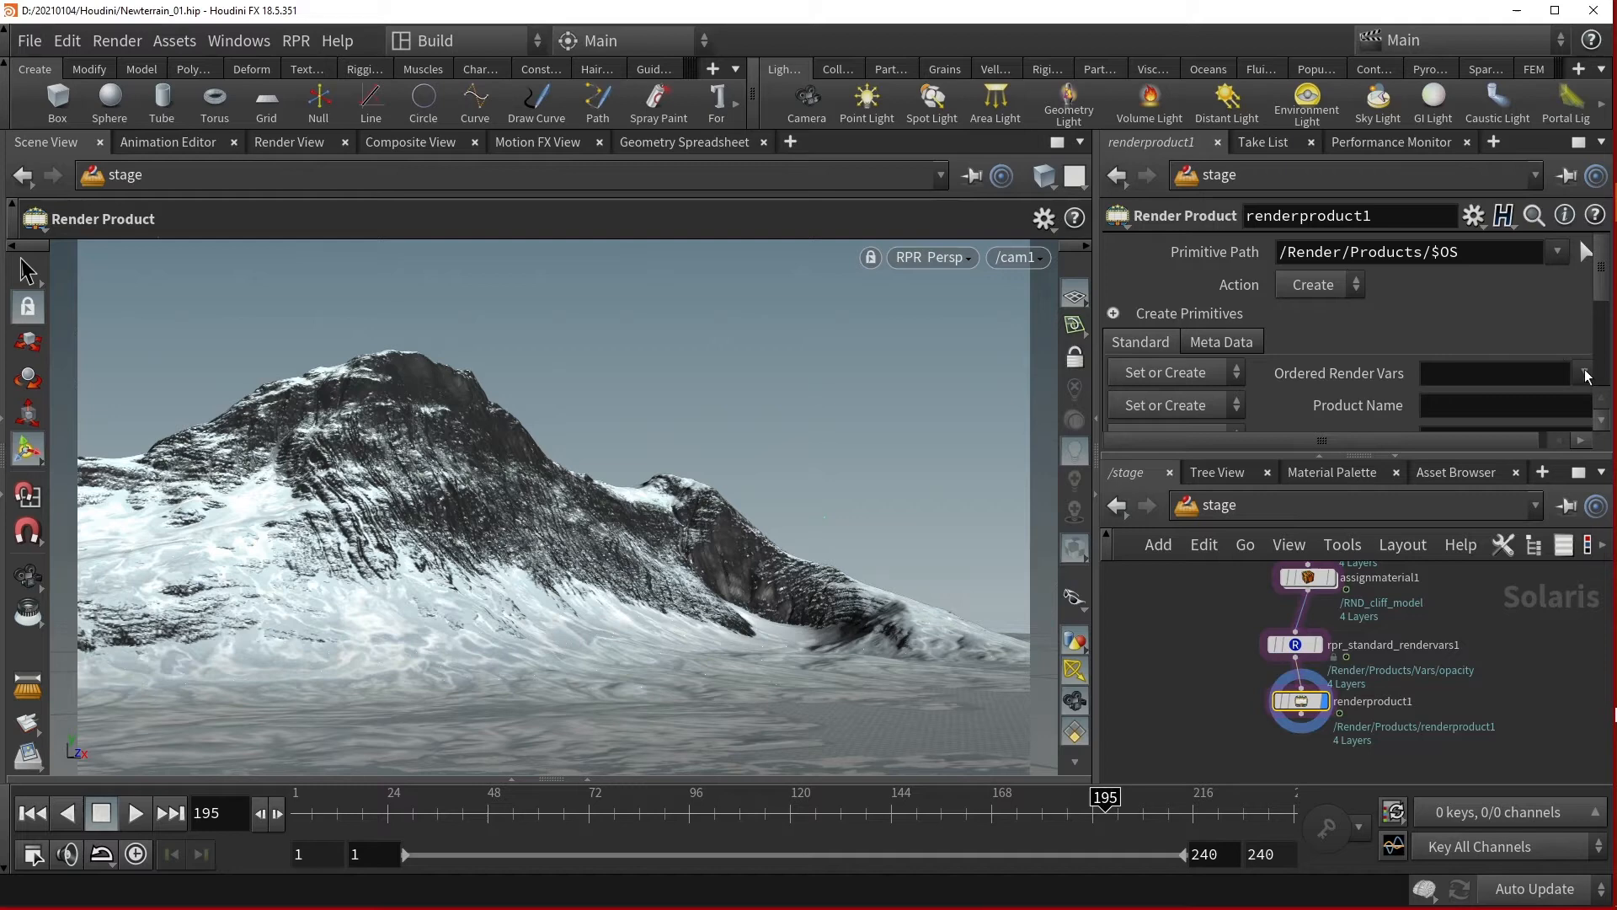
left_click(1587, 372)
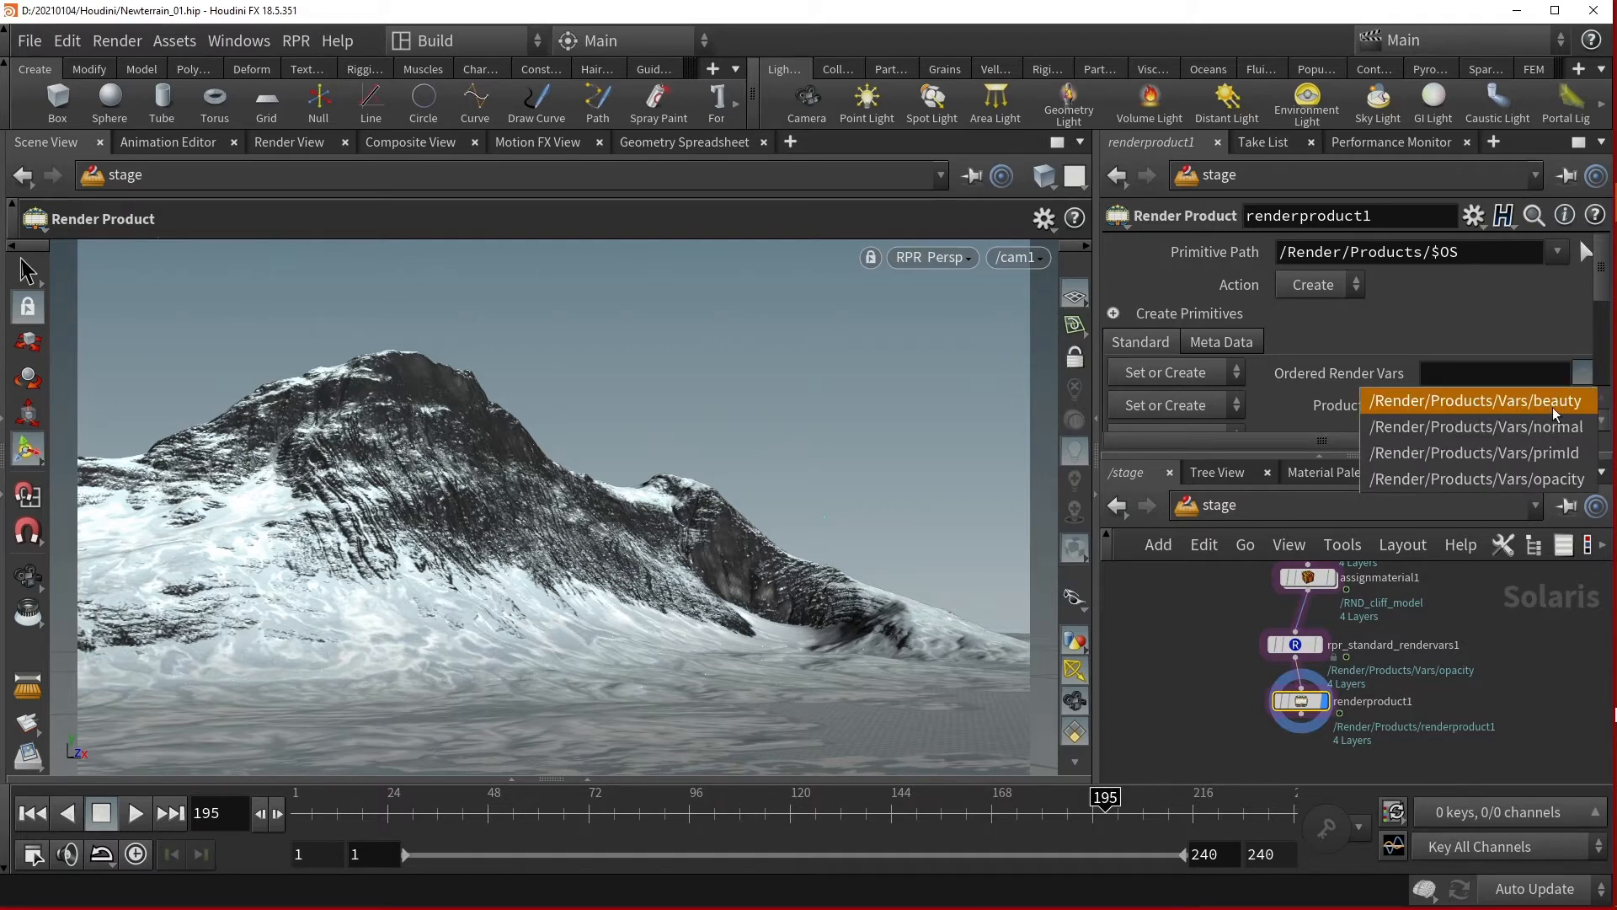
left_click(1476, 401)
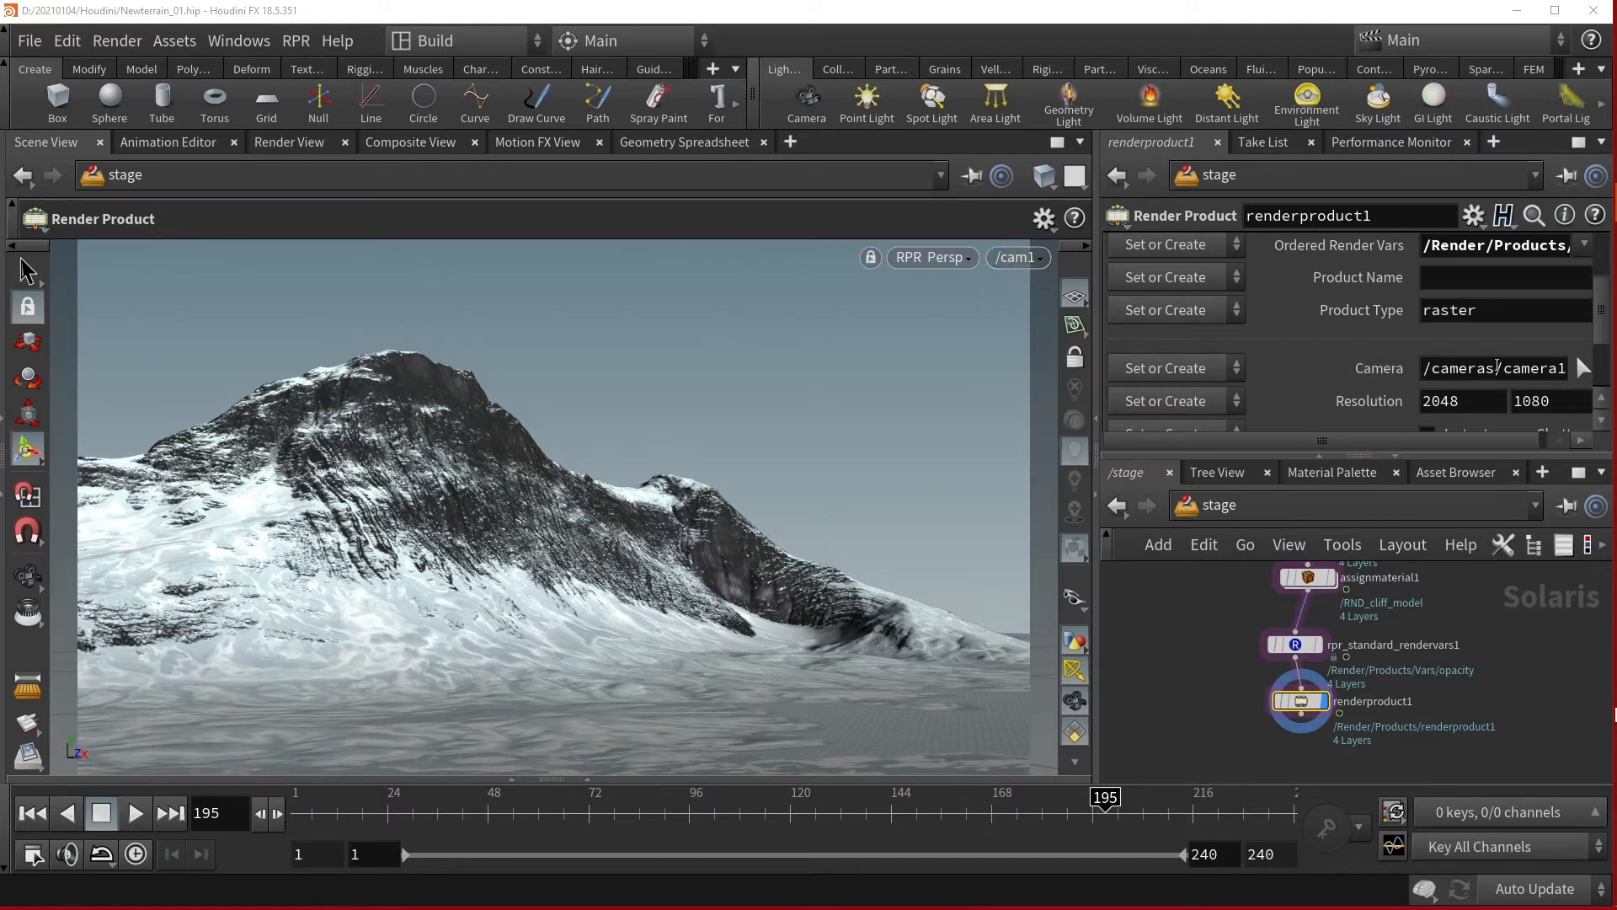
Replace renderproduct1's camera path /cameras/camera1 with /cam1.
triple_click(1495, 368)
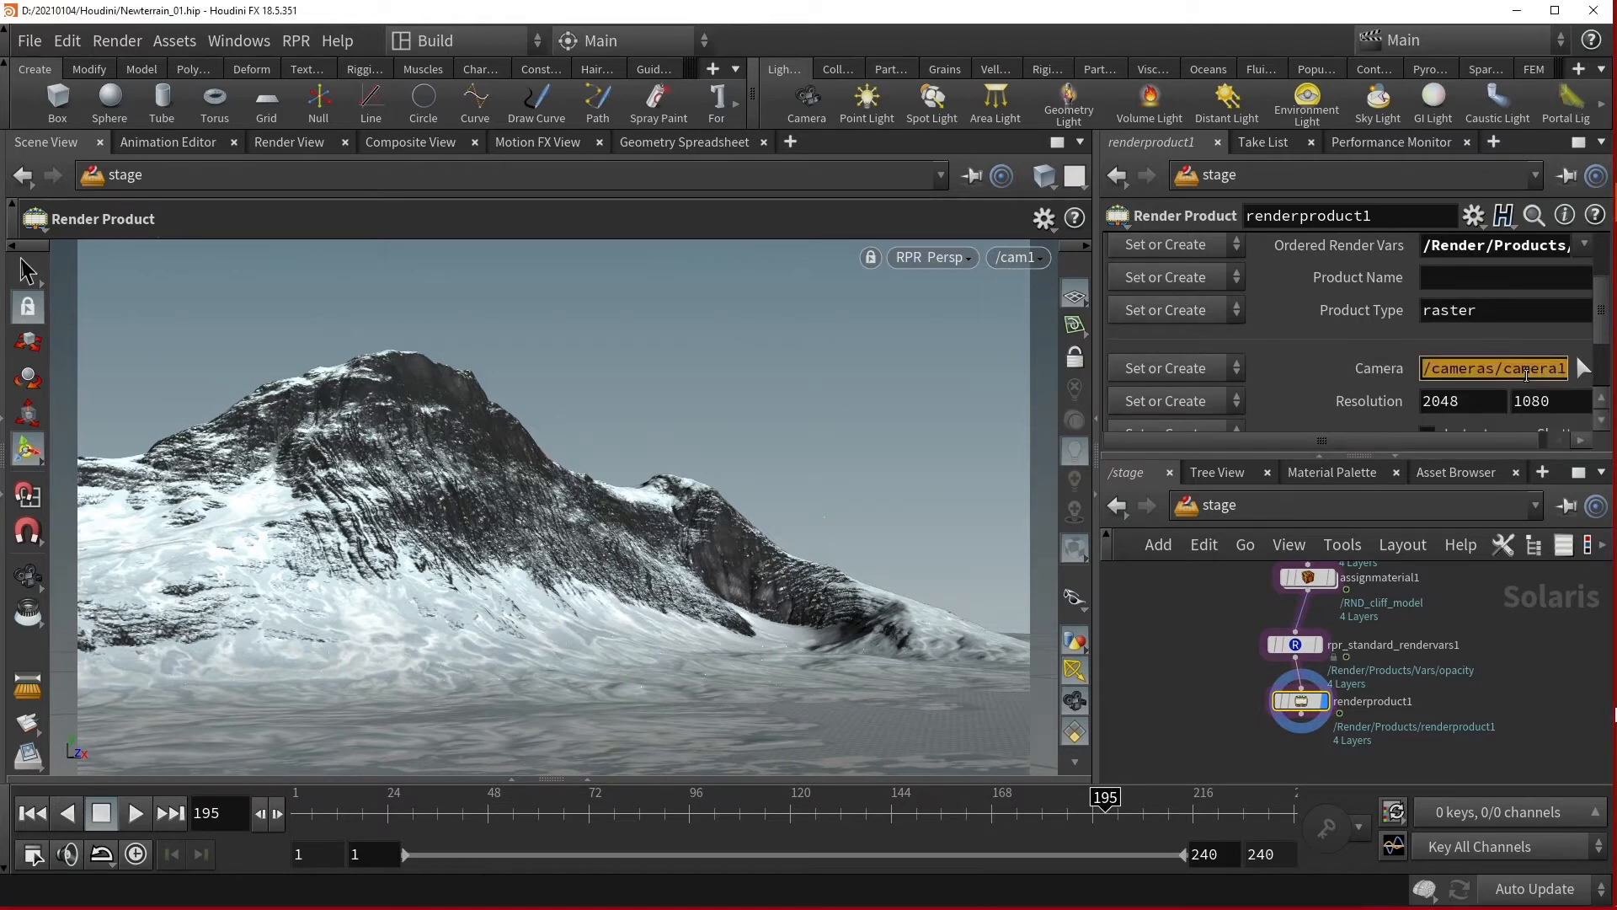
type("/cam1")
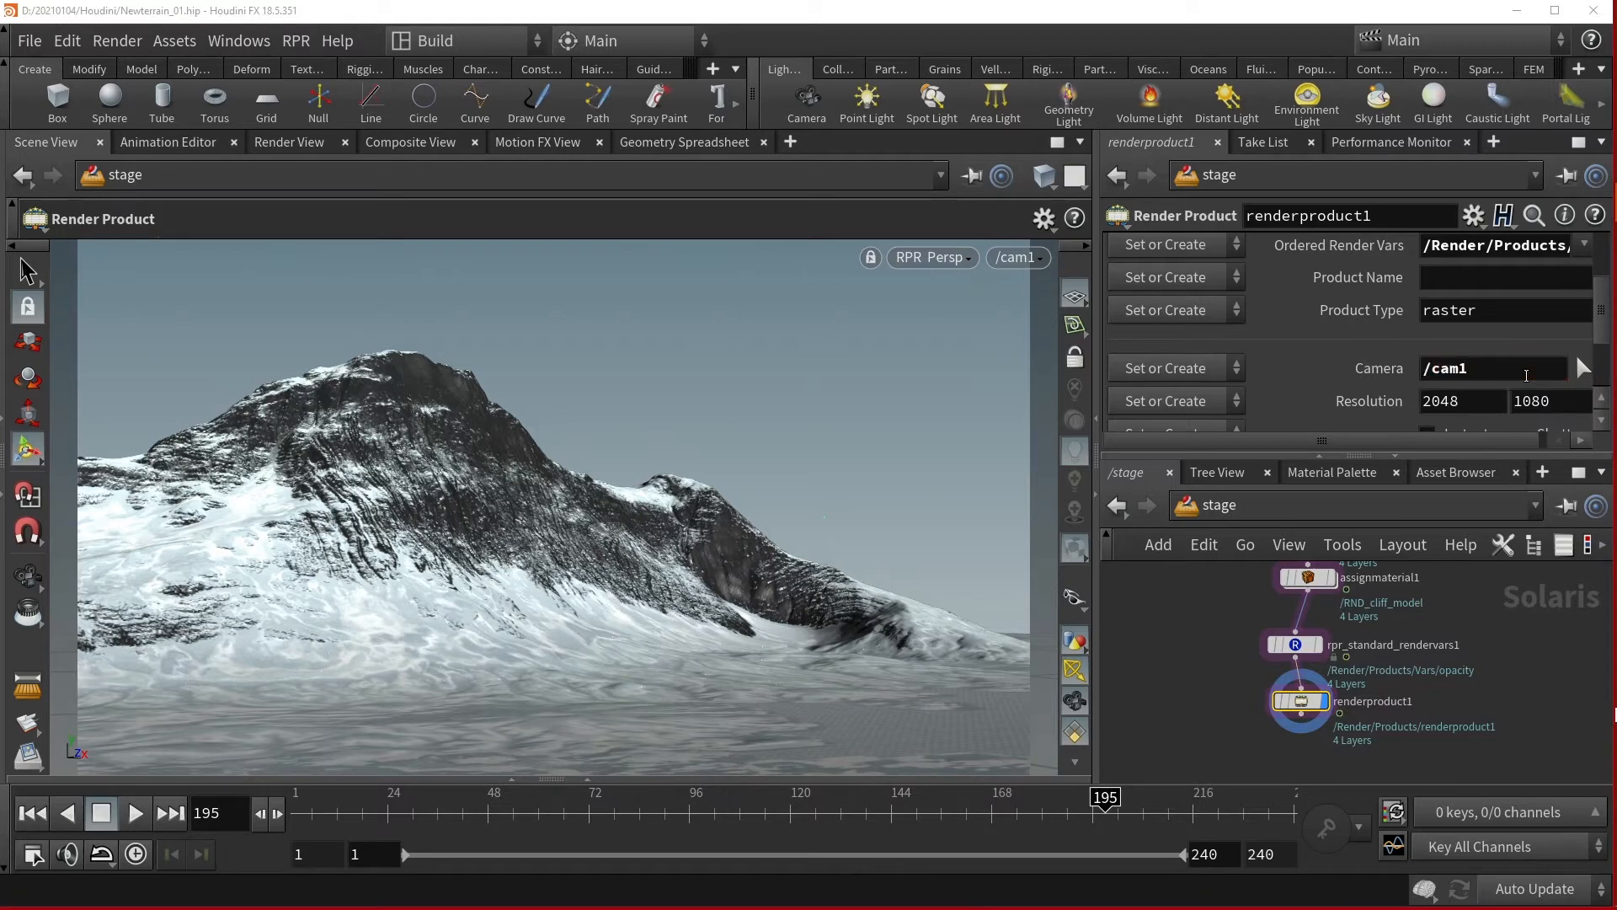
mouse_move(1458, 389)
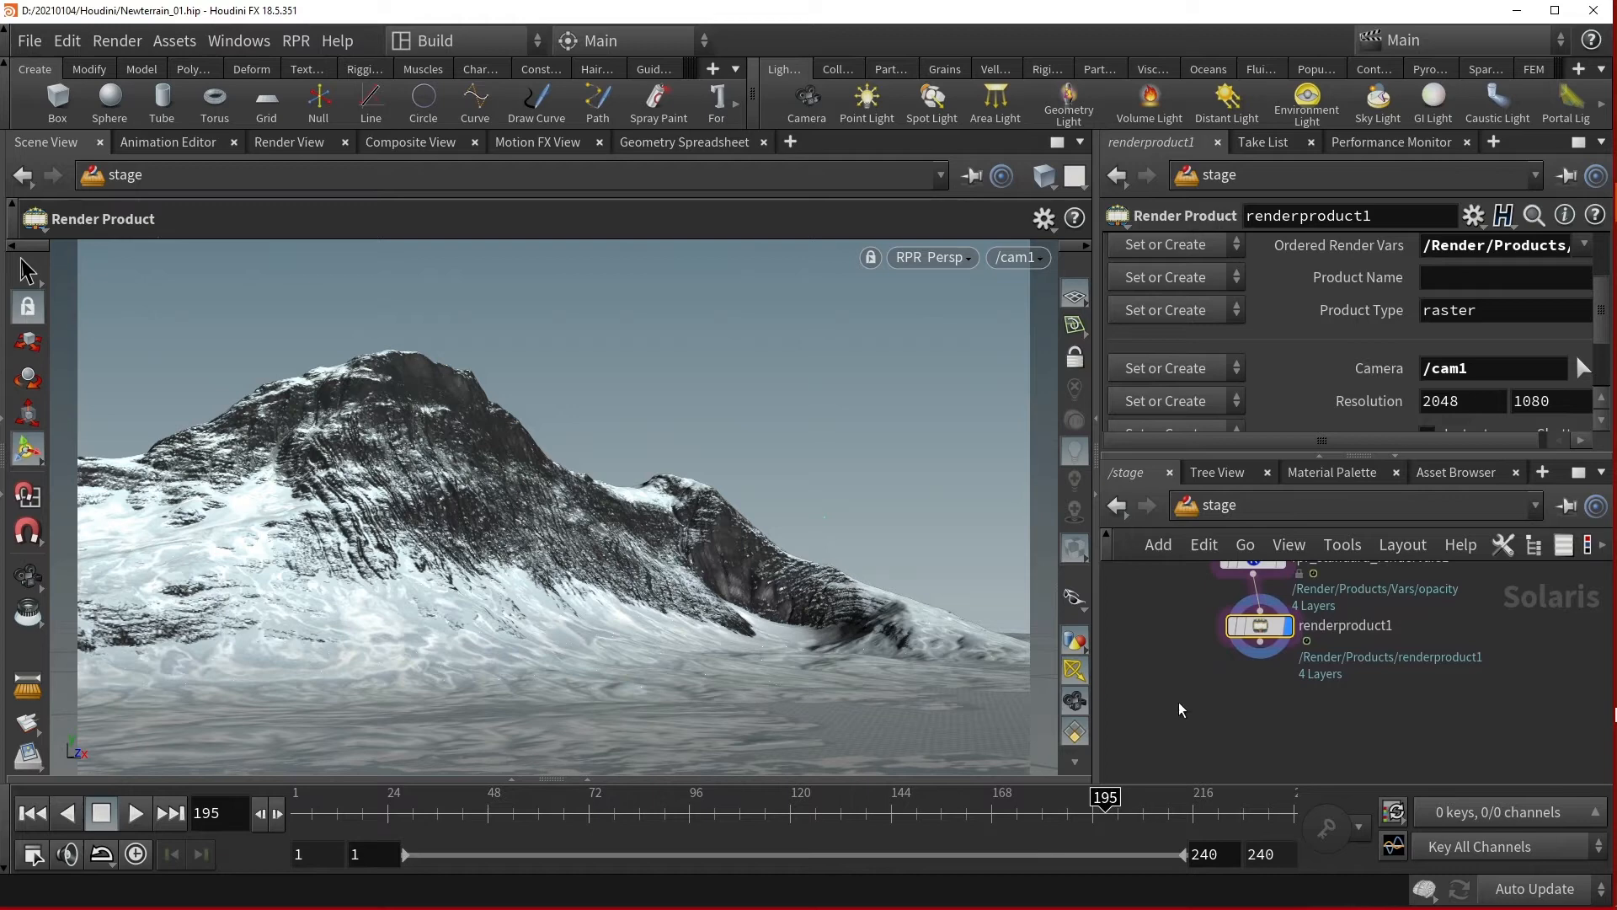
mouse_move(1242, 683)
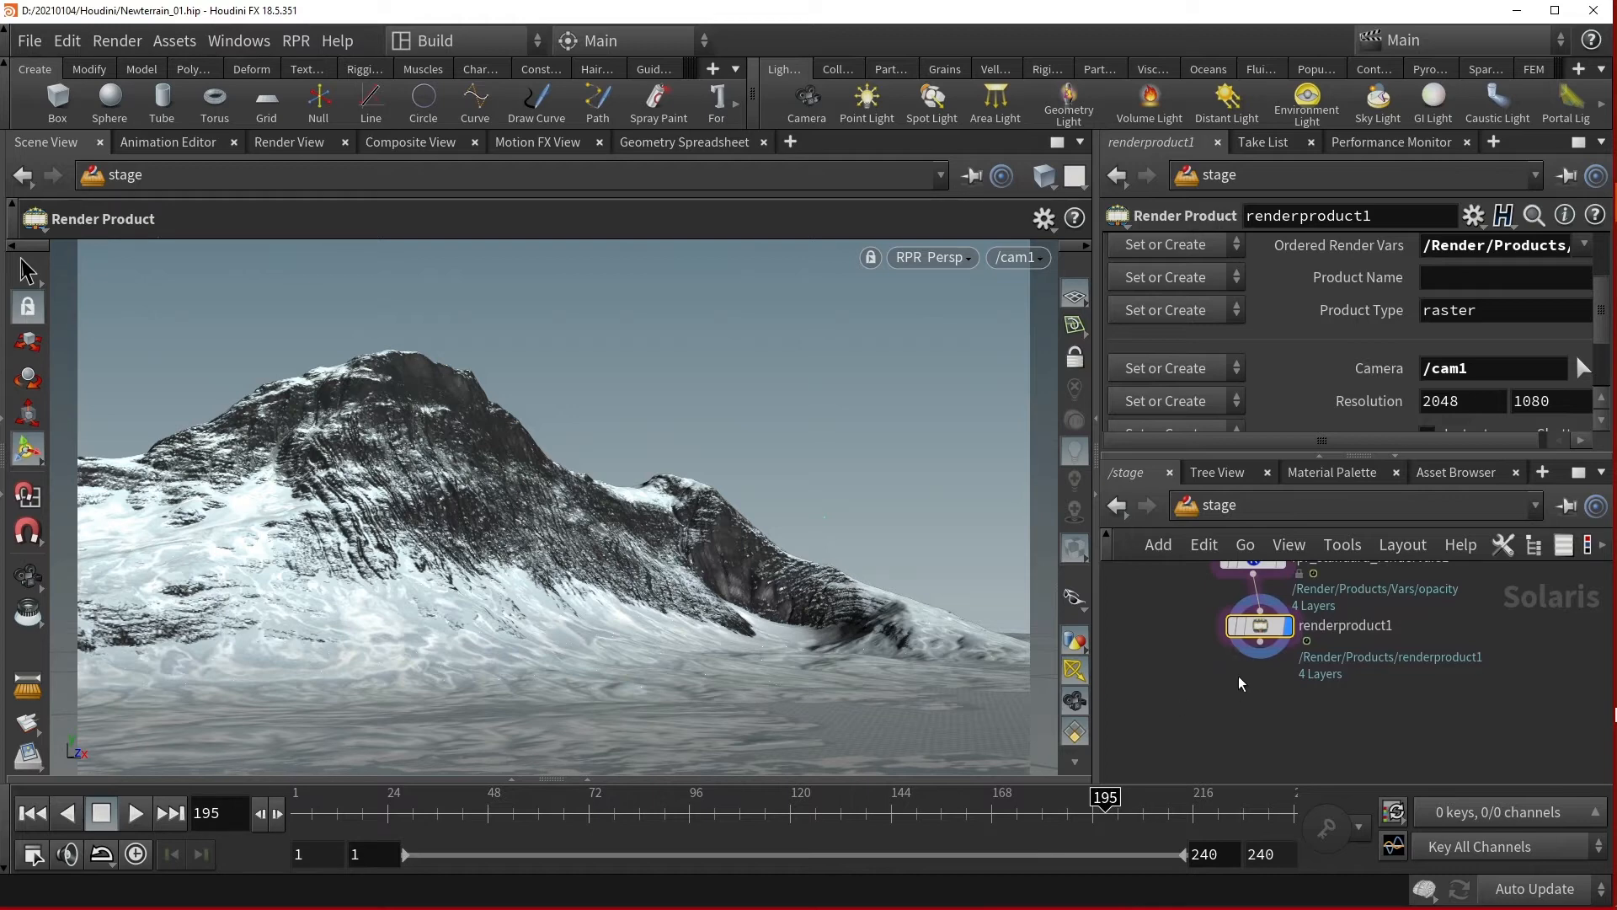
Create a Render Settings node and place it below renderproduct1.
key("Tab")
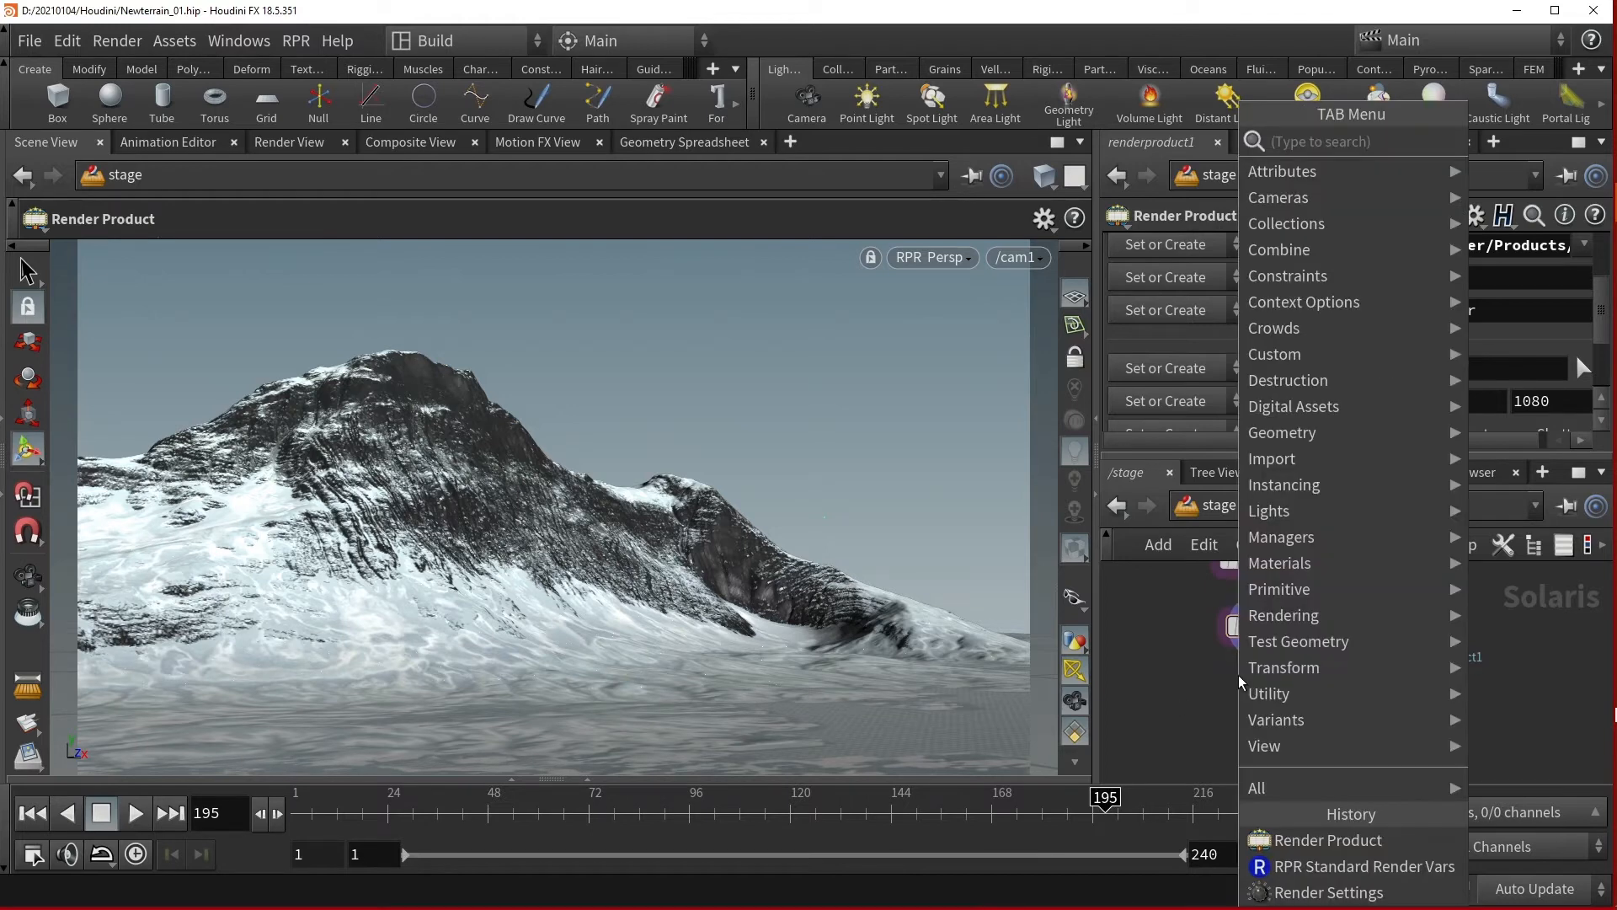
type("render")
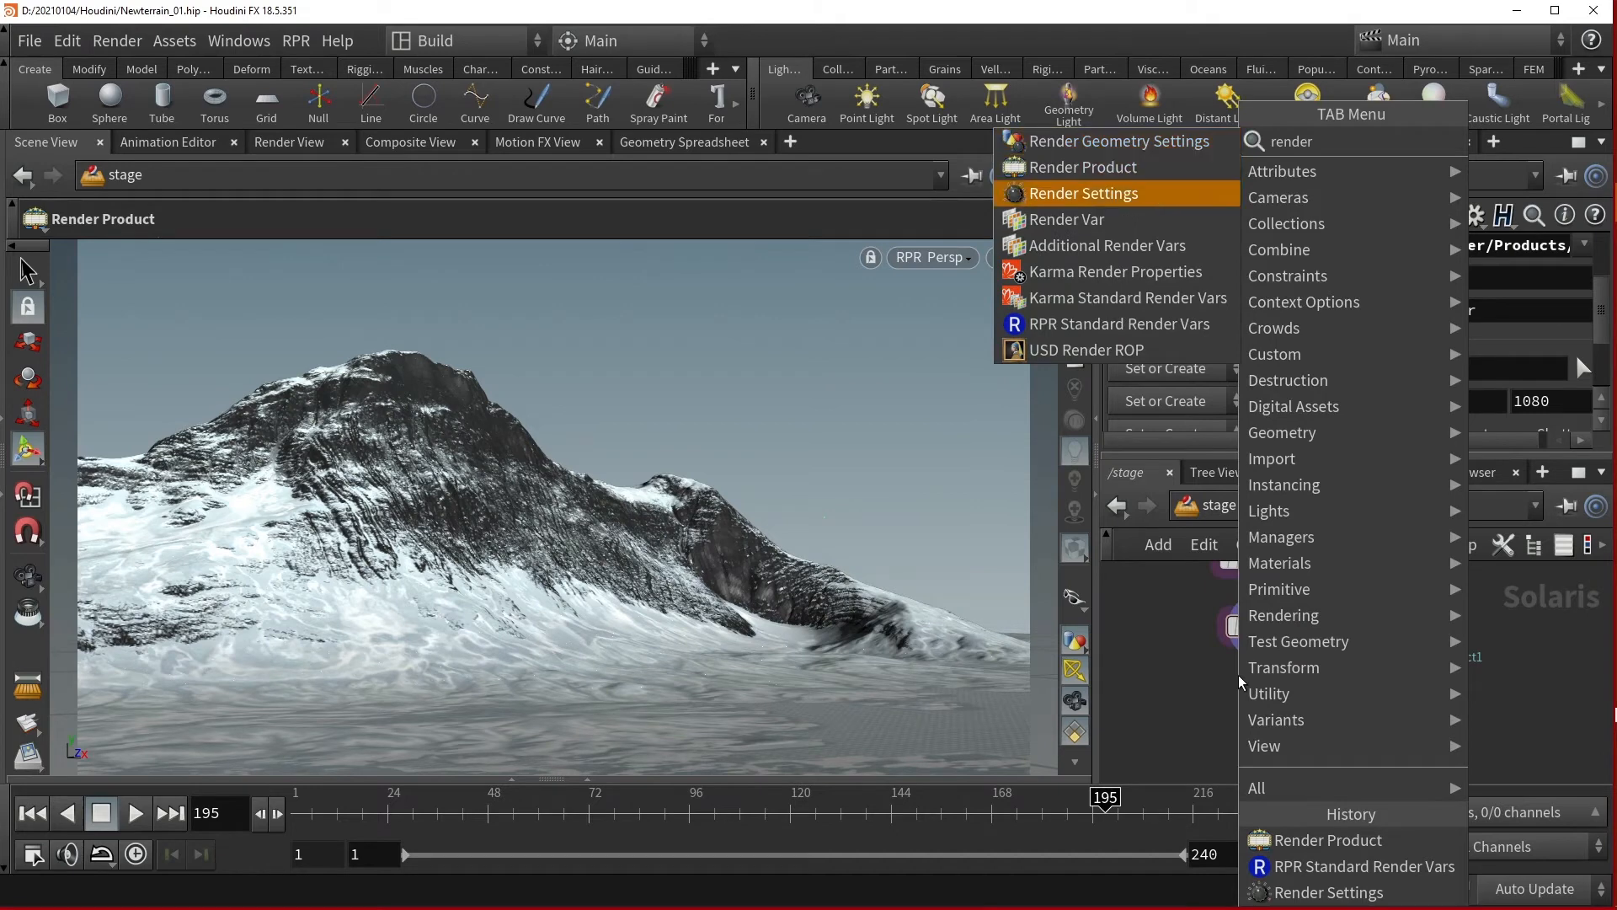
left_click(1082, 167)
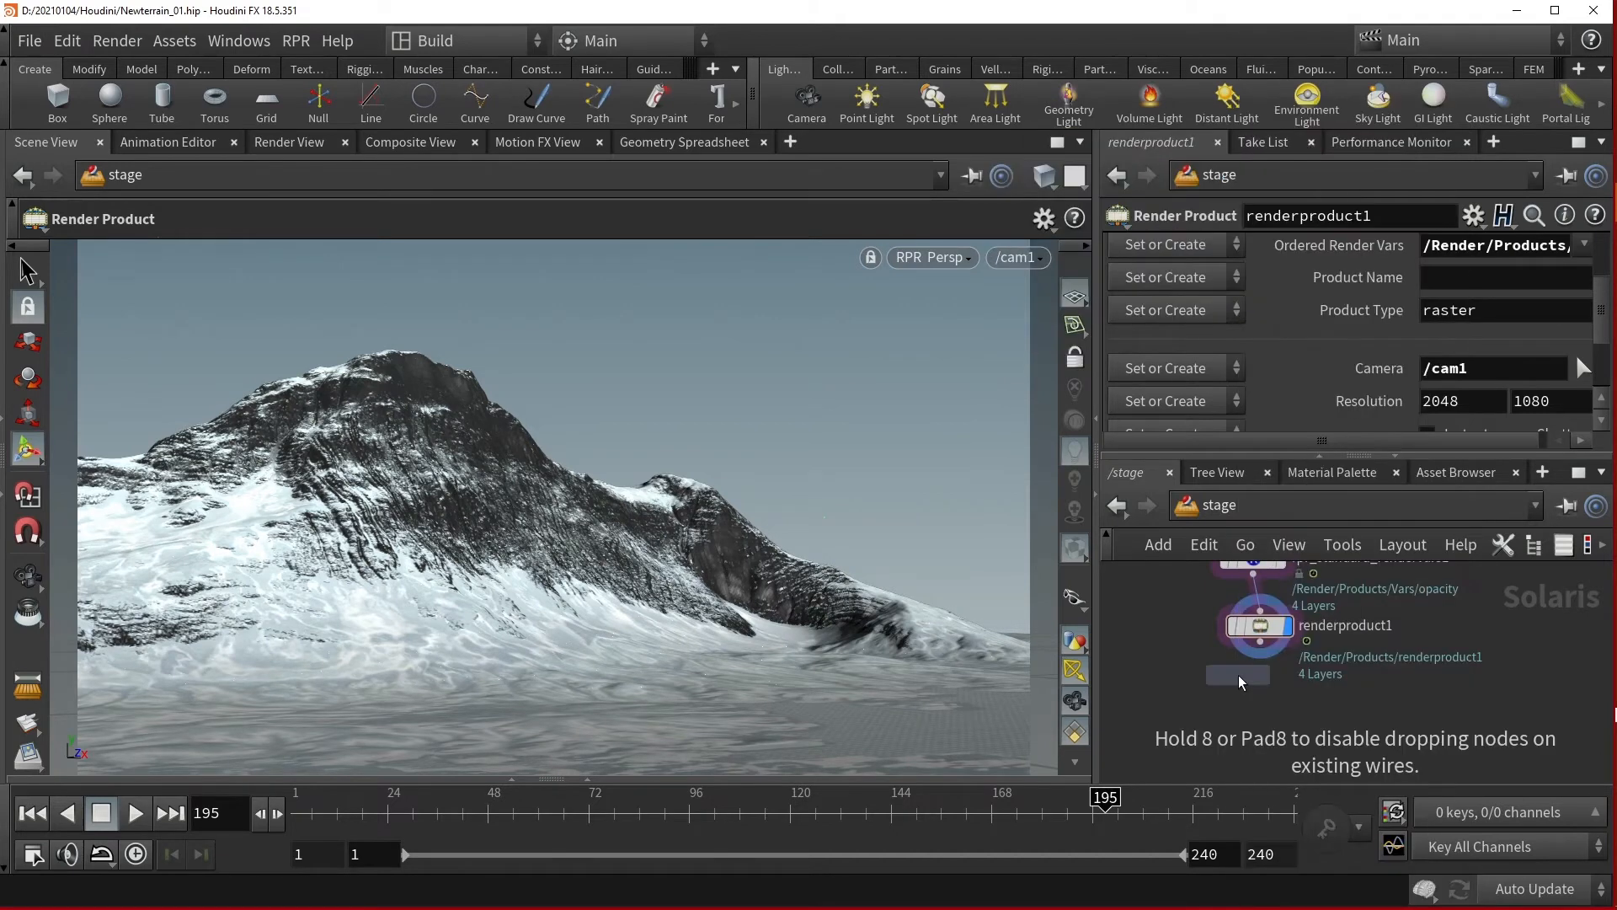
left_click(1243, 688)
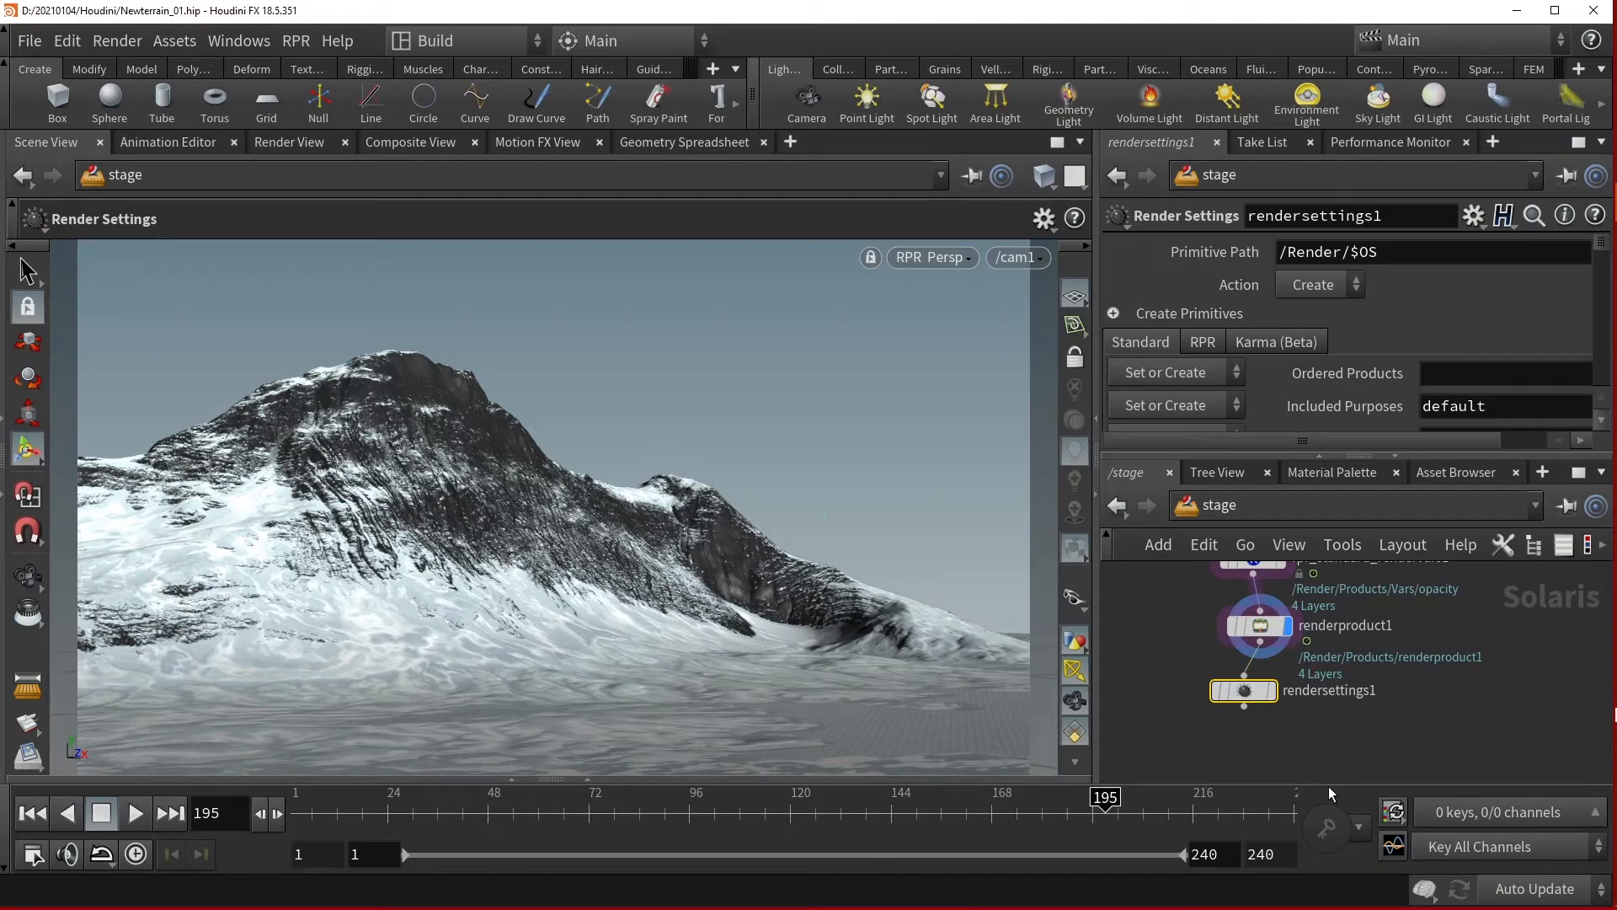
mouse_move(1274, 696)
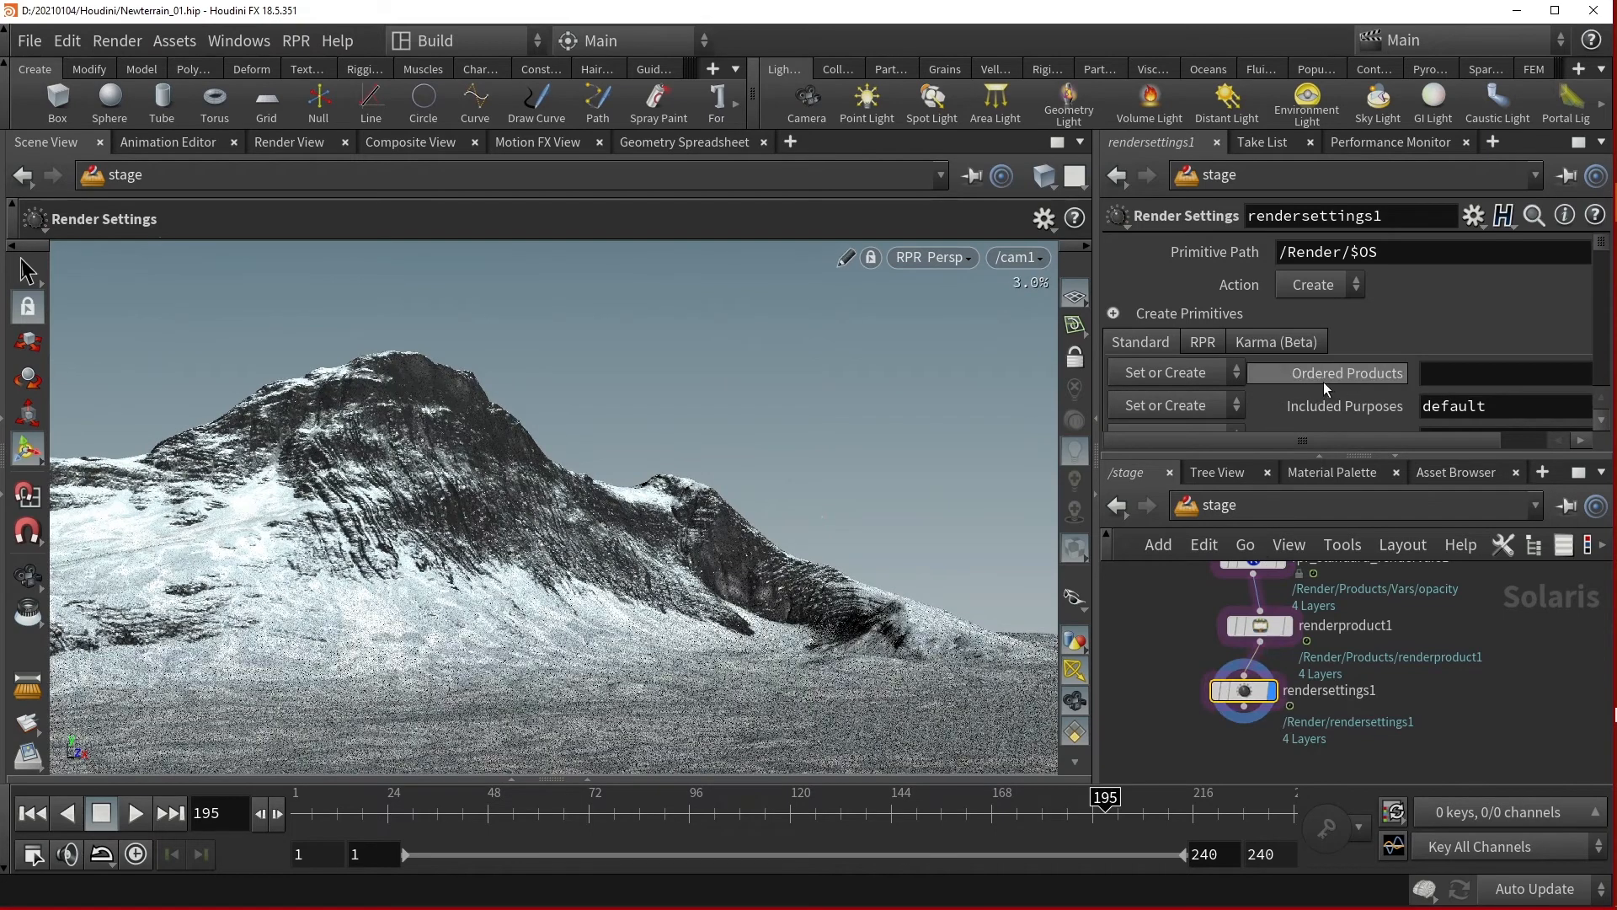
mouse_move(1354, 372)
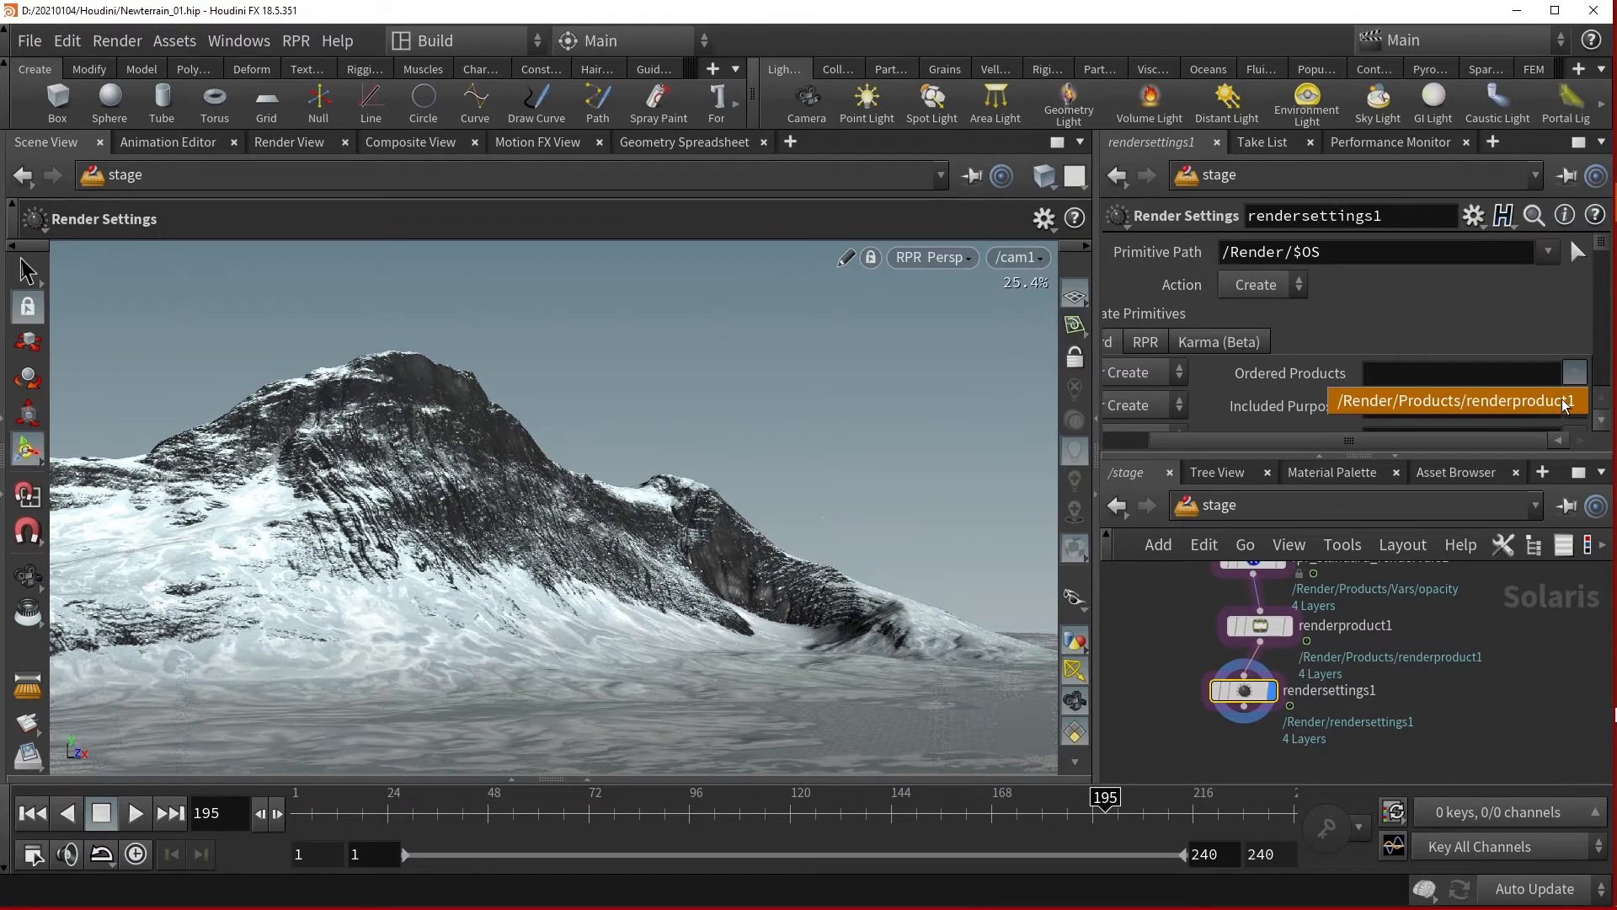
Set rendersettings1's Ordered Products to /Render/Products/renderproduct1.
left_click(1454, 401)
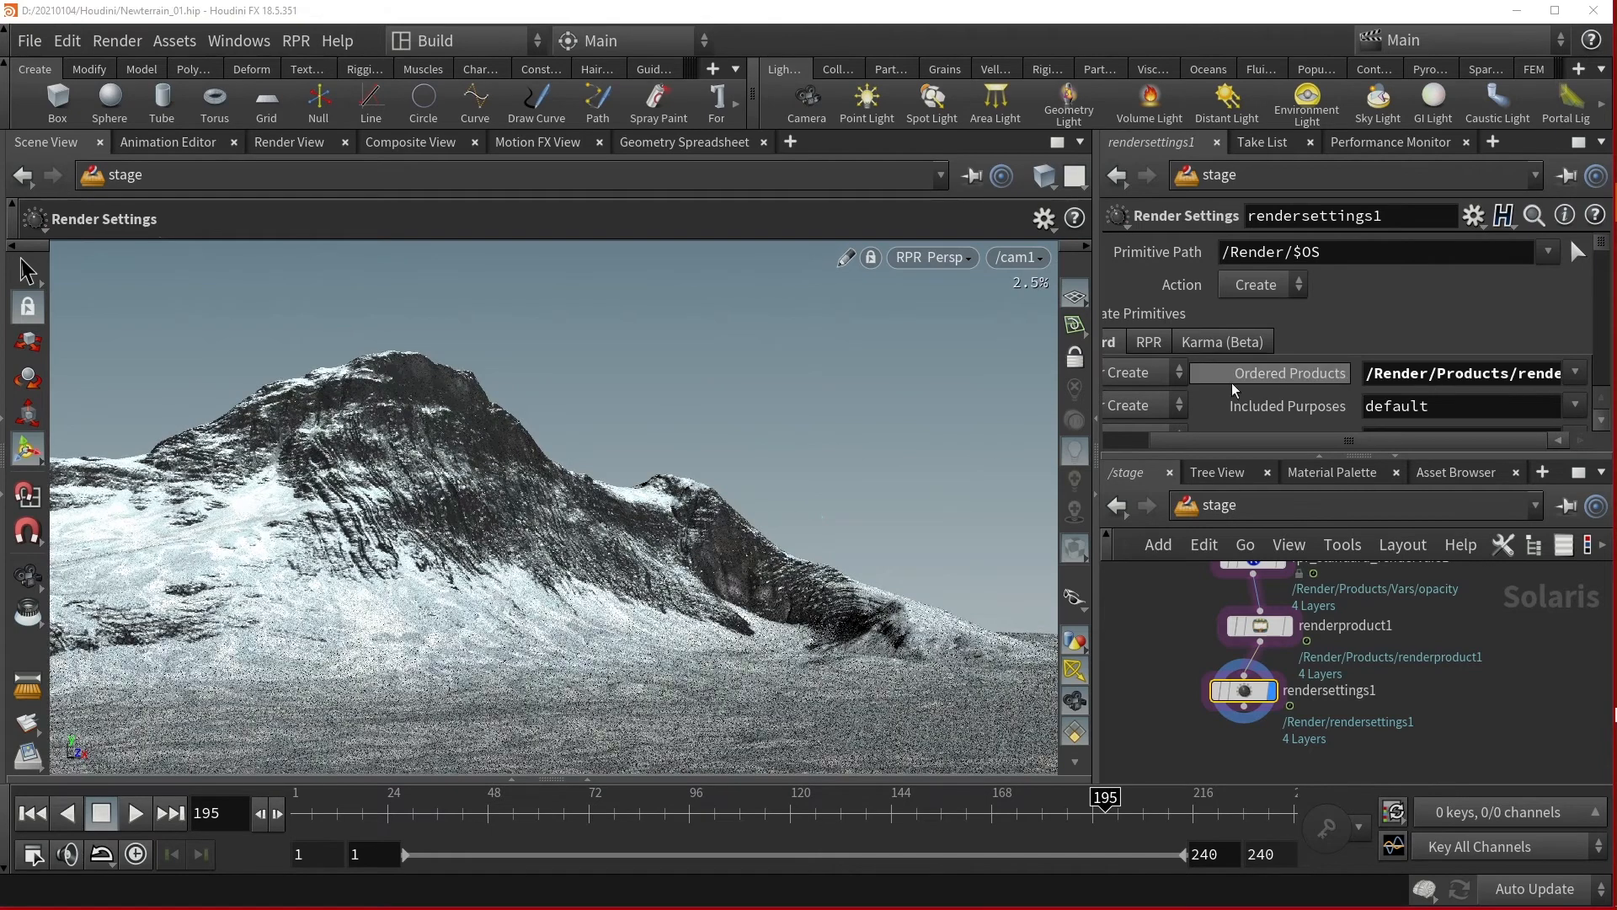
scroll("down", 3)
type("/")
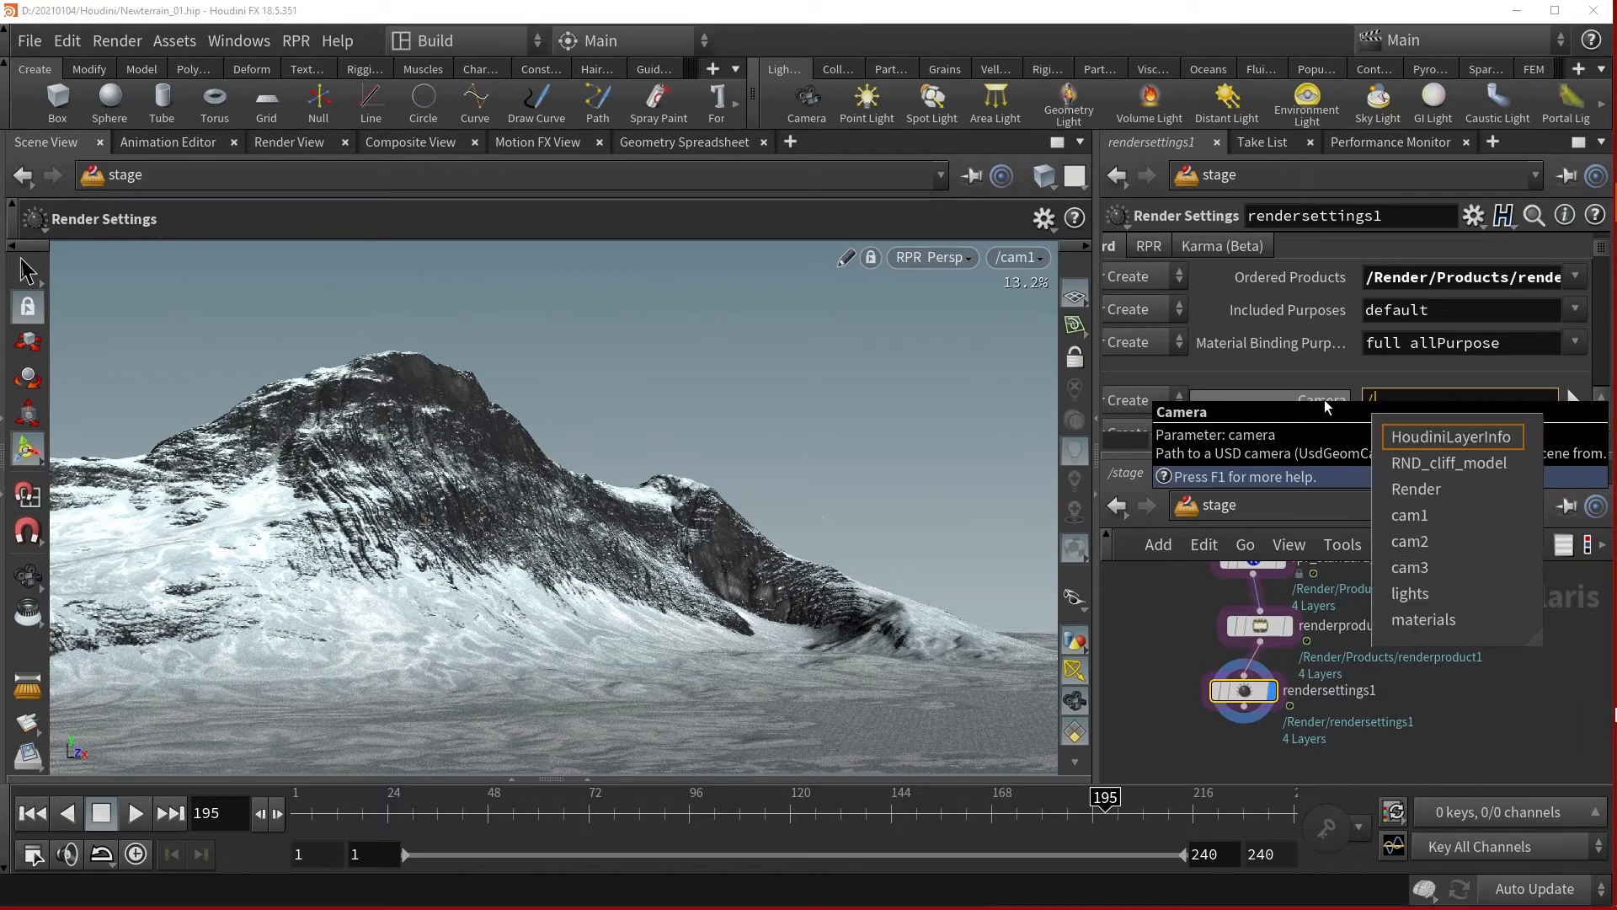
Choose cam1 from the scene graph as the render settings camera.
left_click(1408, 515)
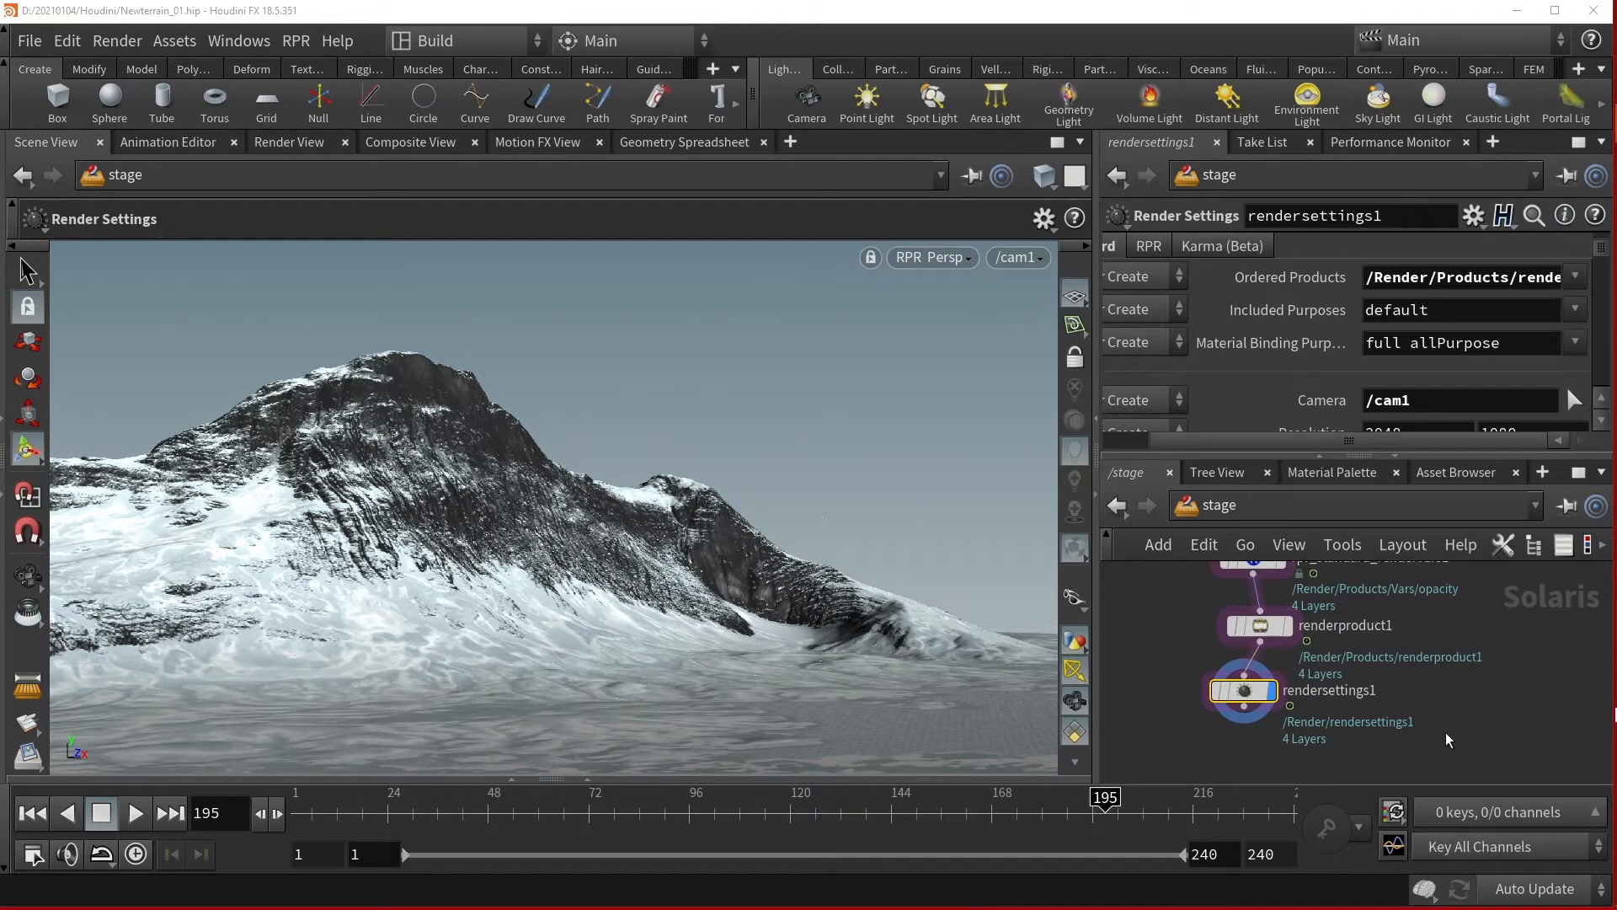
mouse_move(1411, 646)
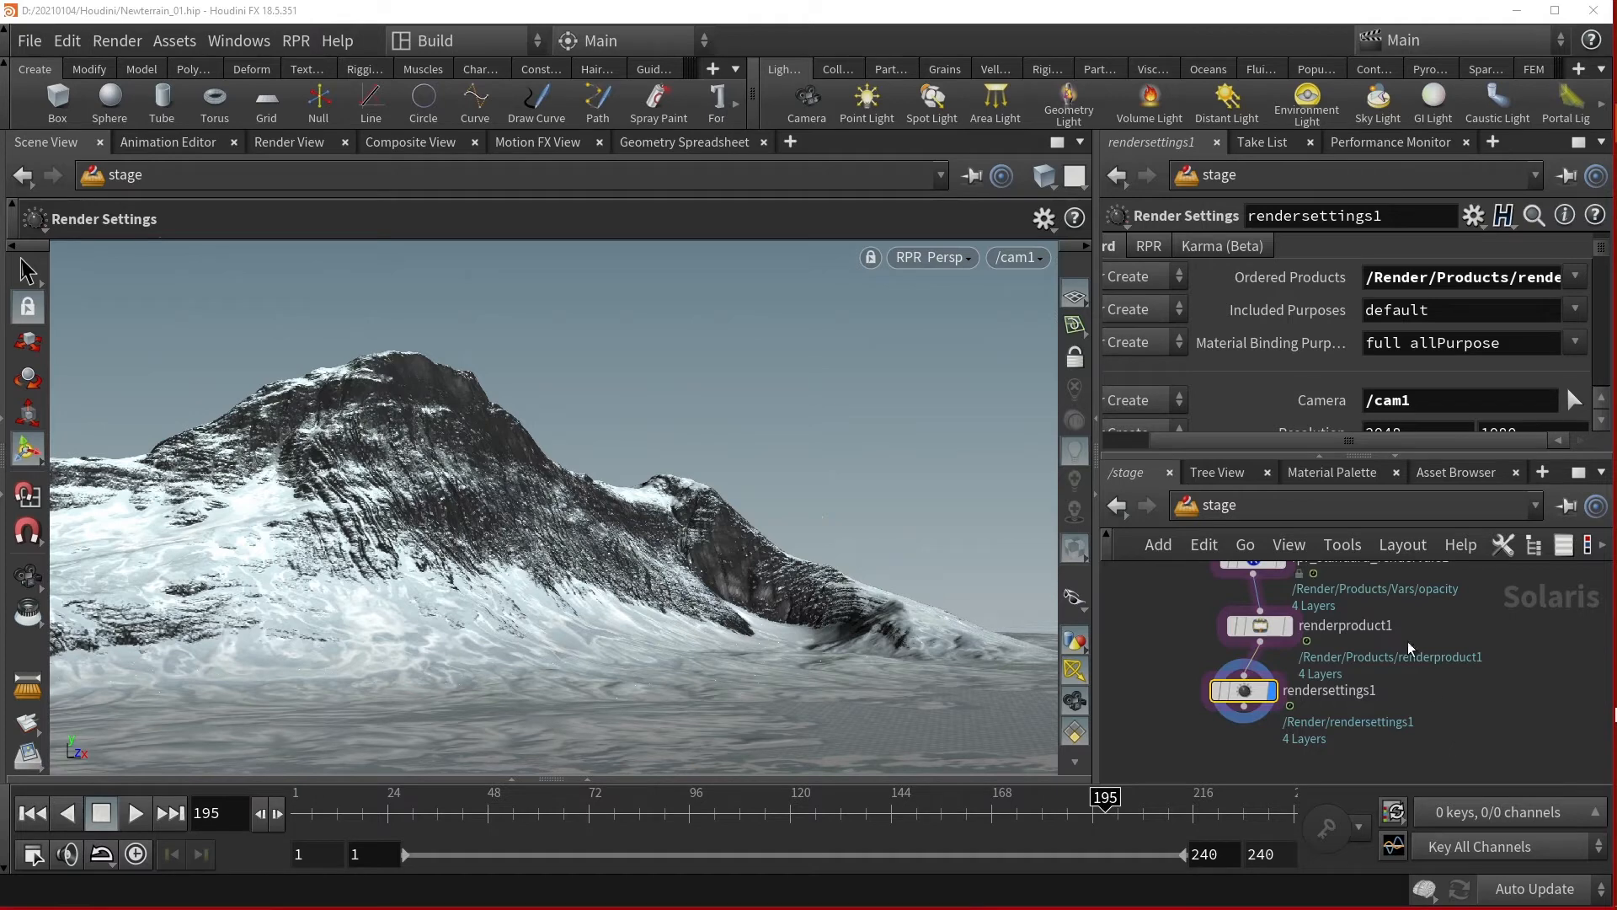
mouse_move(1193, 263)
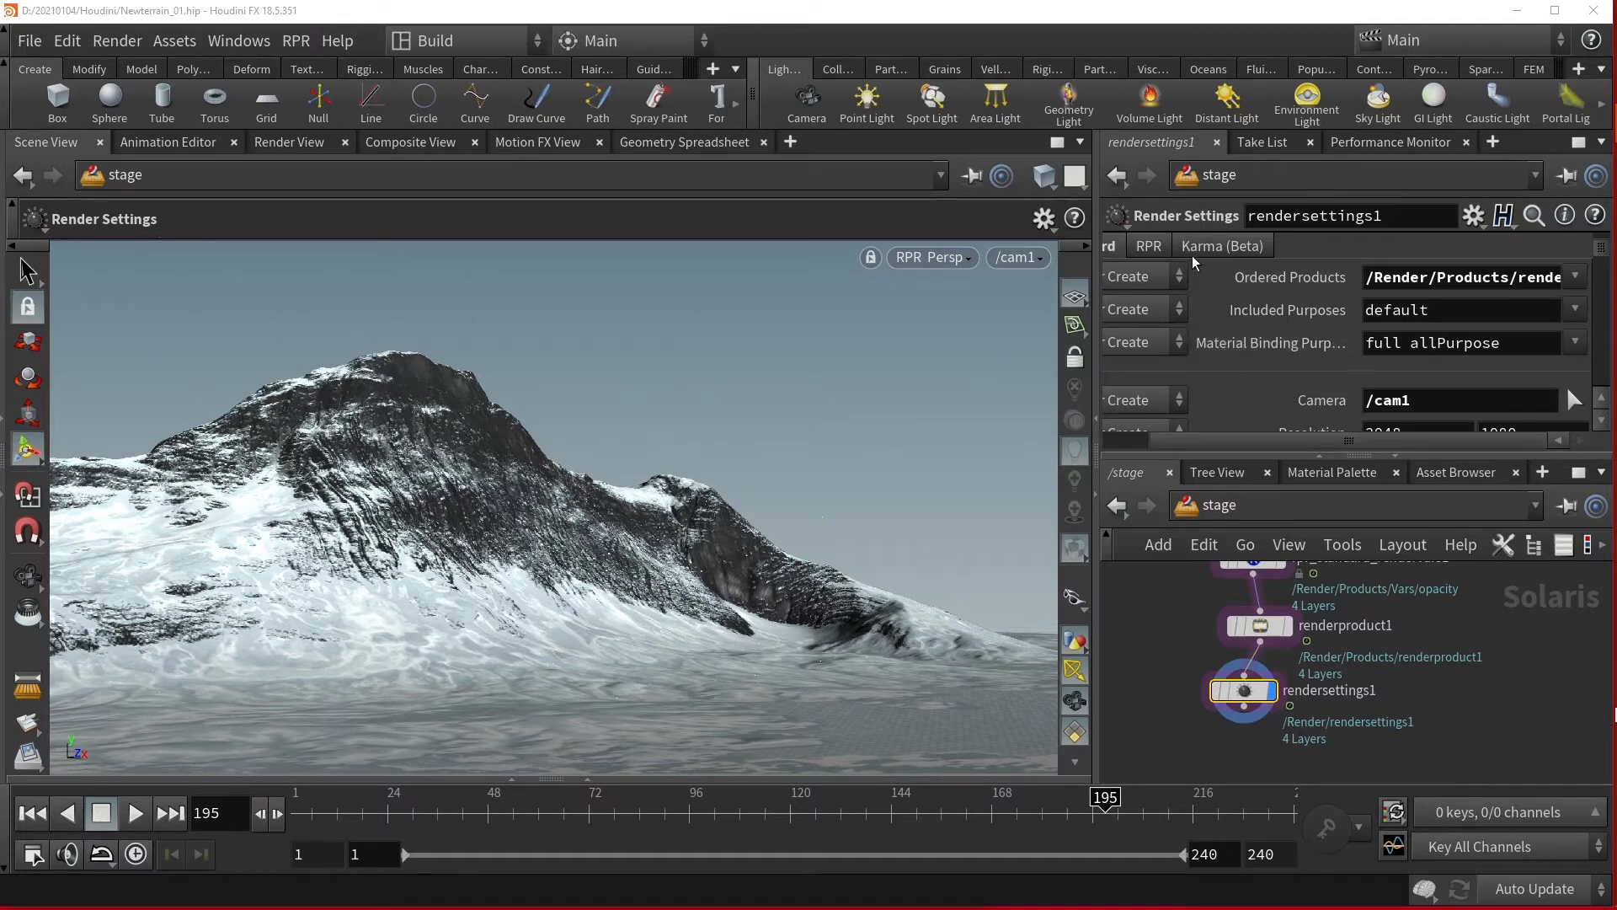
In the RPR tab, switch render quality, denoising and the other RPR rows from Do Nothing to Set or Create.
left_click(1147, 246)
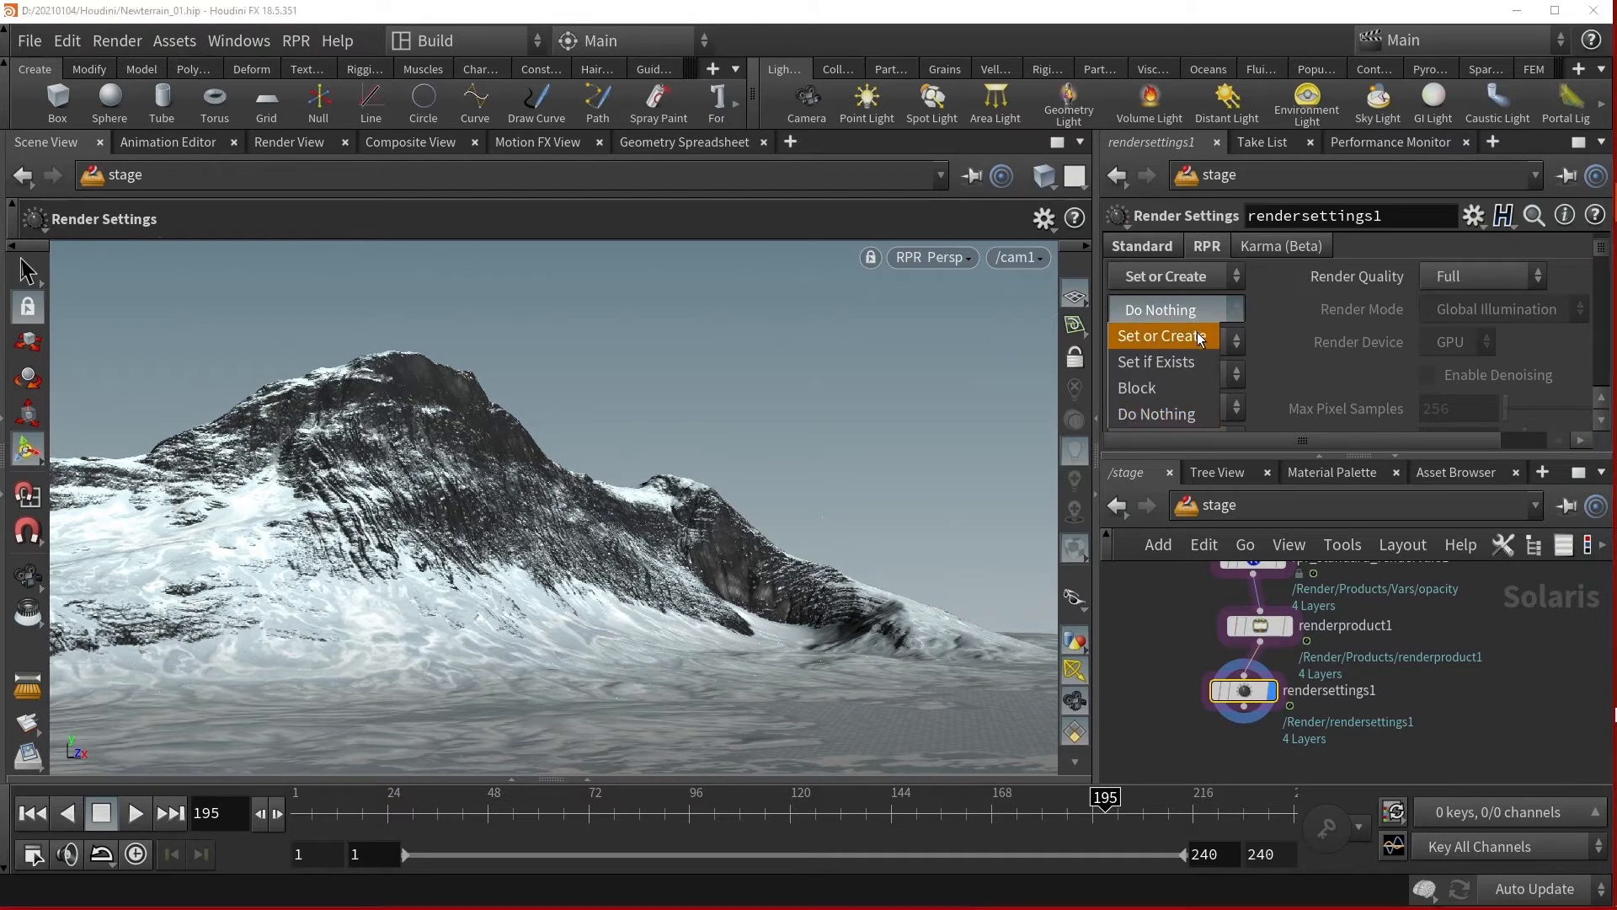
left_click(1162, 336)
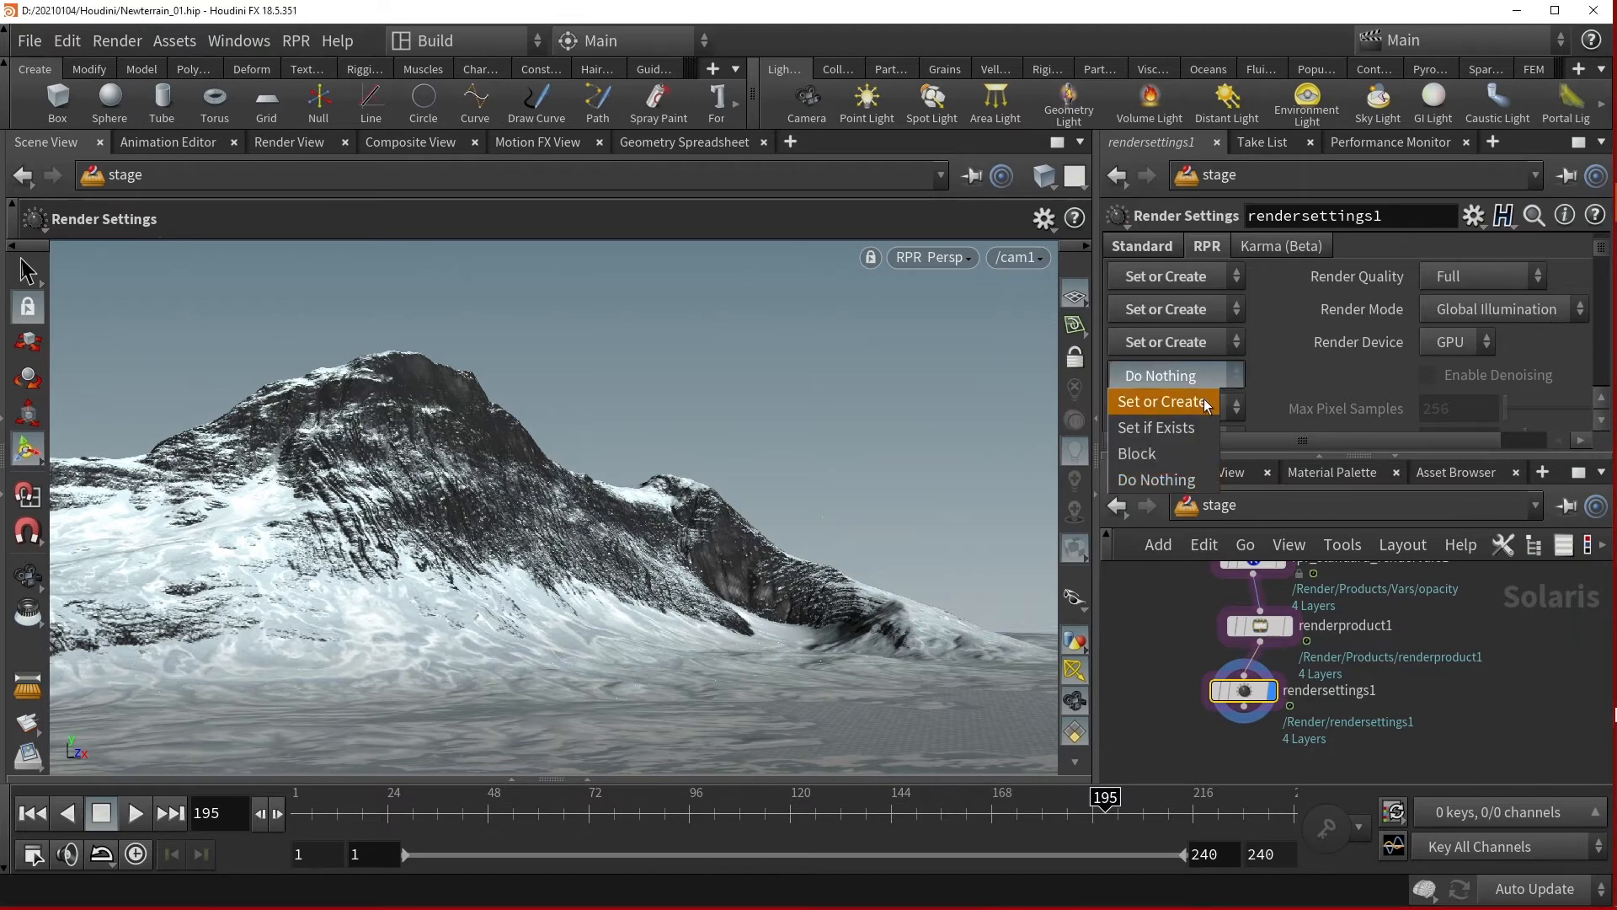
left_click(1176, 374)
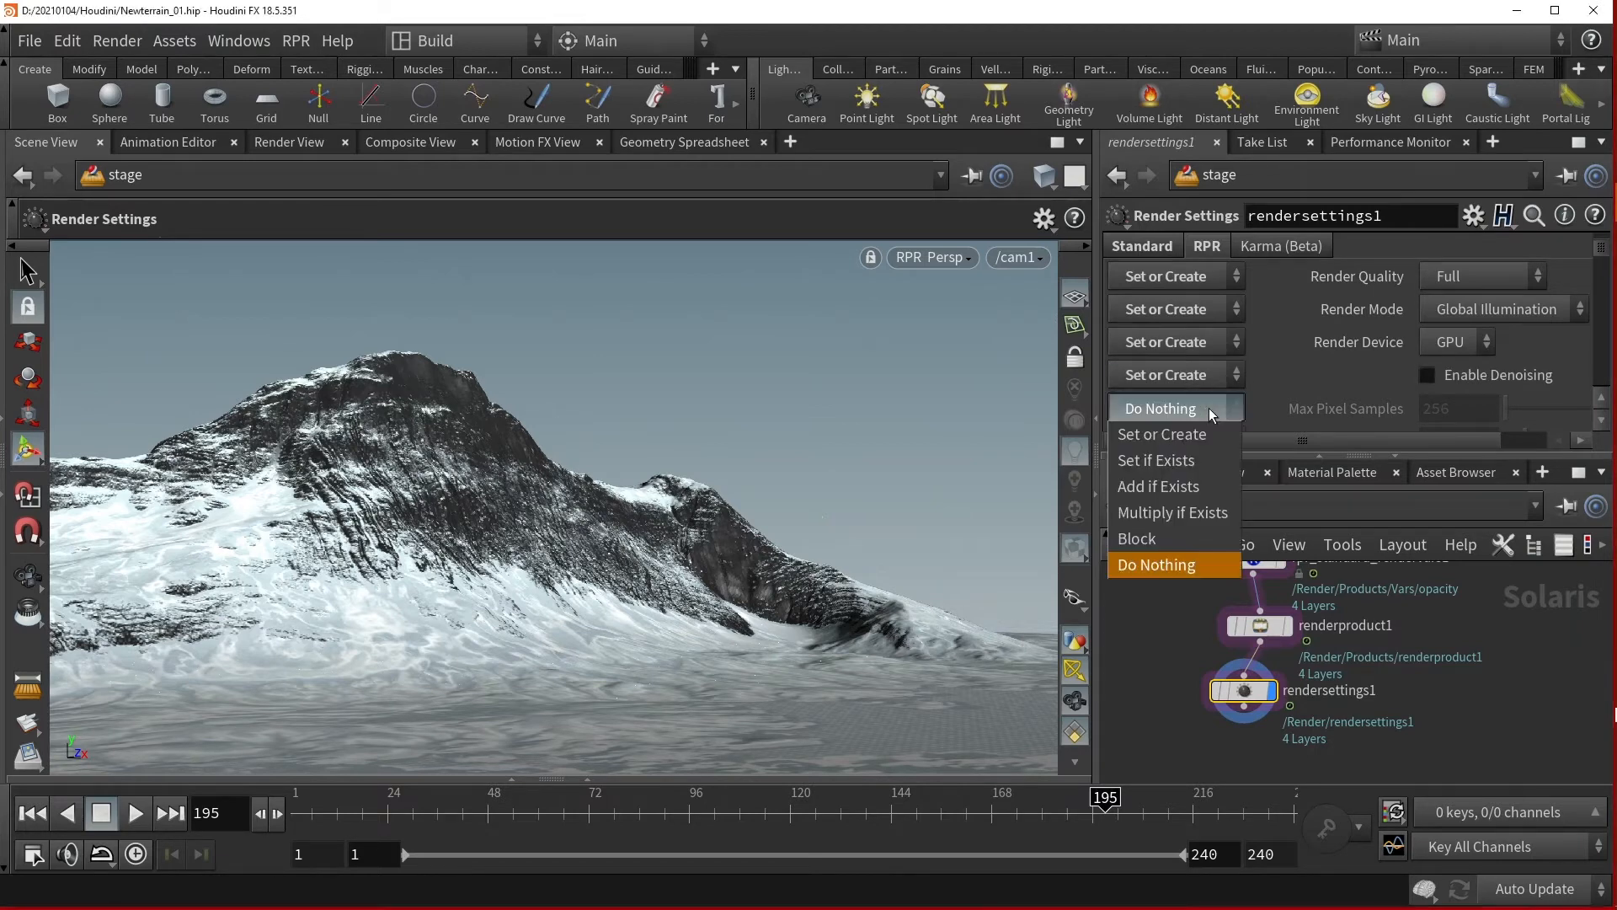
left_click(1156, 564)
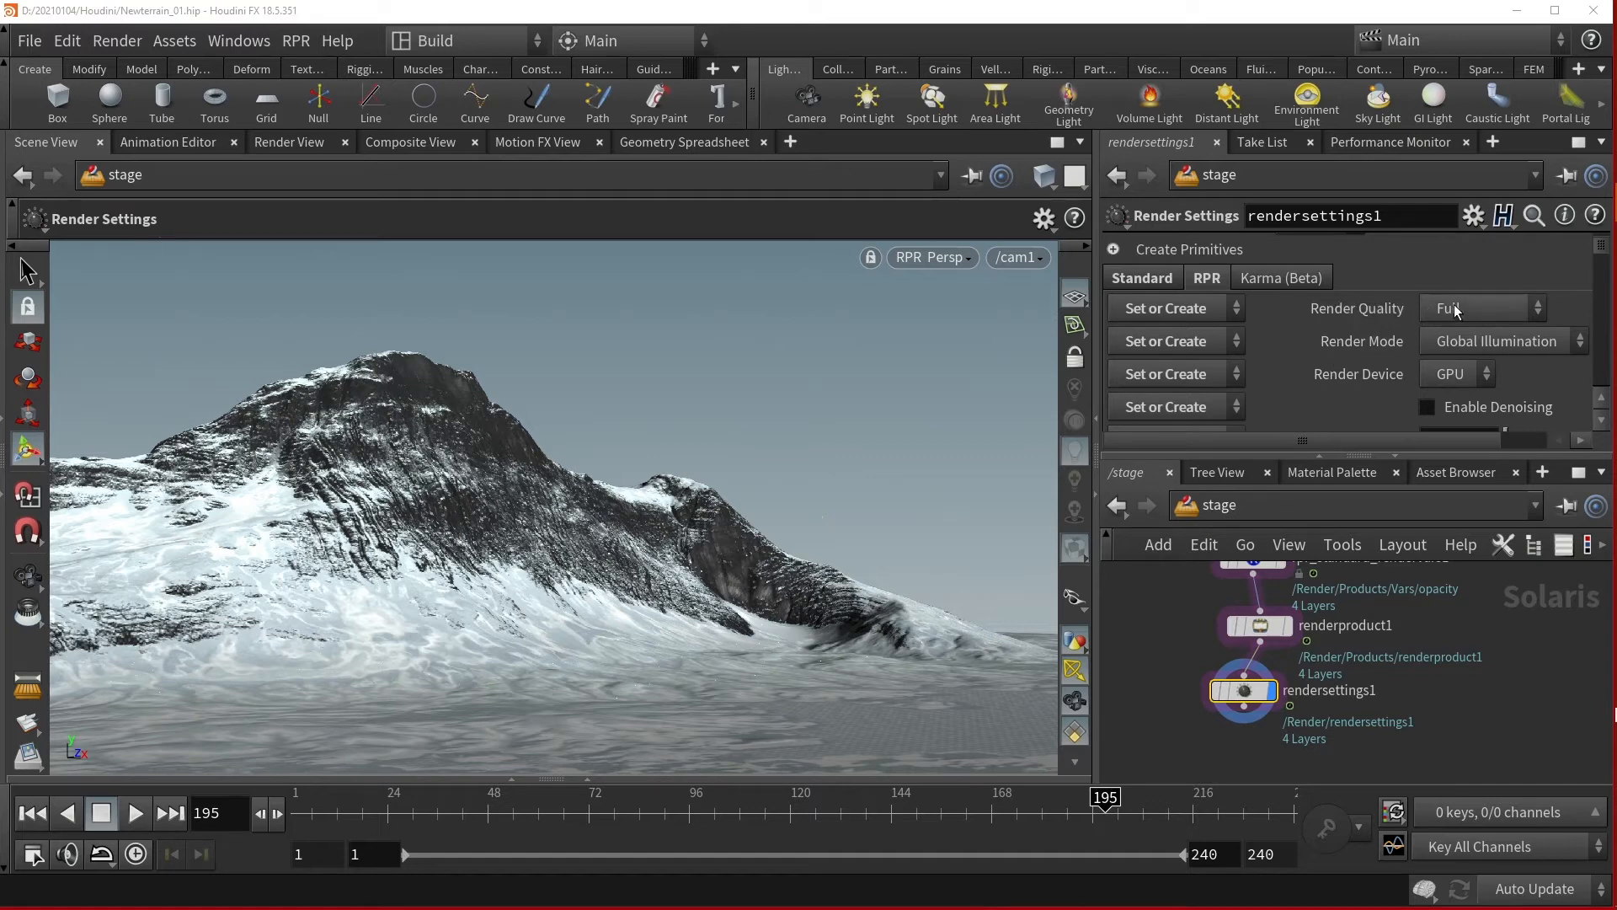
left_click(1481, 307)
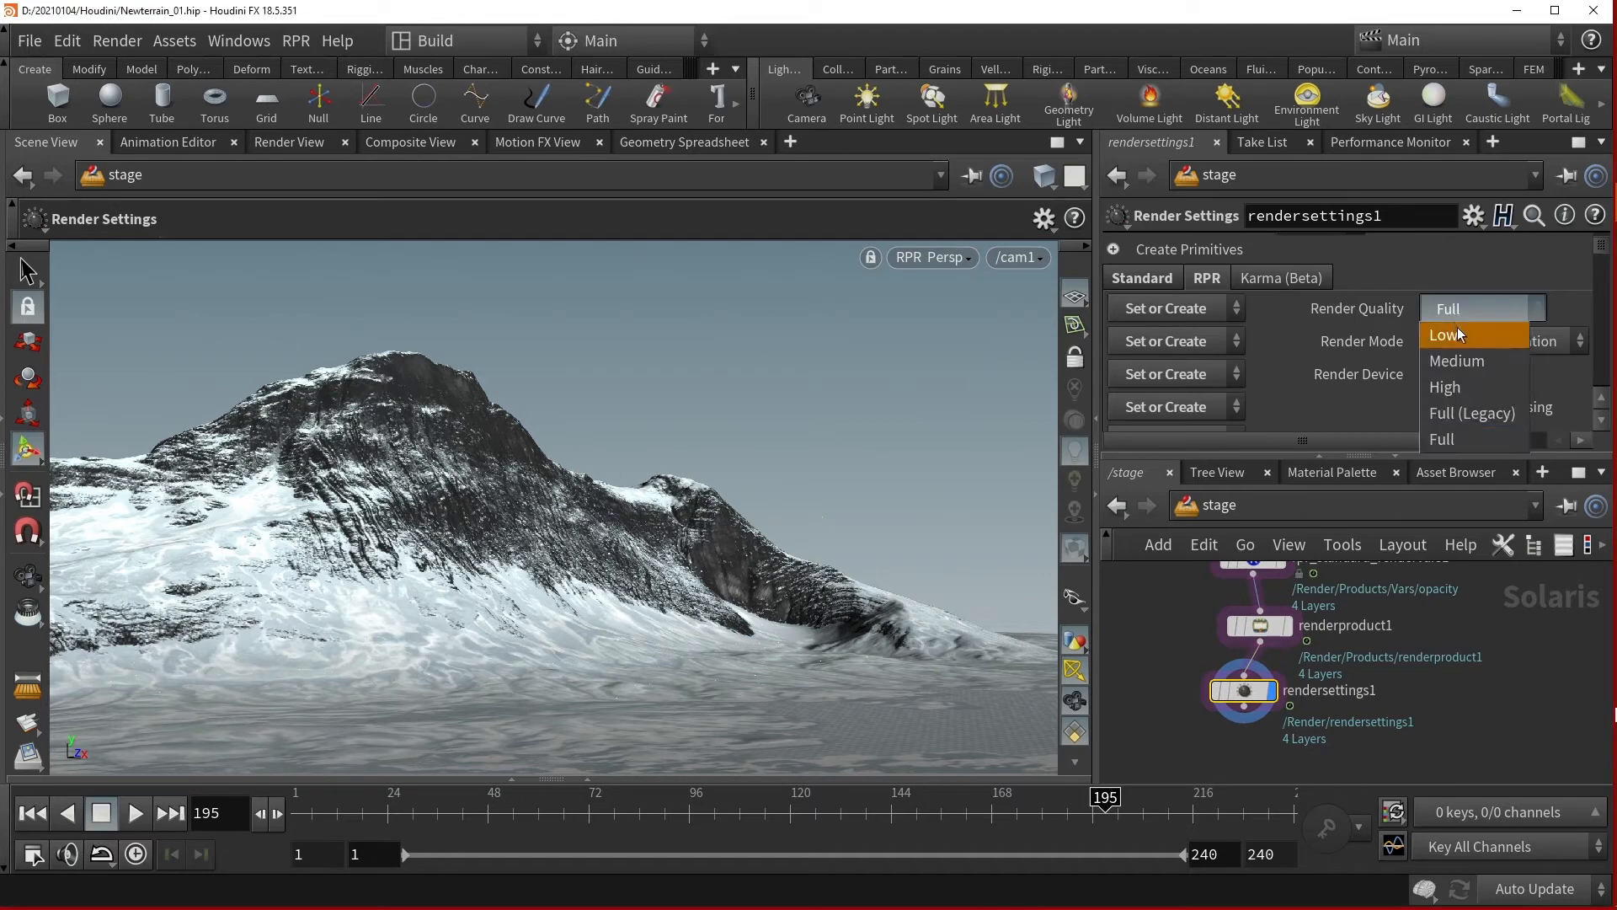
mouse_move(1476, 388)
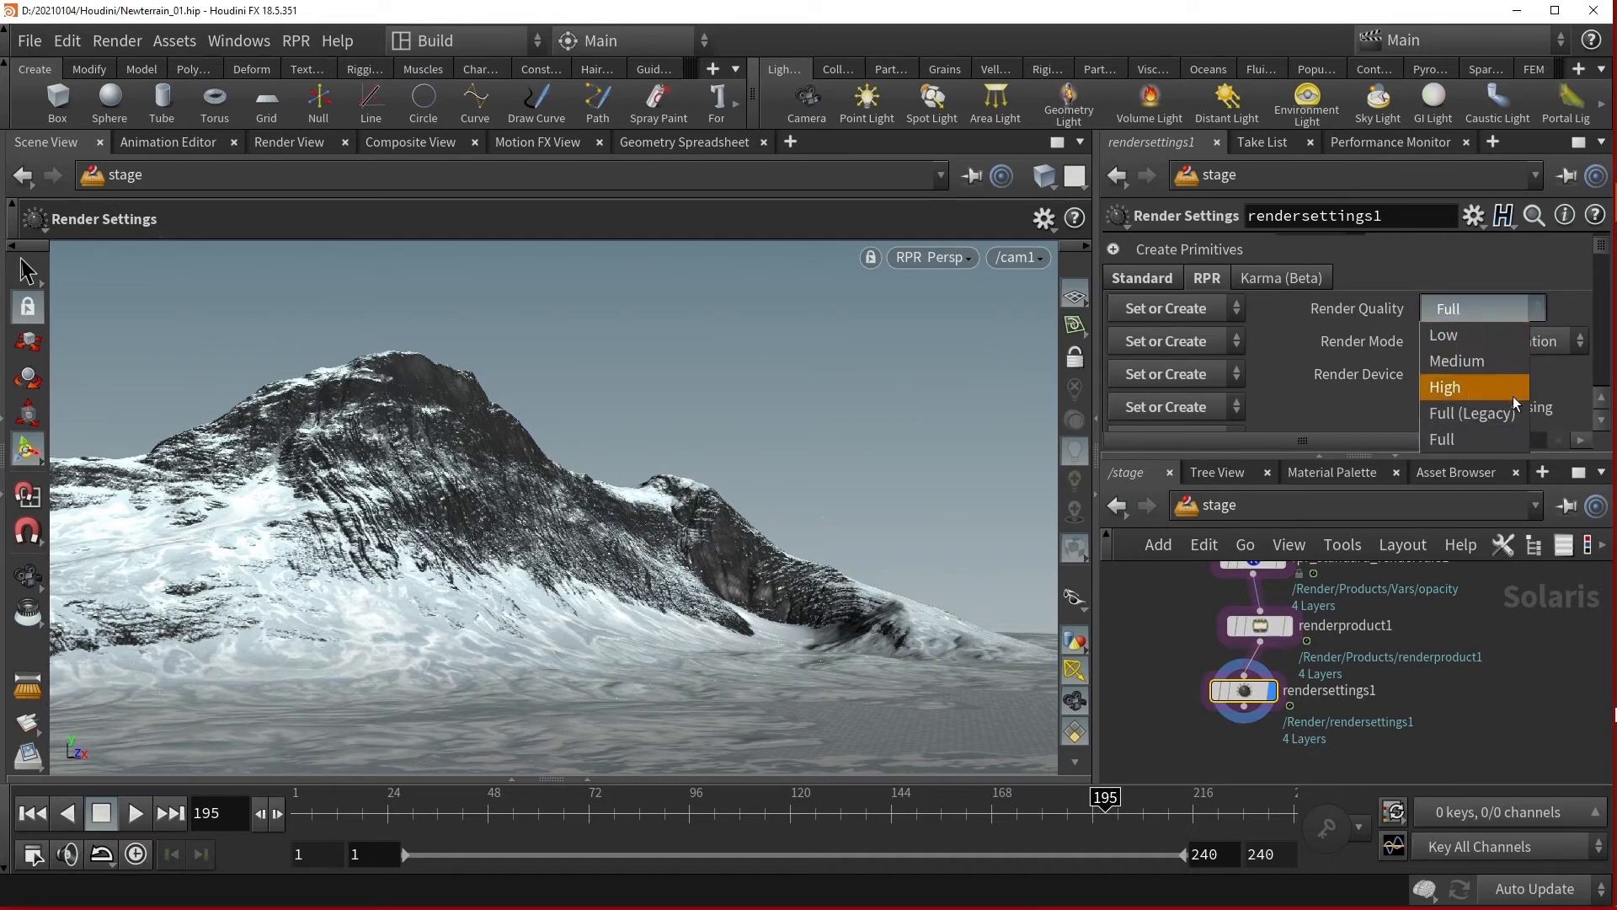
mouse_move(1473, 412)
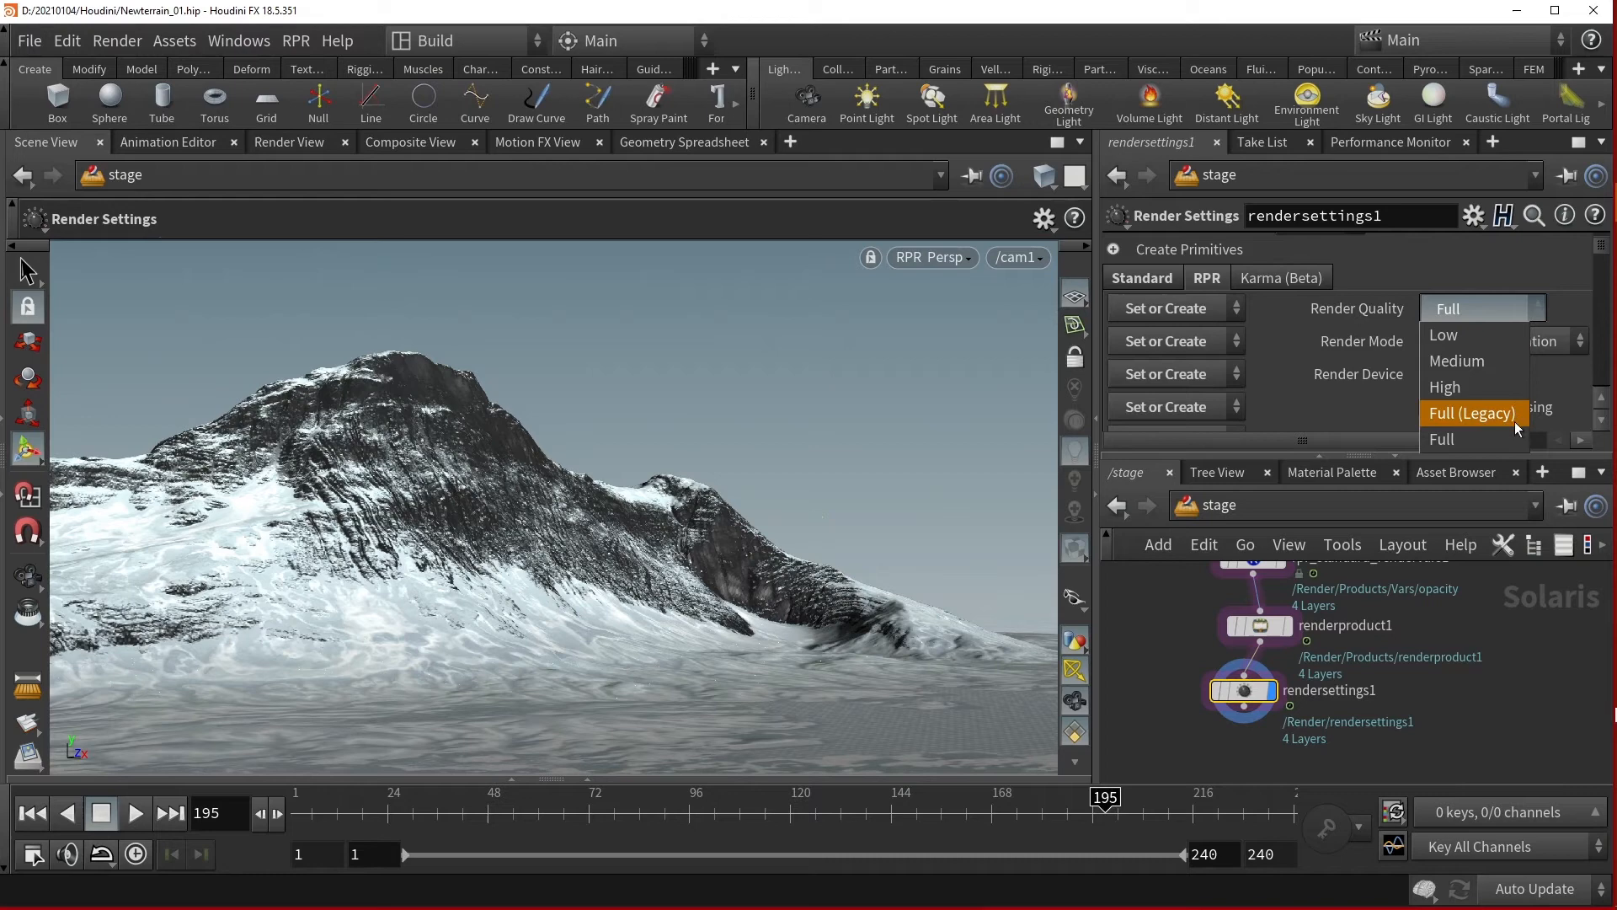
mouse_move(1473, 438)
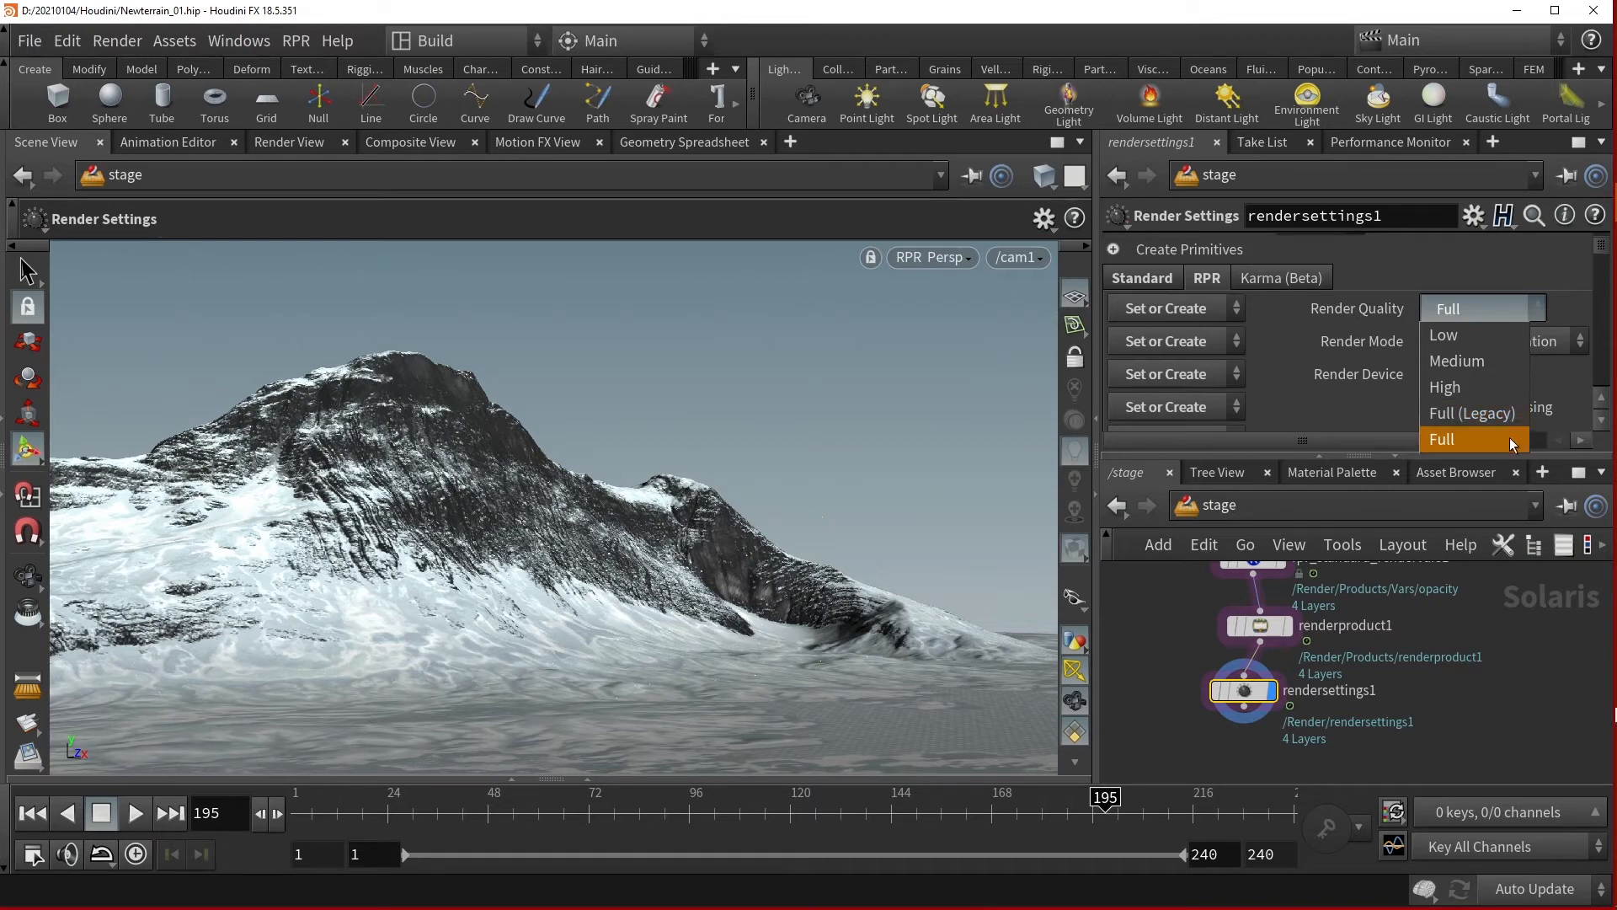
mouse_move(1503, 443)
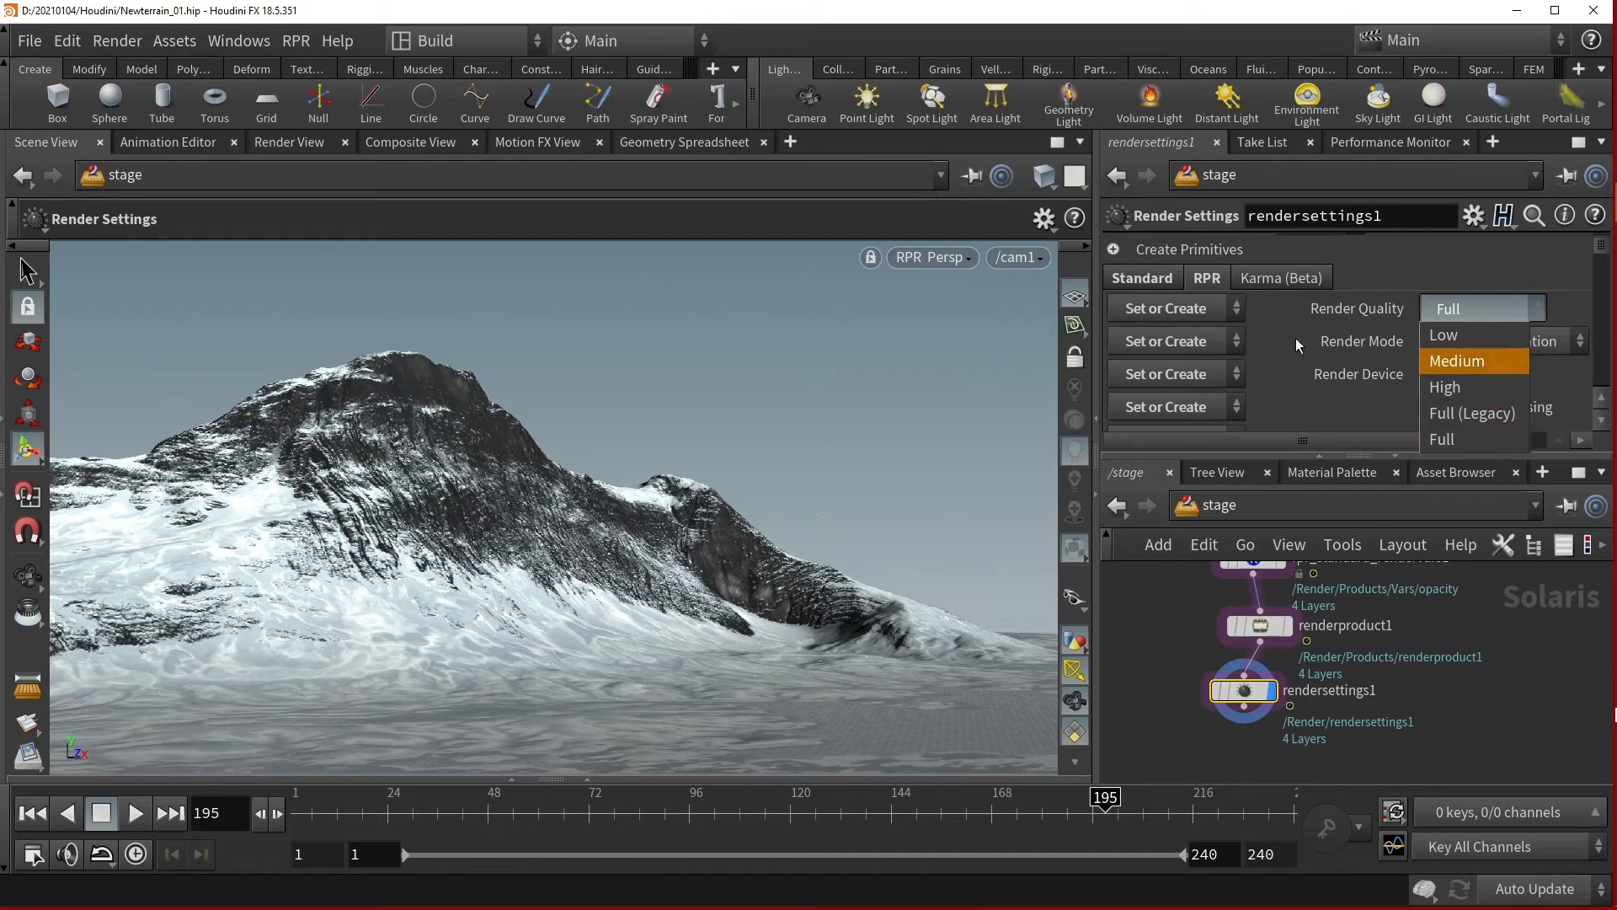
left_click(1440, 438)
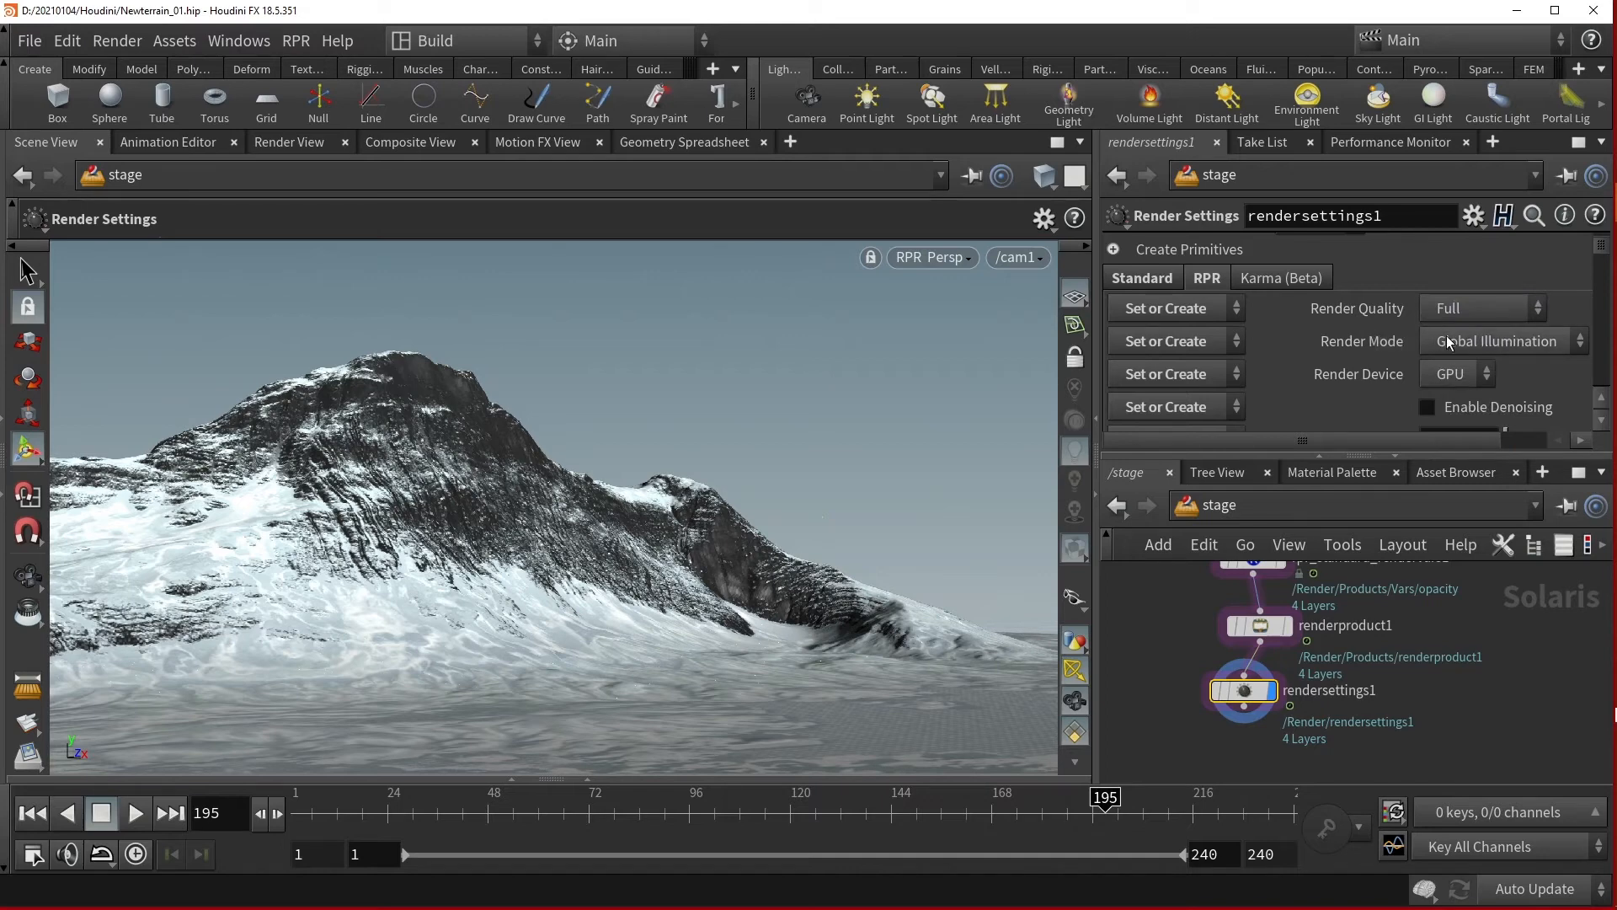
Change the RPR Render Mode from Global Illumination to Contour.
left_click(1499, 340)
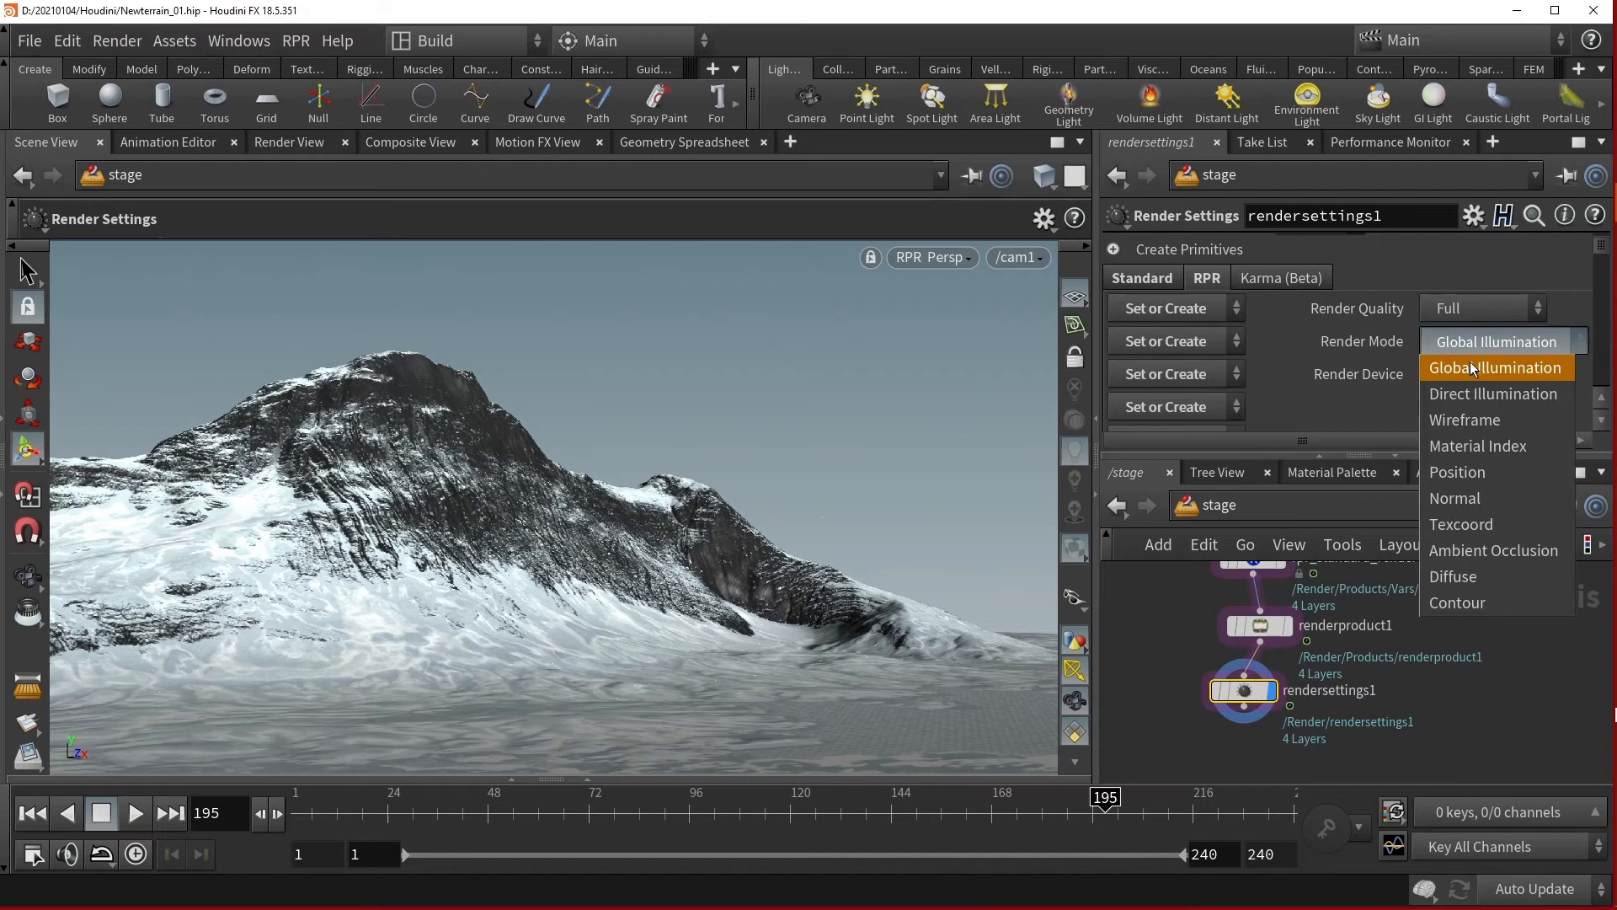
mouse_move(1495, 392)
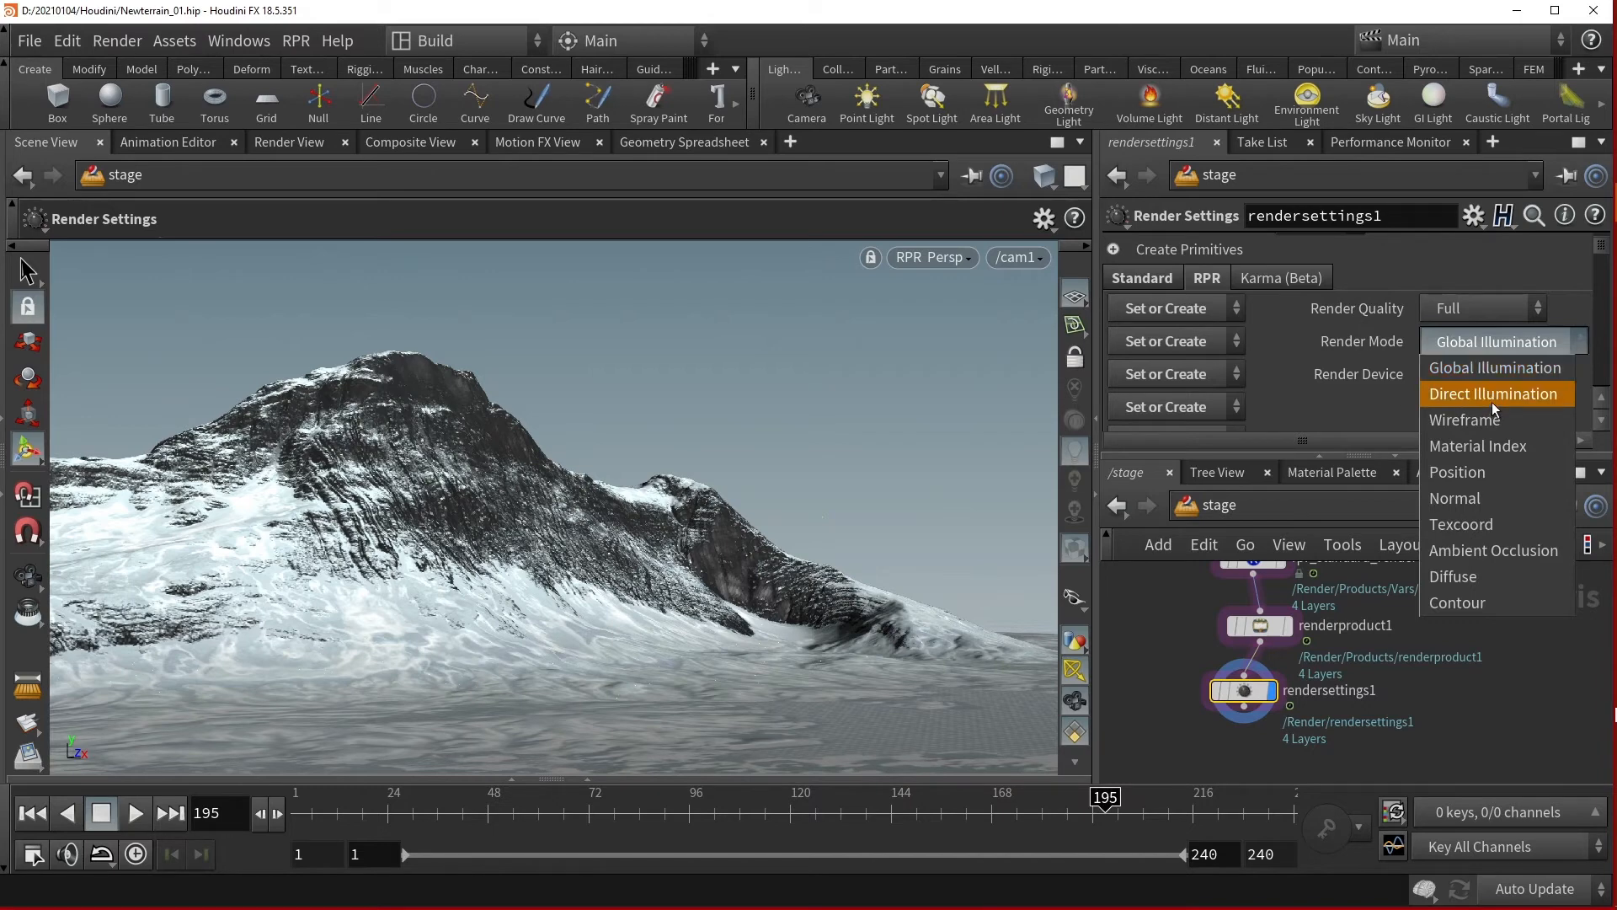
mouse_move(1496, 445)
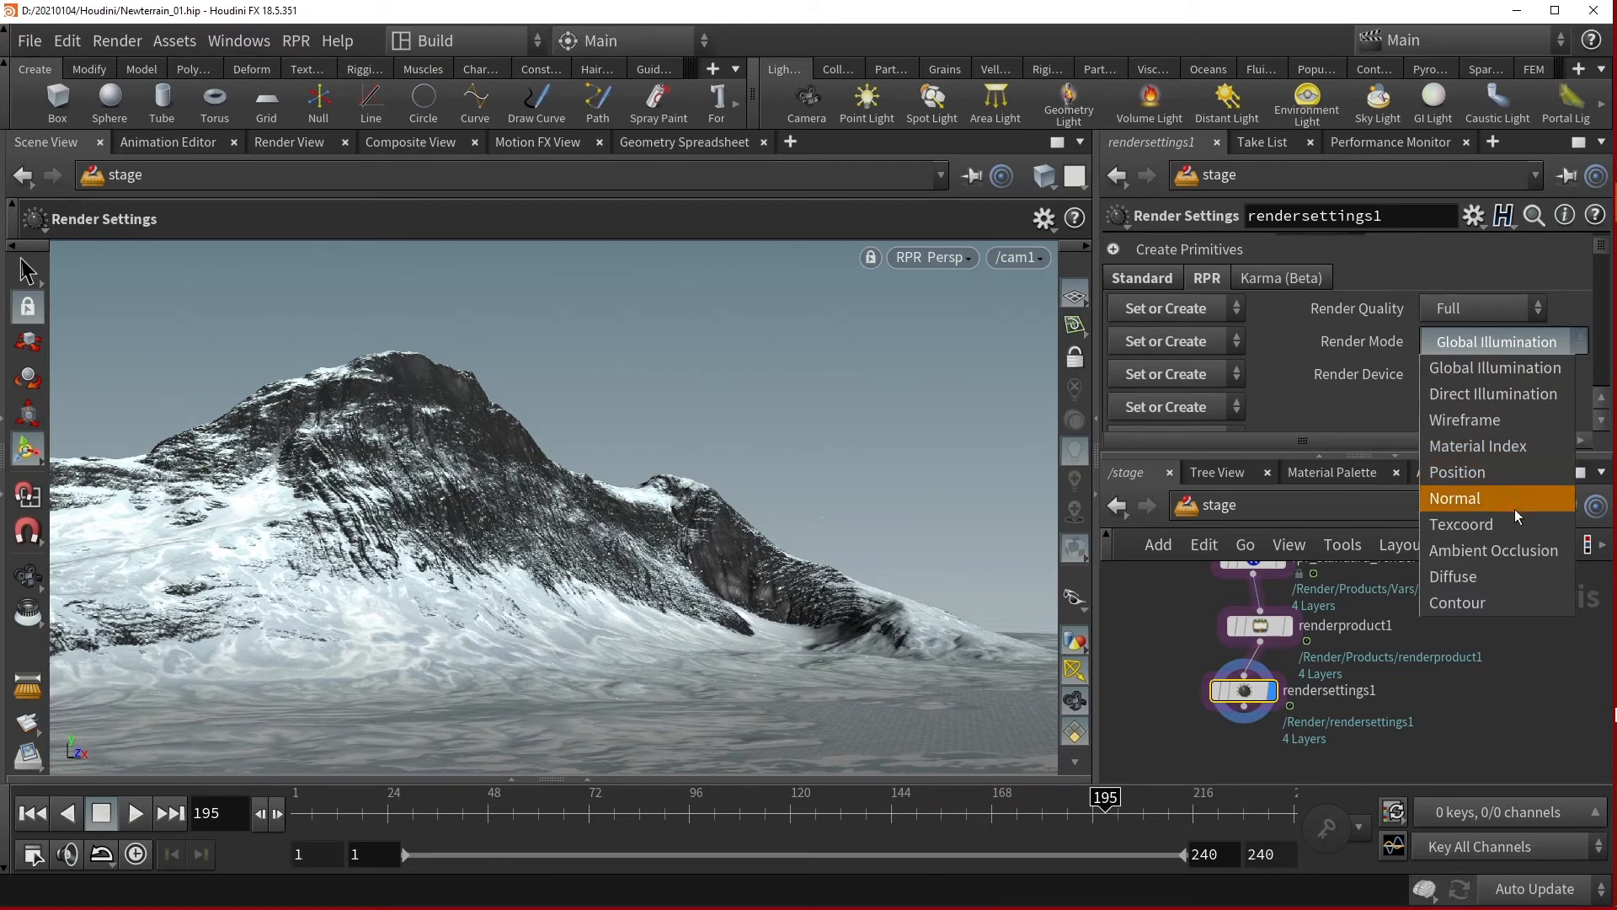
mouse_move(1495, 549)
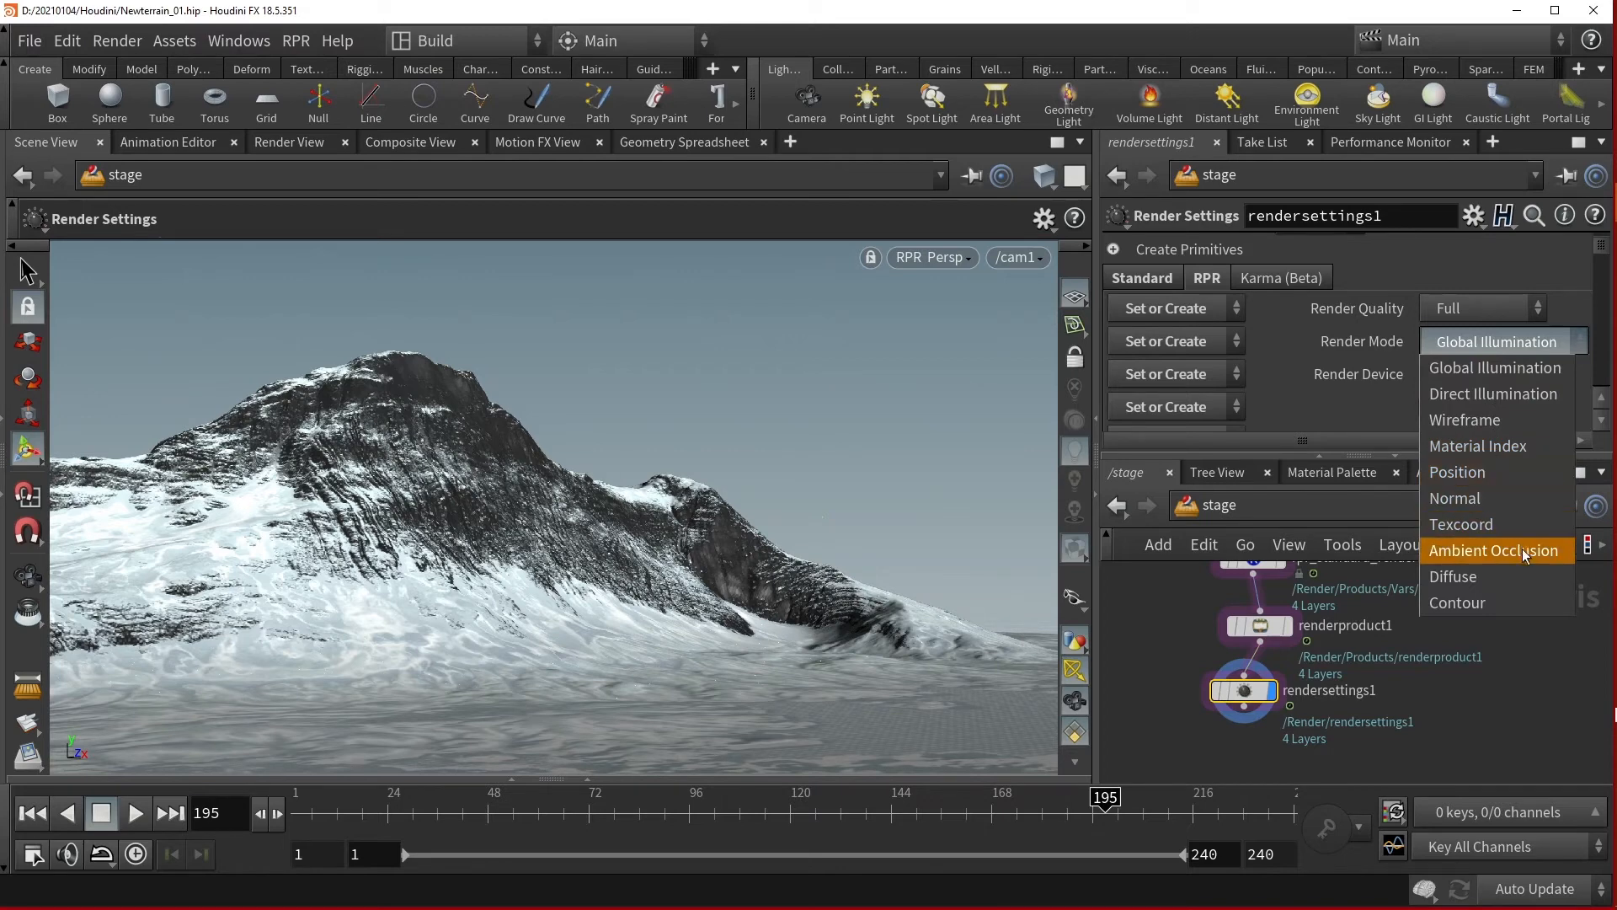
mouse_move(1532, 583)
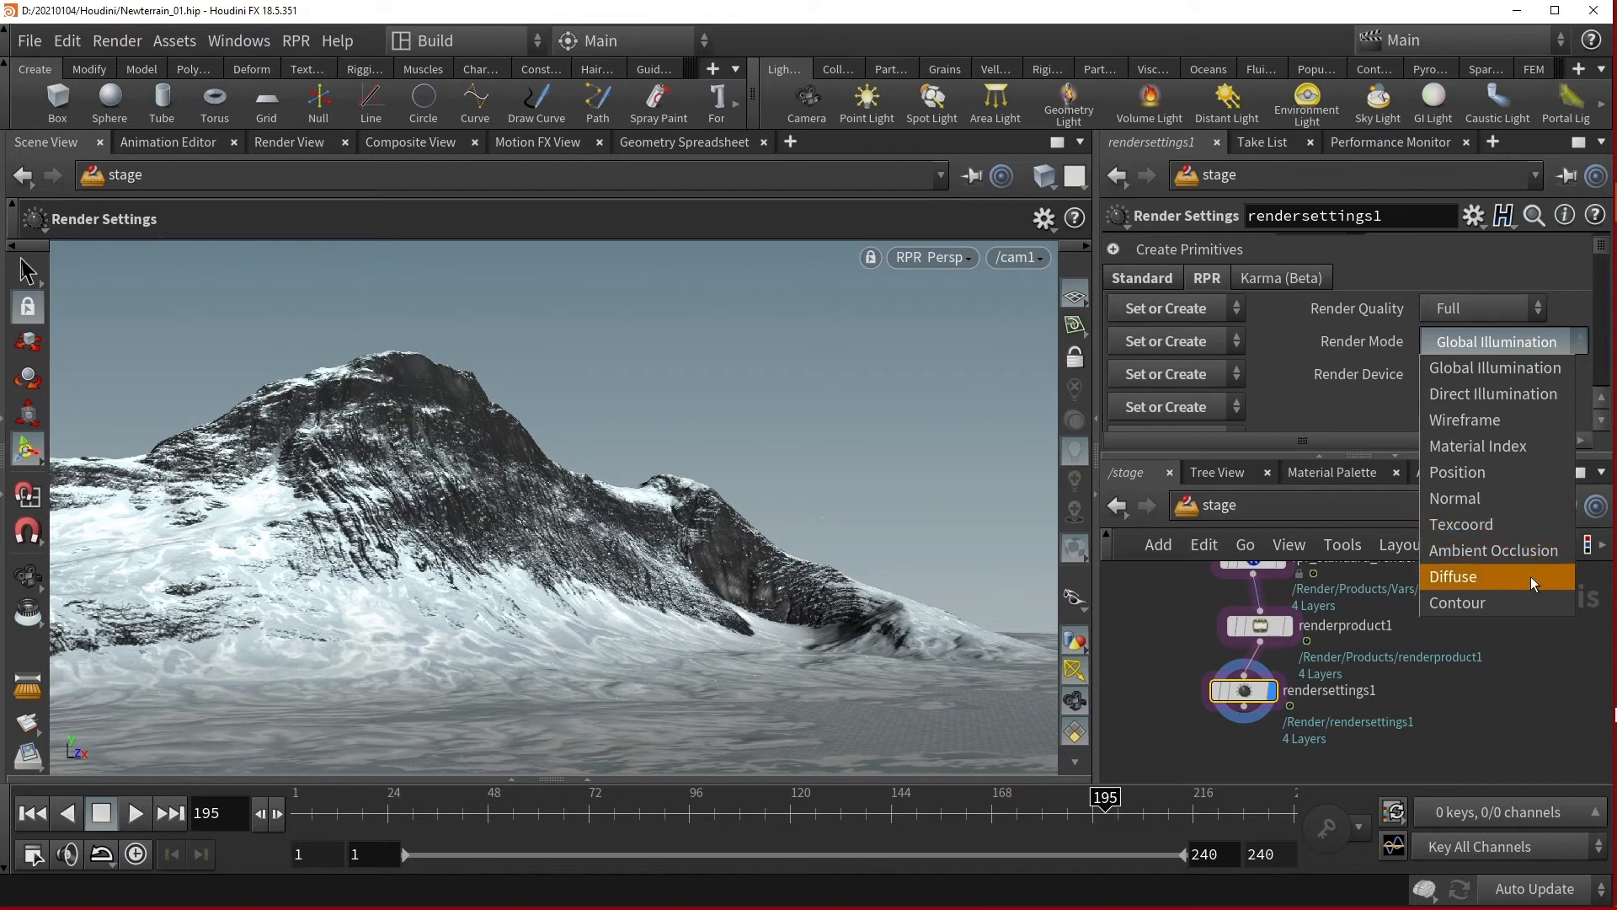
mouse_move(1535, 613)
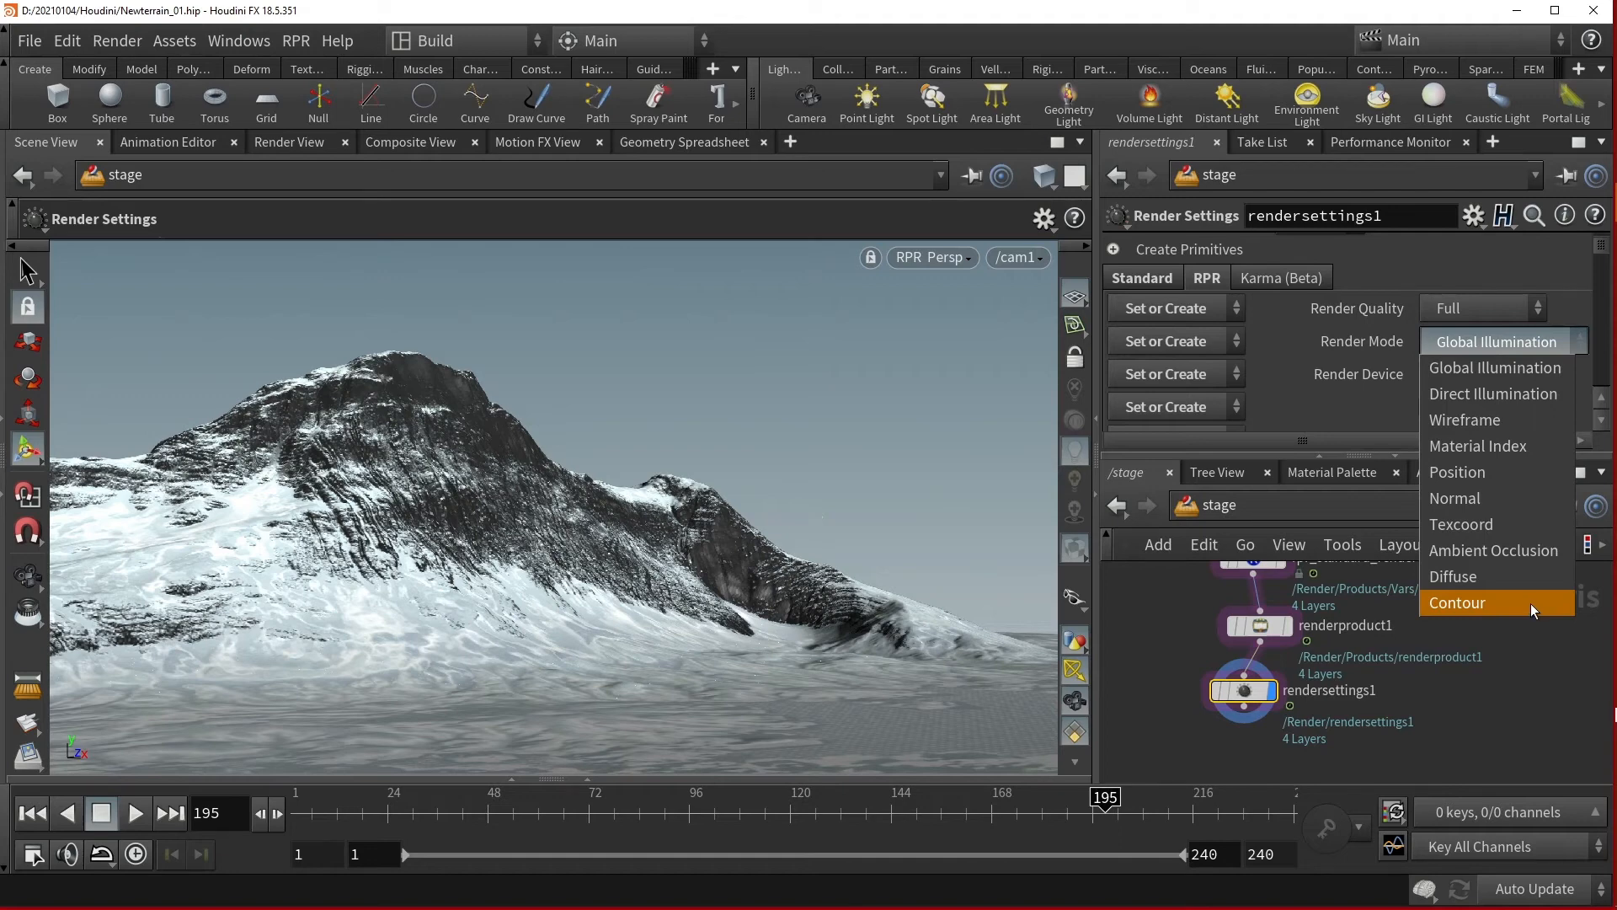
left_click(1455, 603)
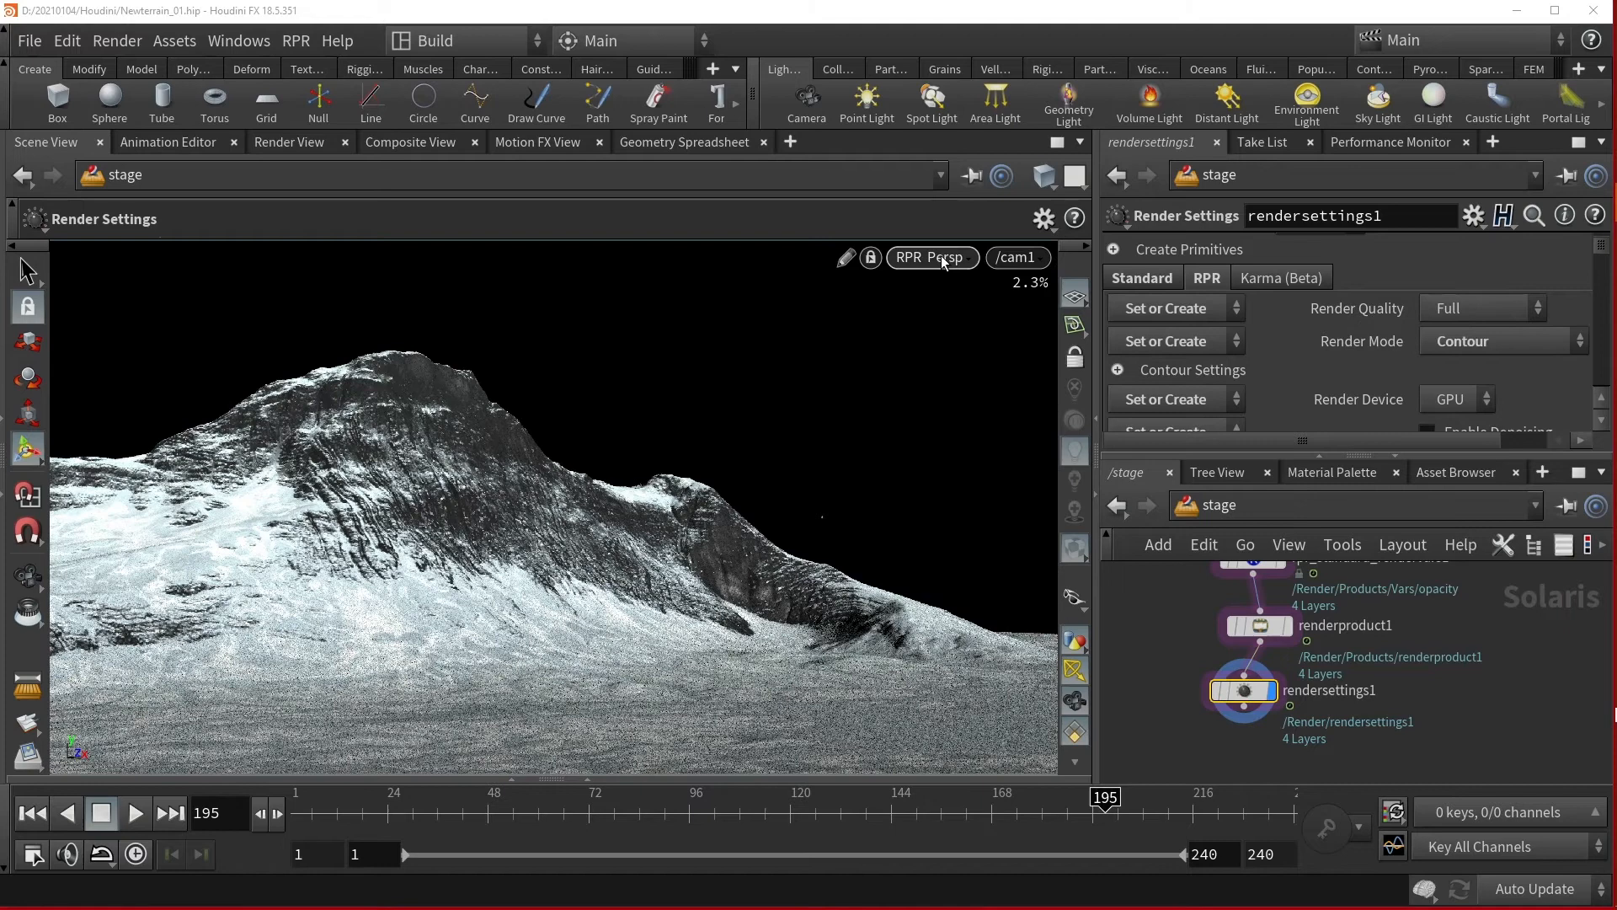
Restart the Hydra render so the terrain re-renders as contour outlines on white.
left_click(930, 256)
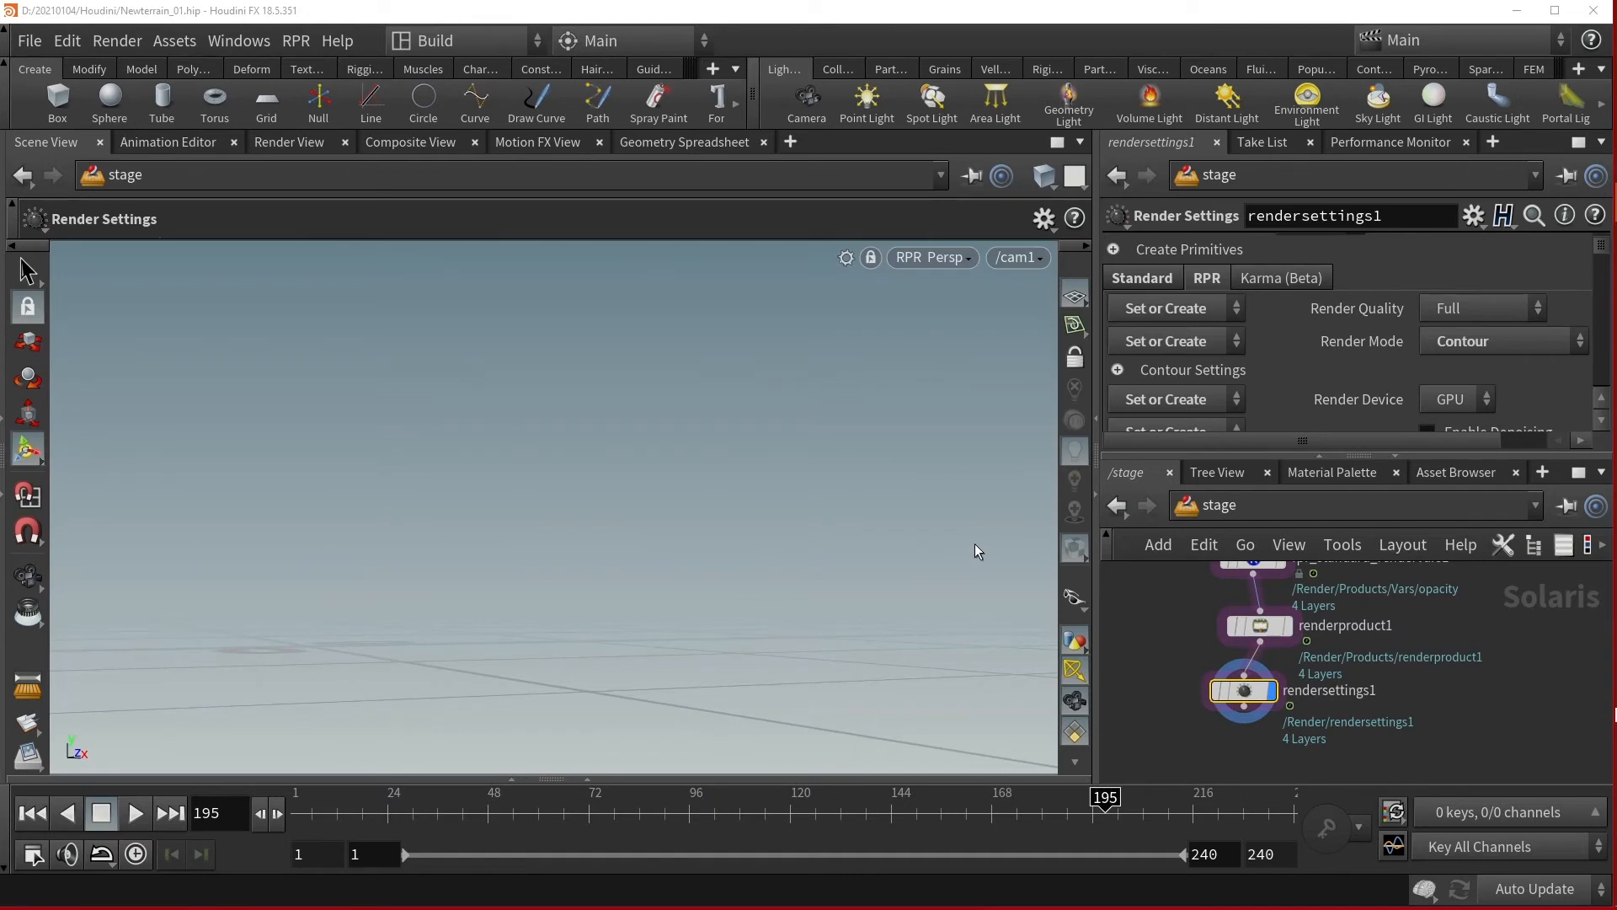
left_click(845, 256)
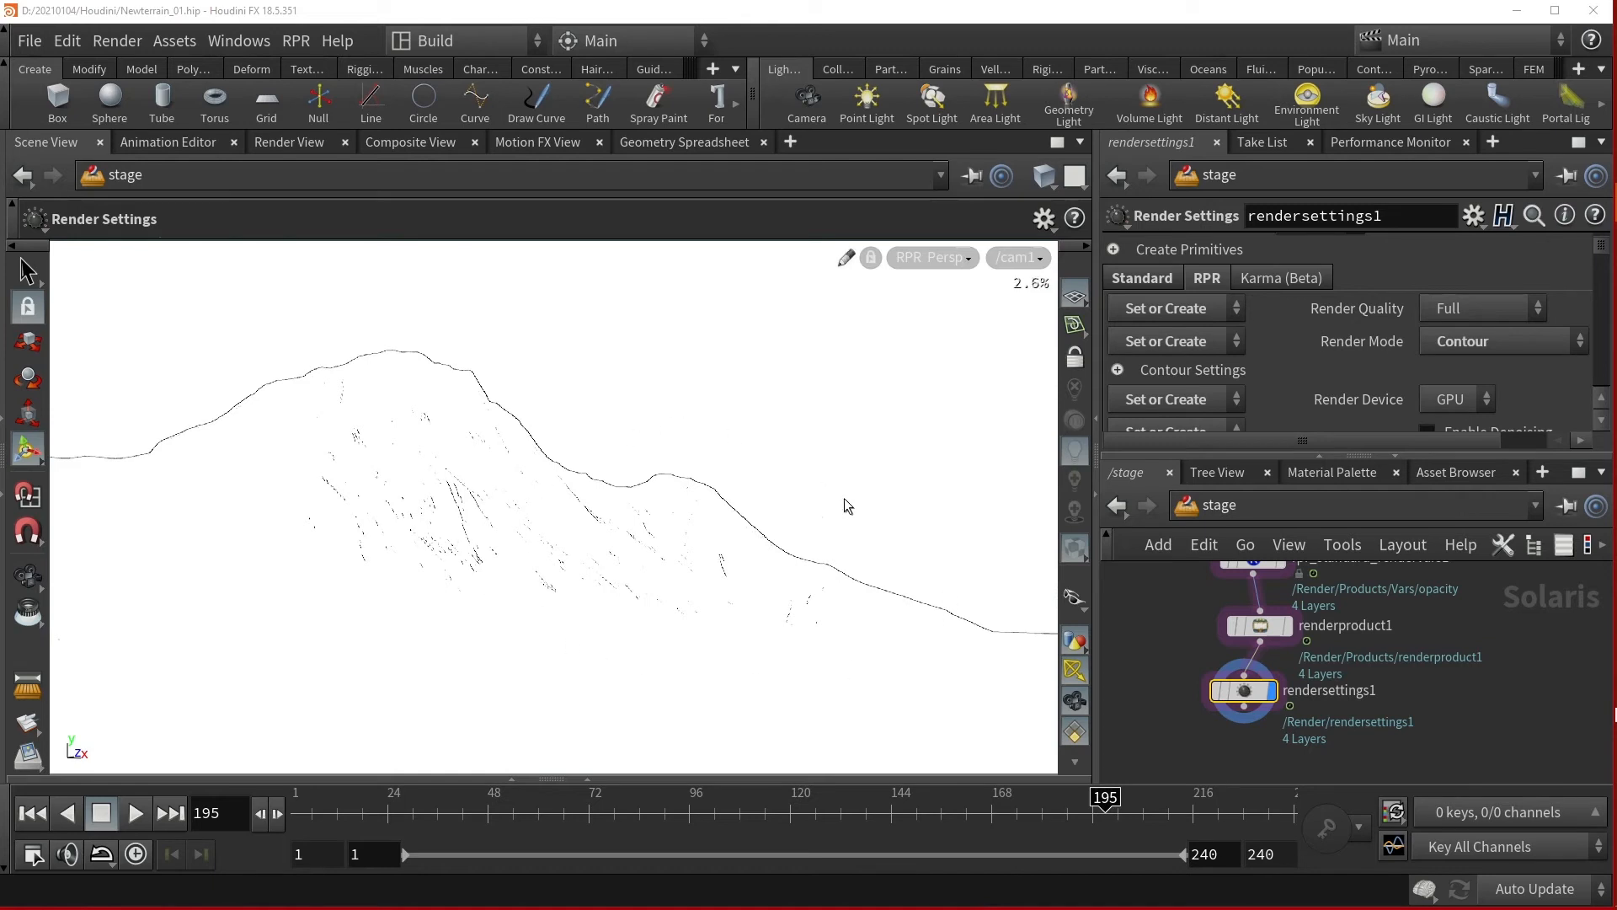
mouse_move(819, 485)
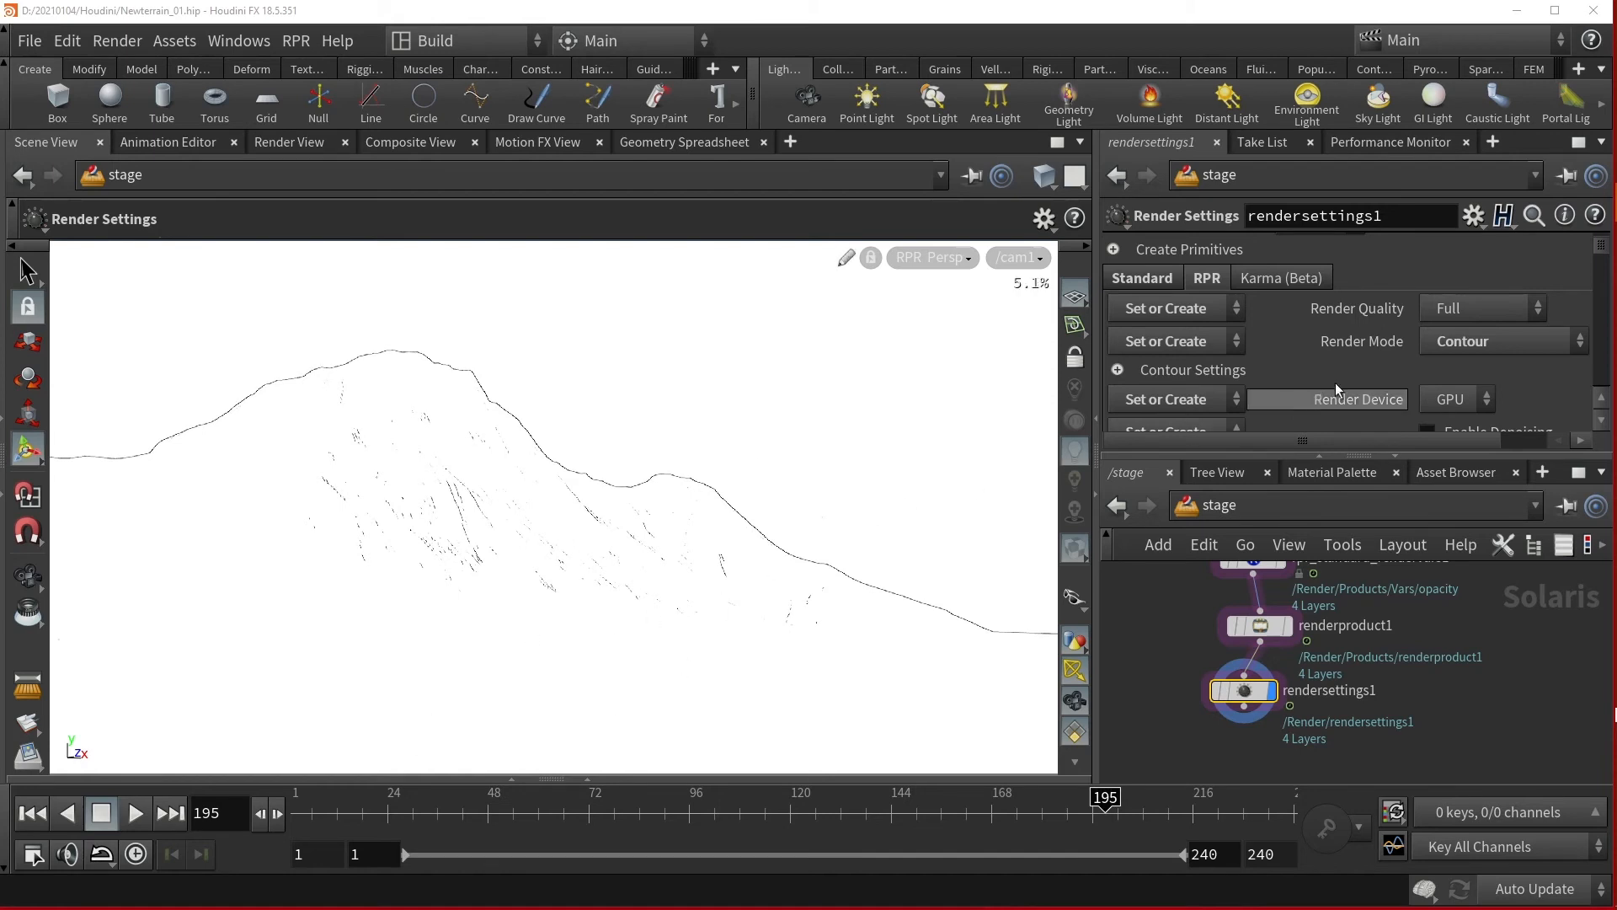
Switch Render Mode back to Global Illumination and re-render the snowy terrain fully shaded.
left_click(1502, 341)
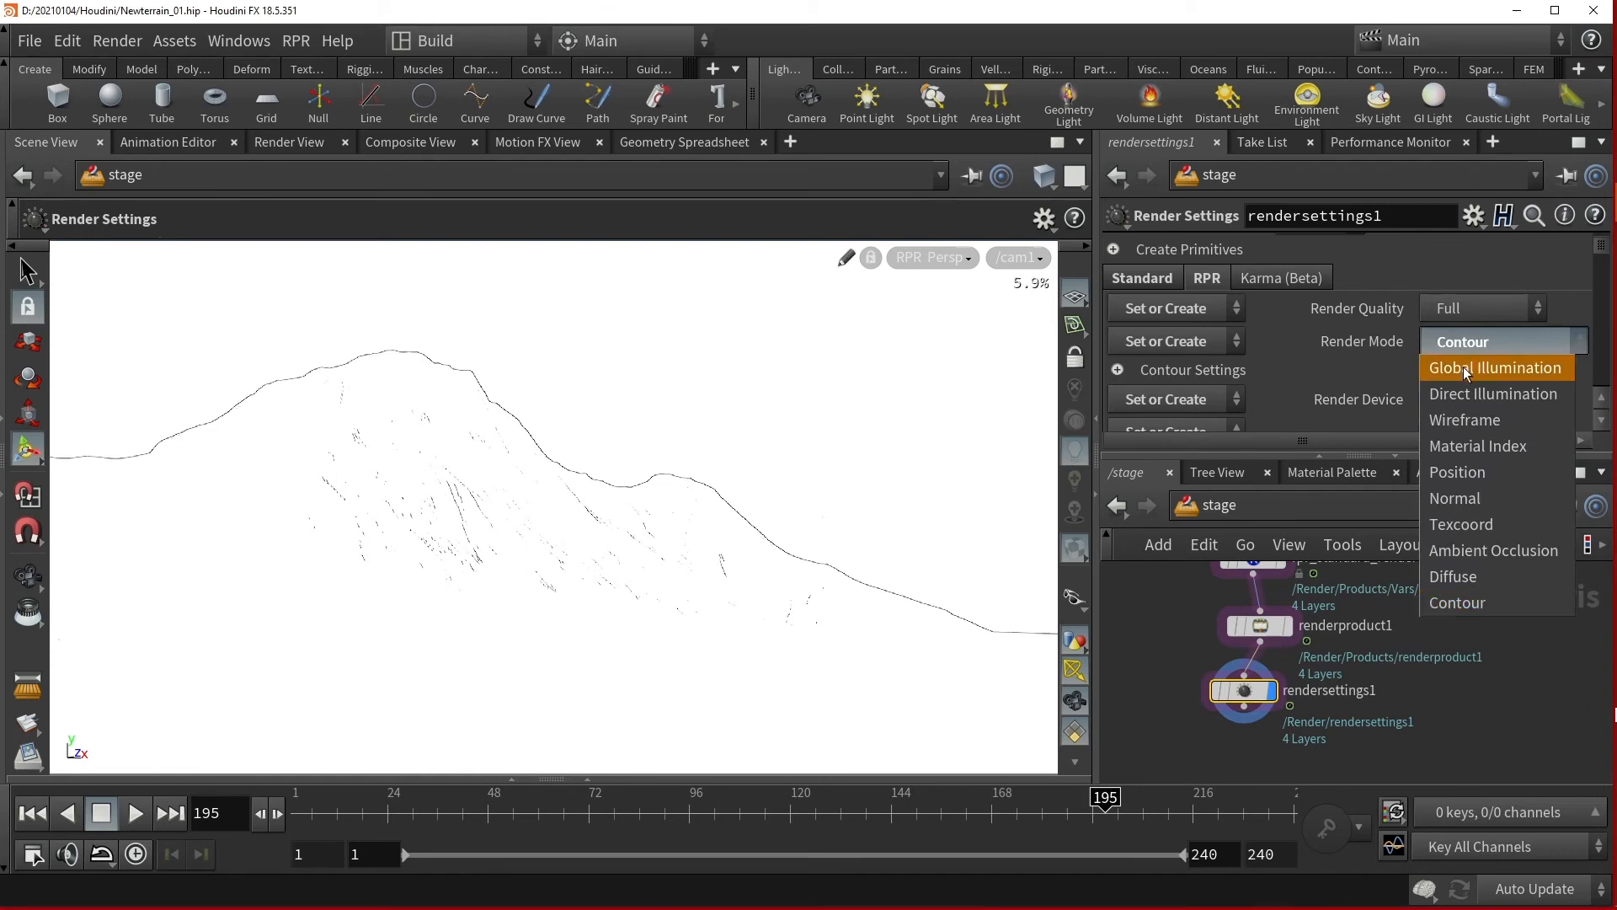
left_click(1494, 367)
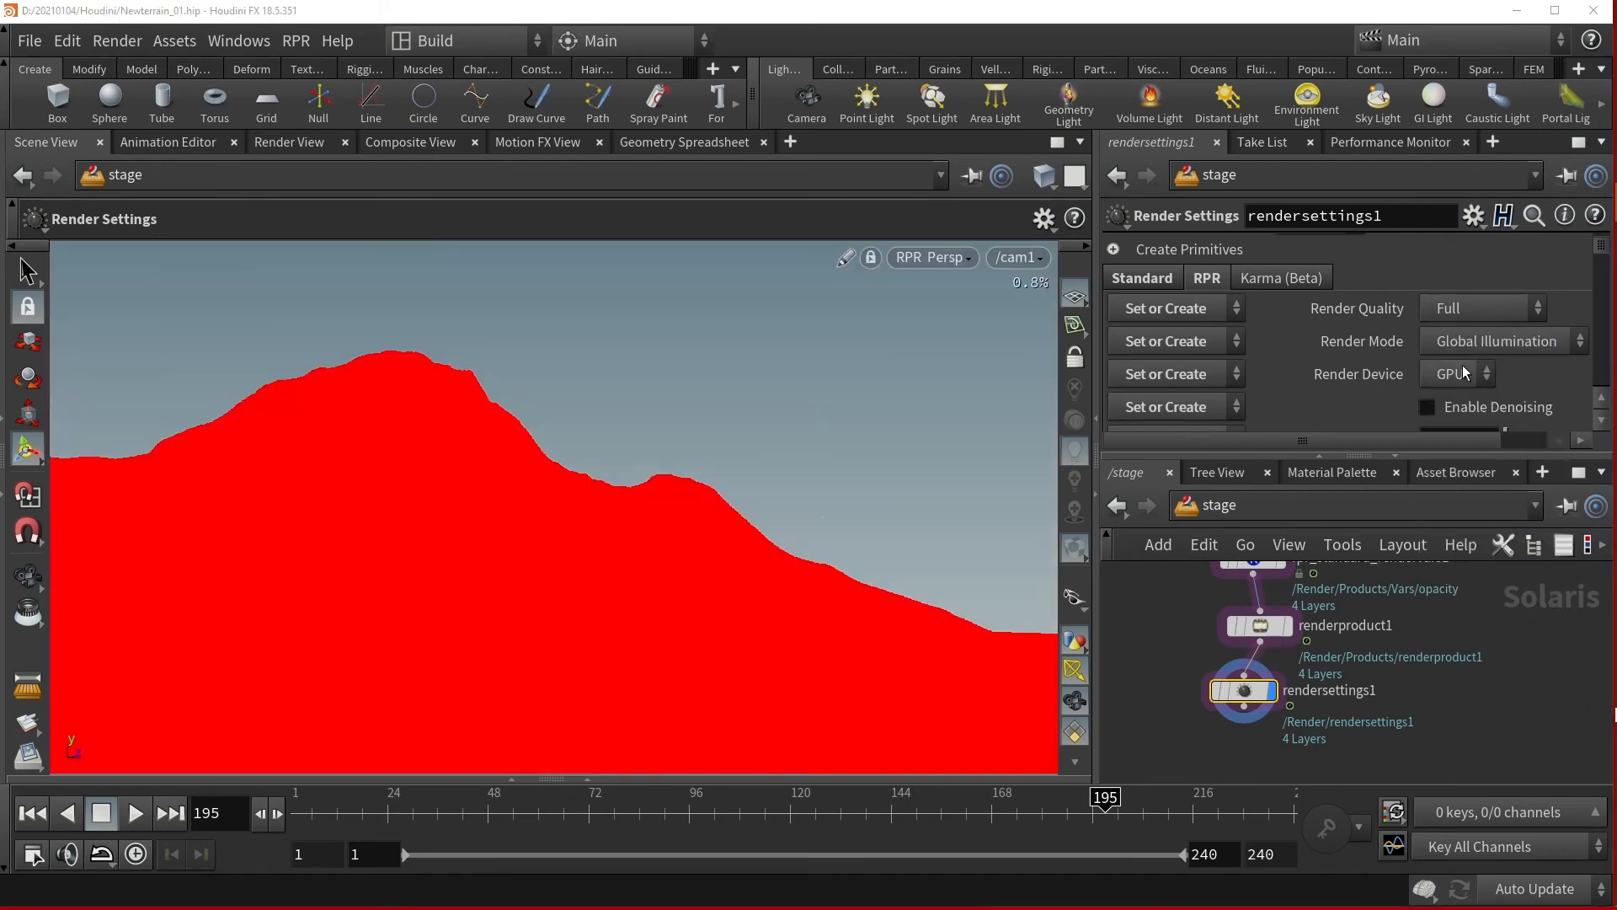
left_click(923, 256)
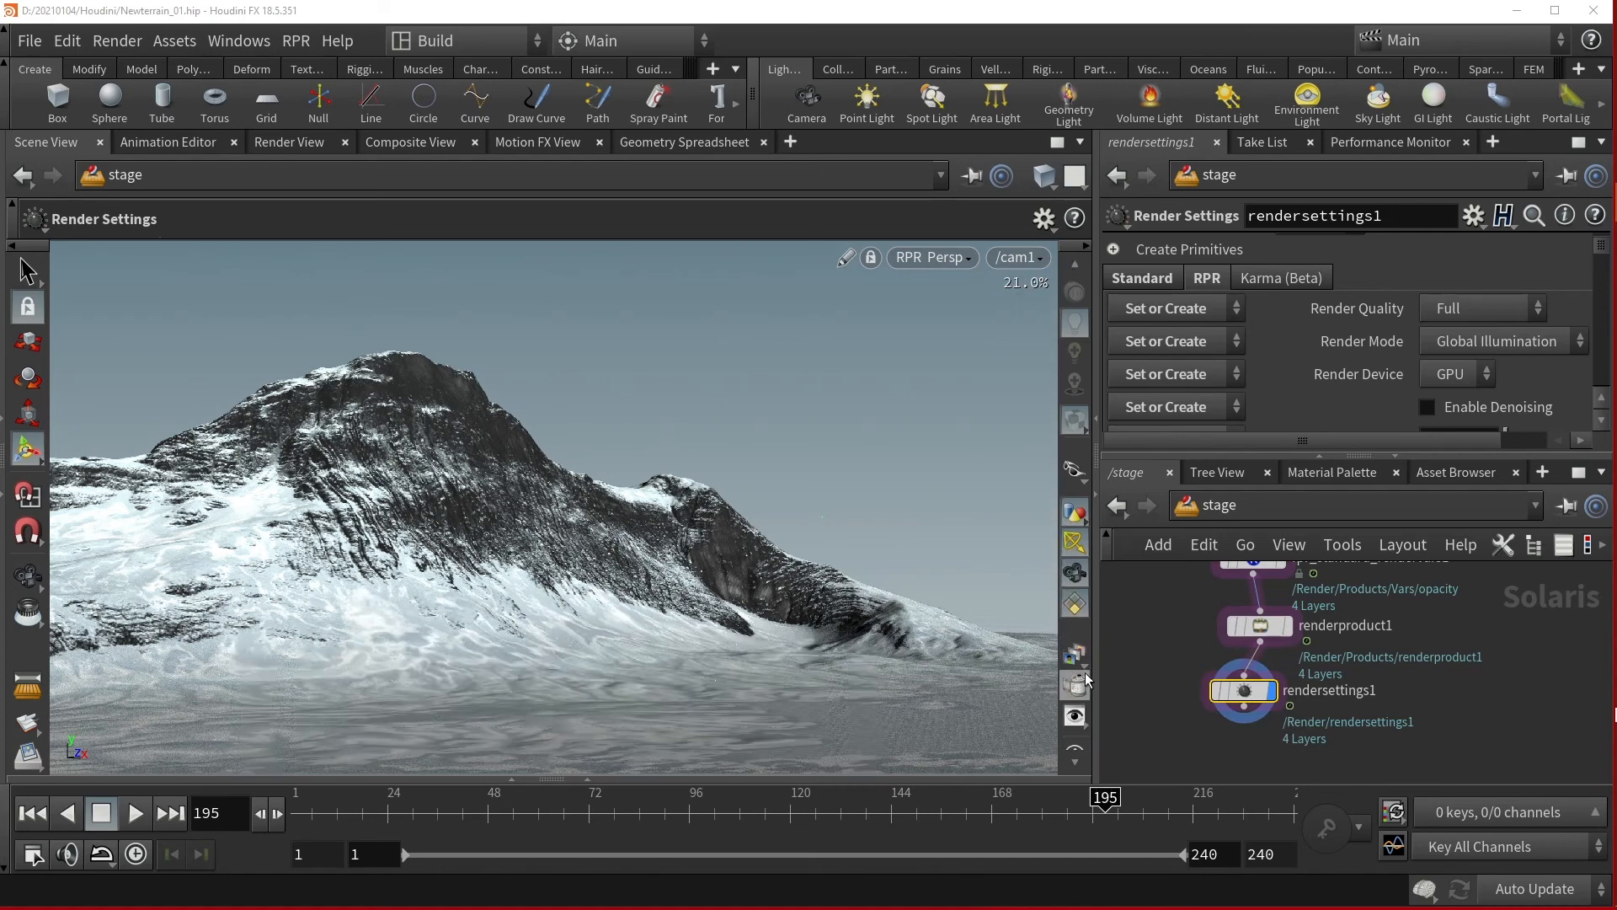
mouse_move(1073, 655)
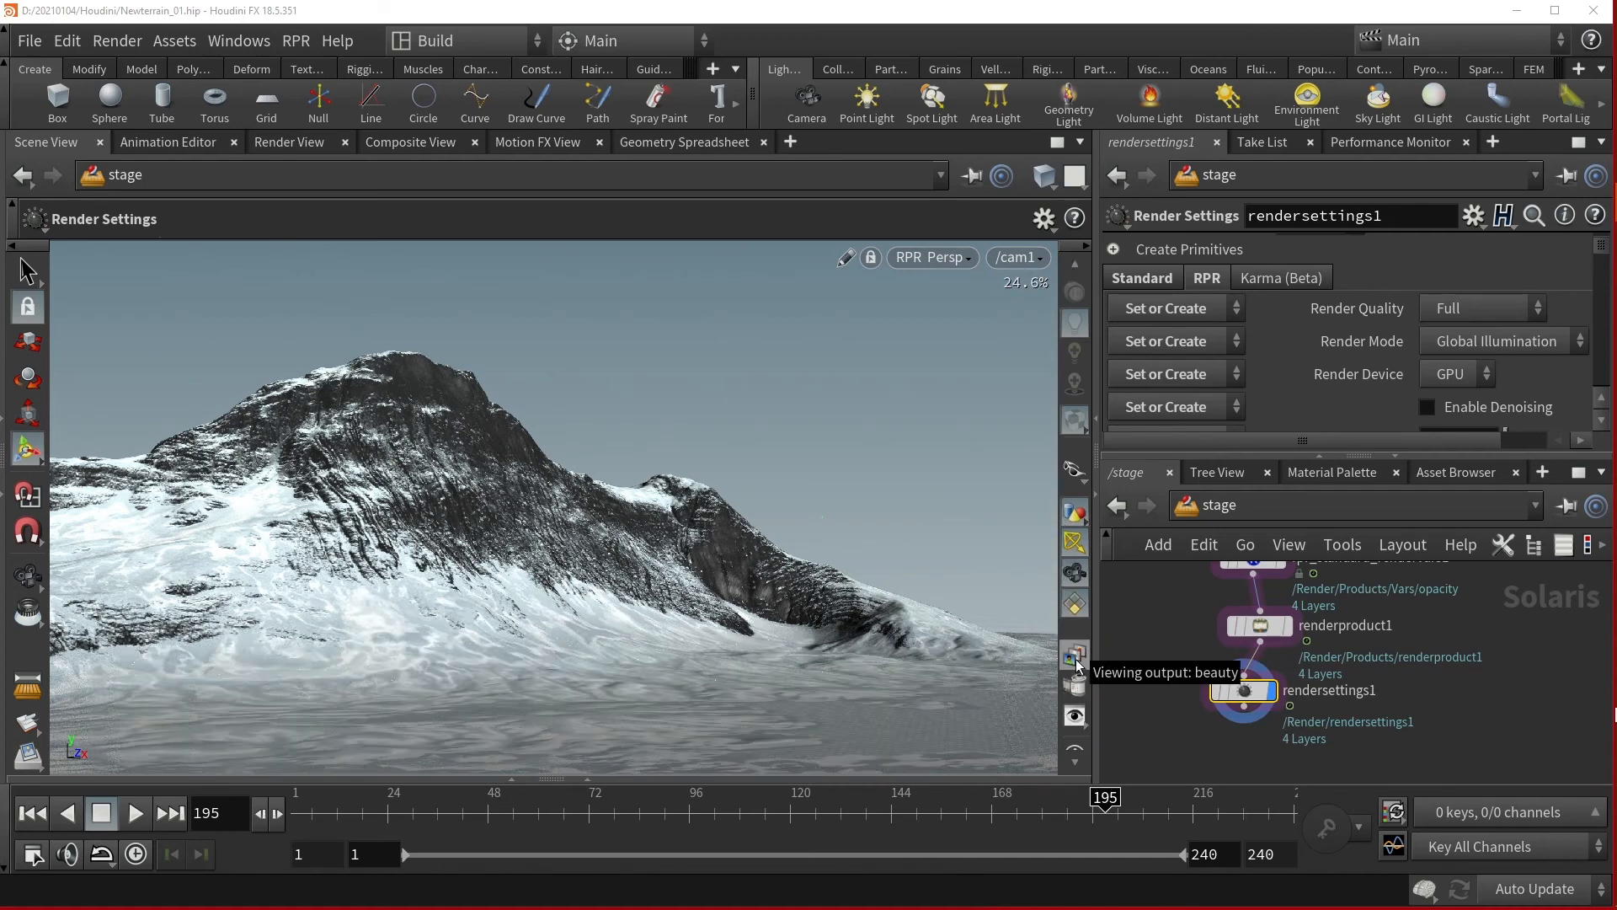
left_click(1074, 657)
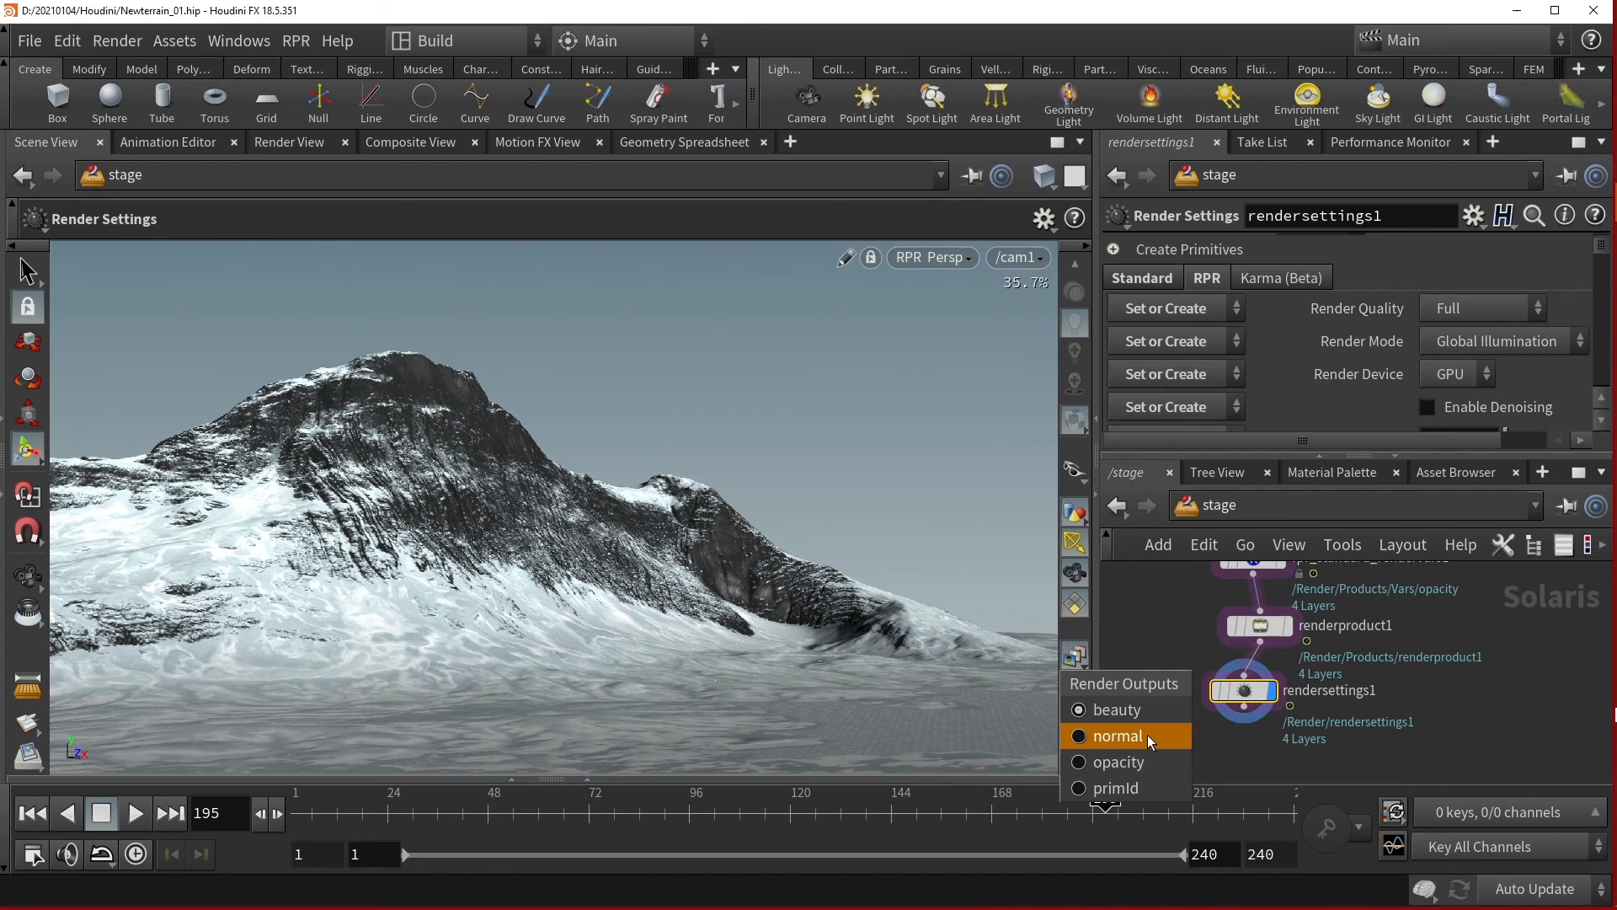
left_click(1117, 736)
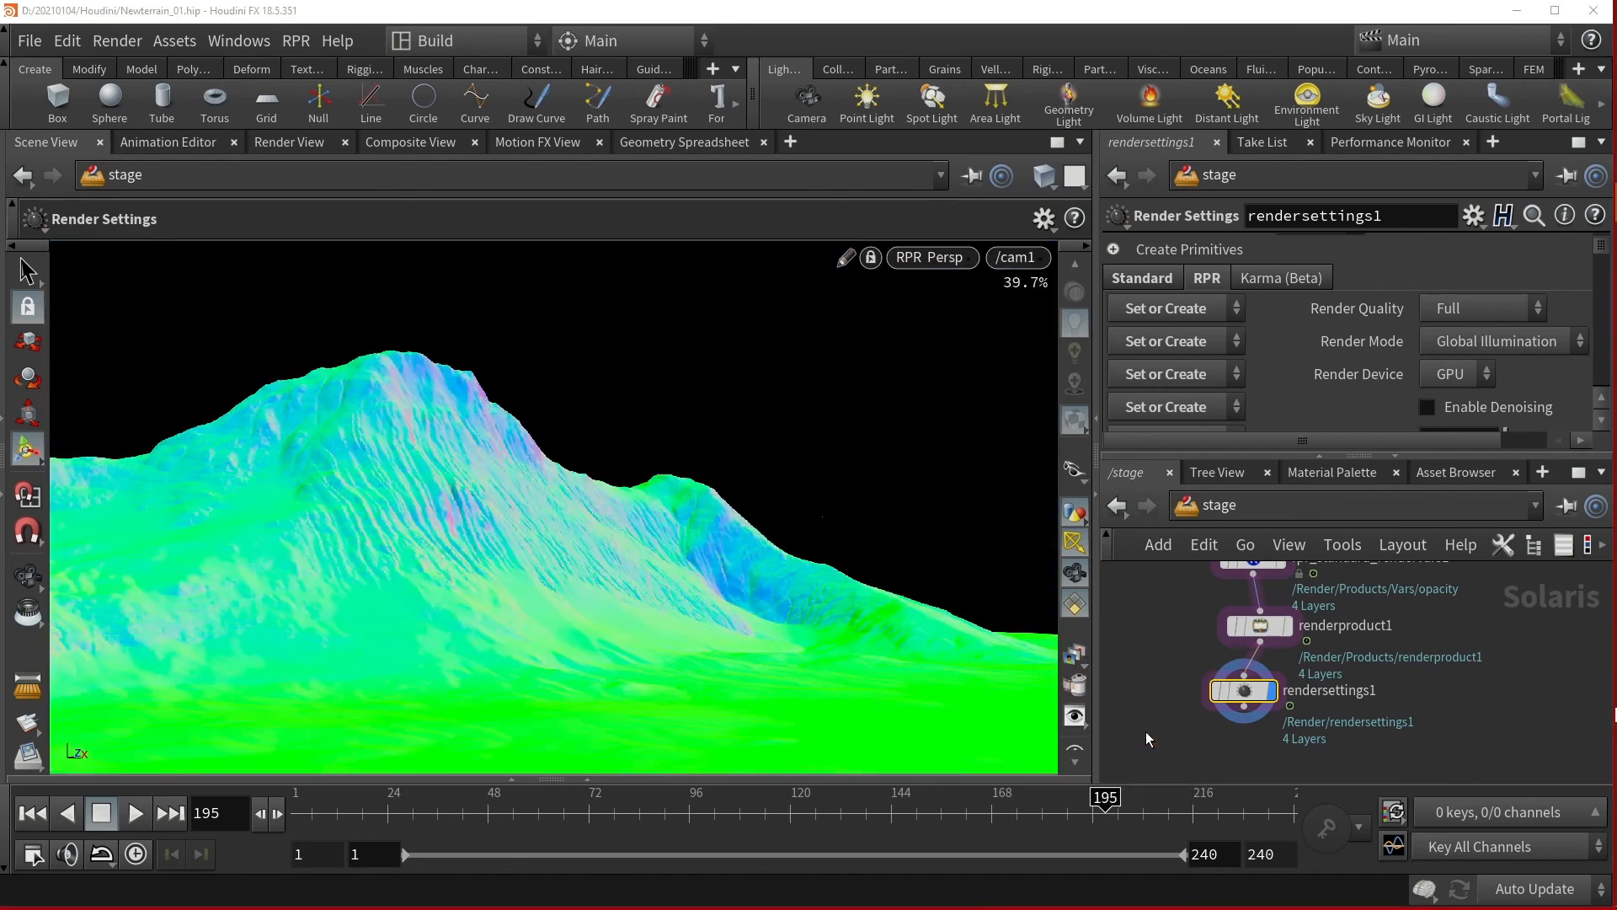
left_click(1075, 656)
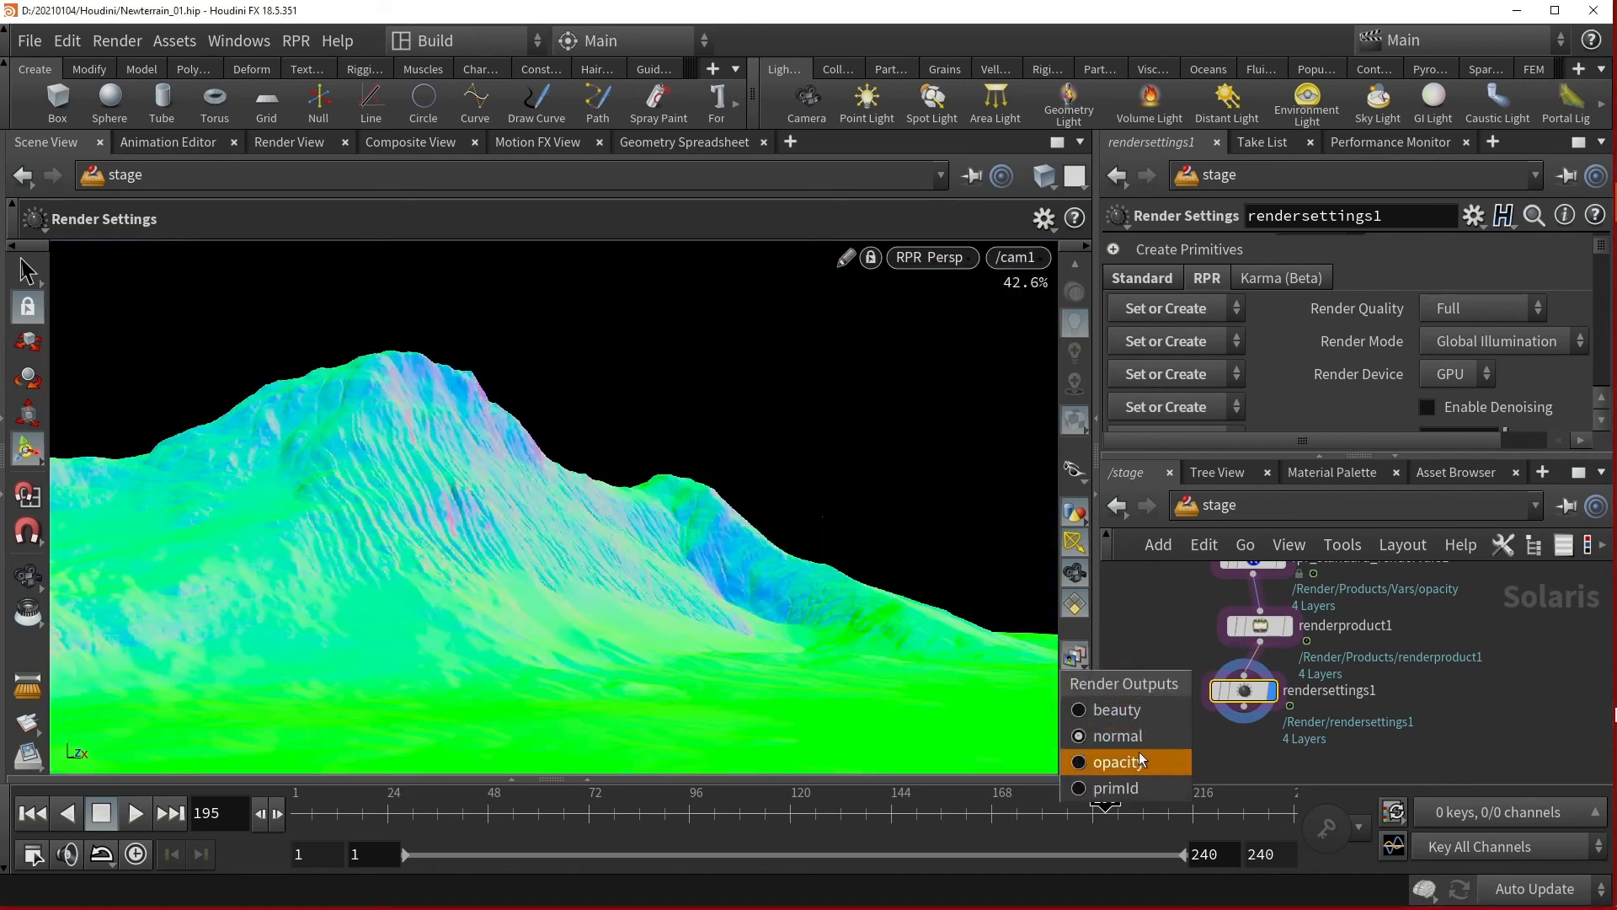
left_click(1119, 762)
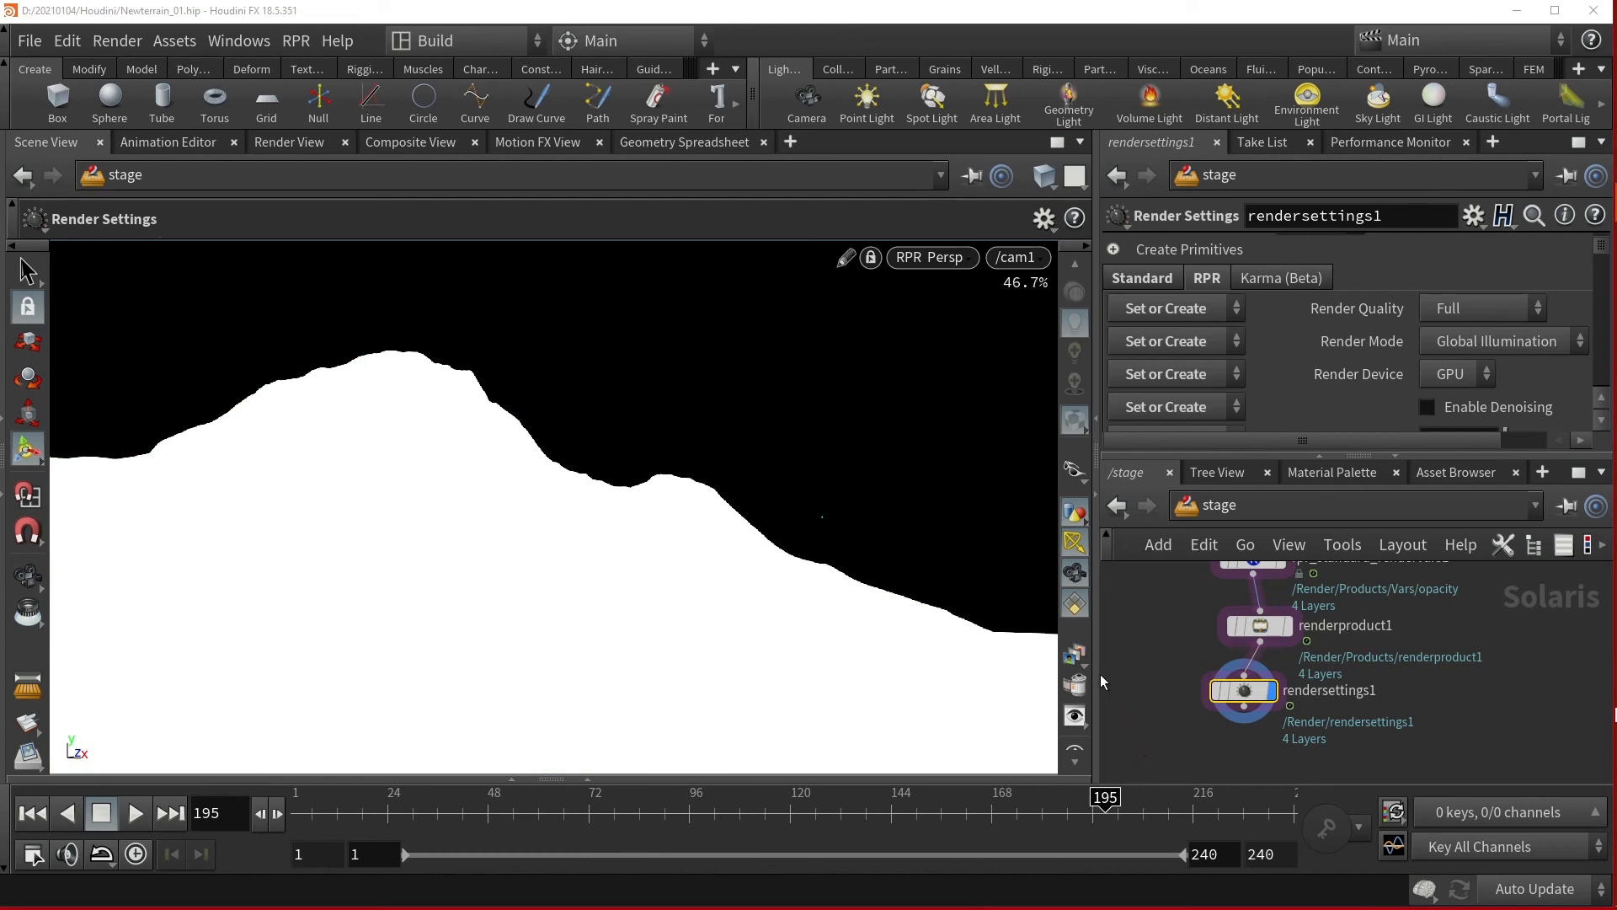
left_click(1075, 655)
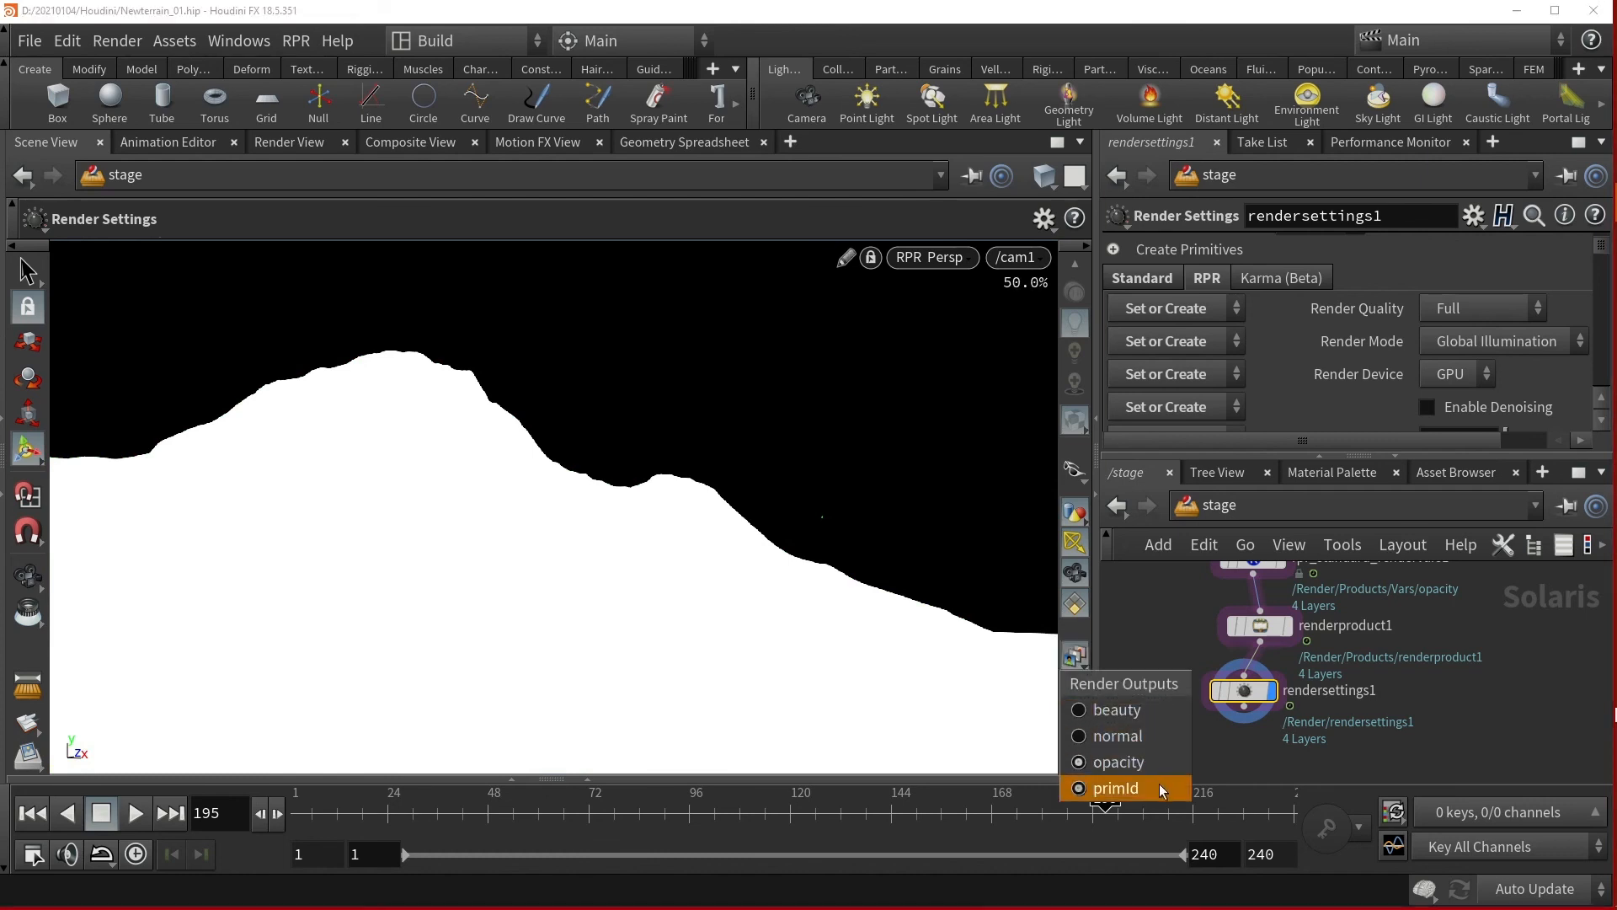
left_click(1116, 787)
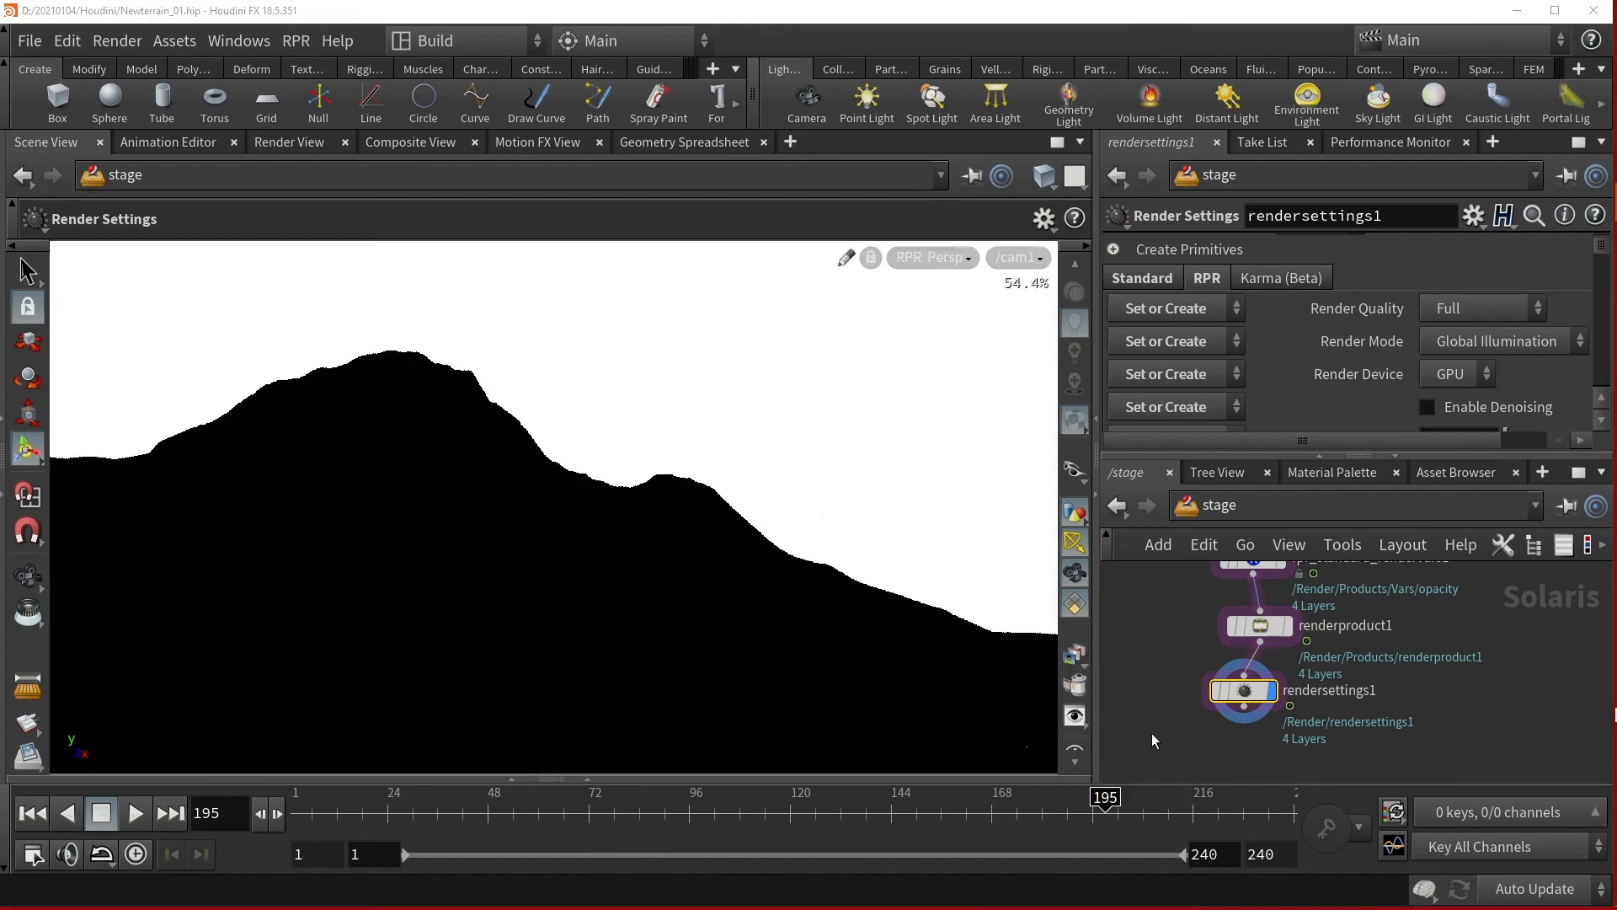
left_click(1074, 654)
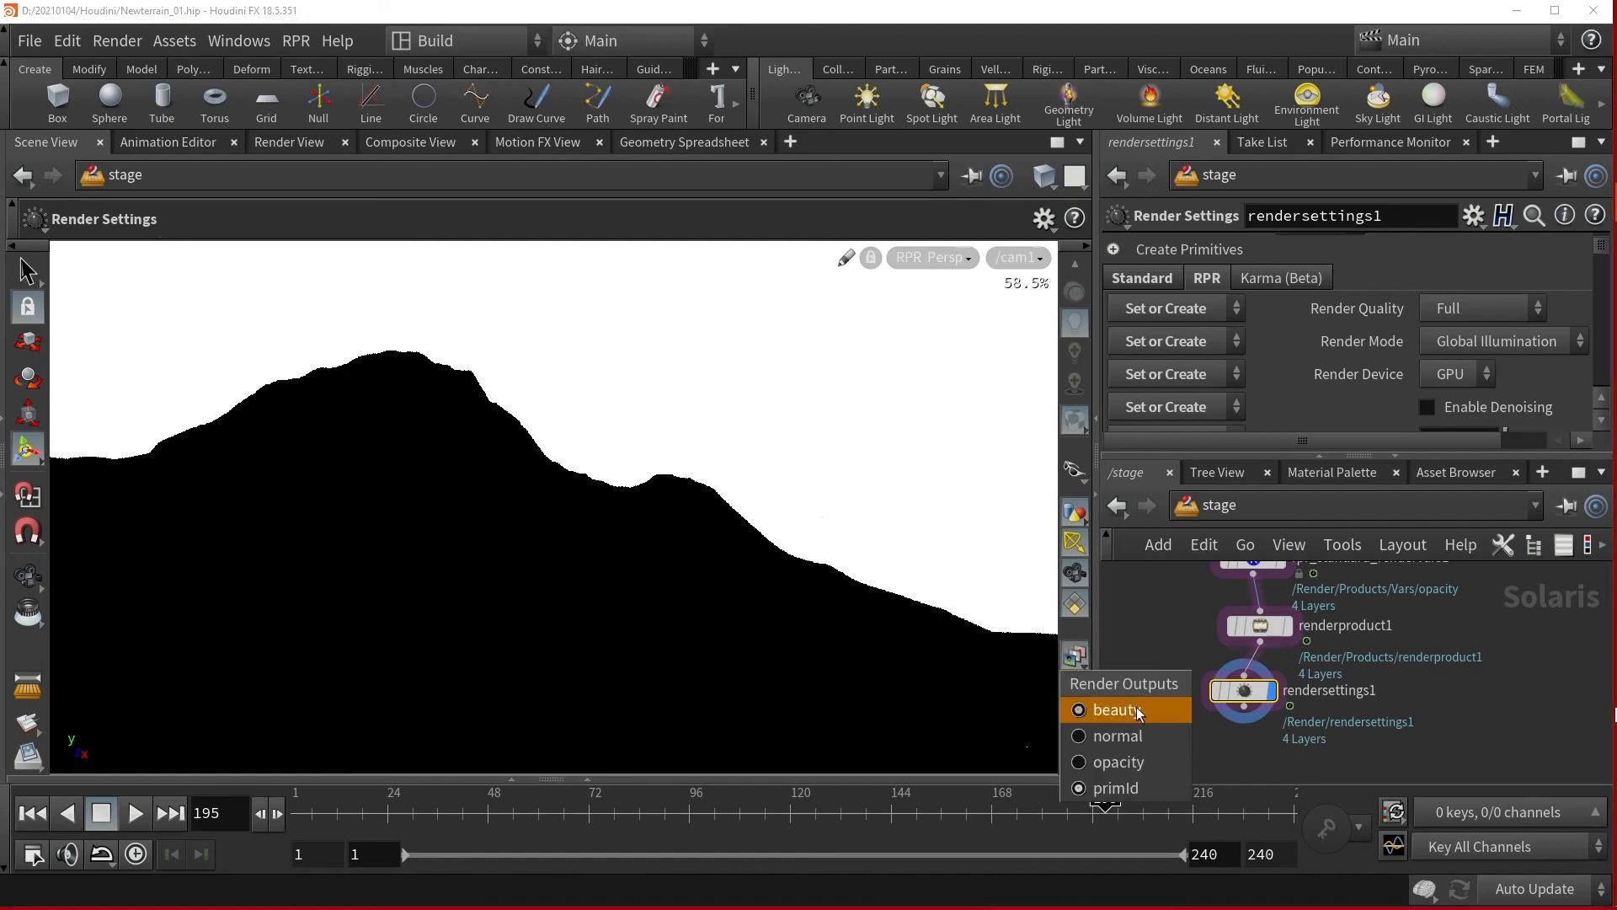
left_click(1113, 709)
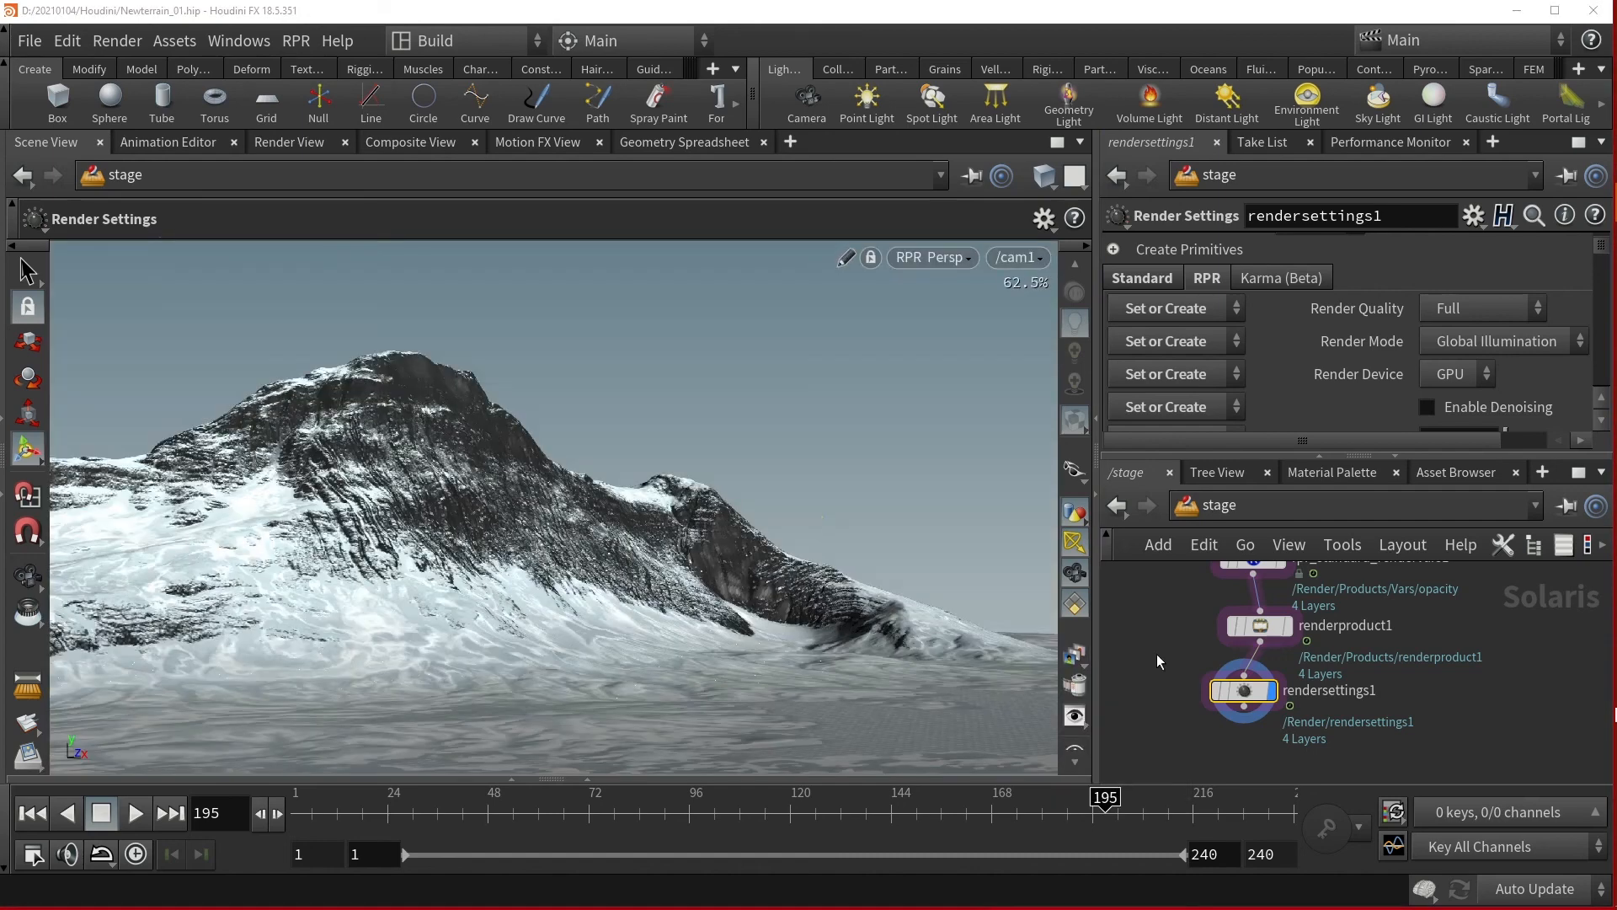